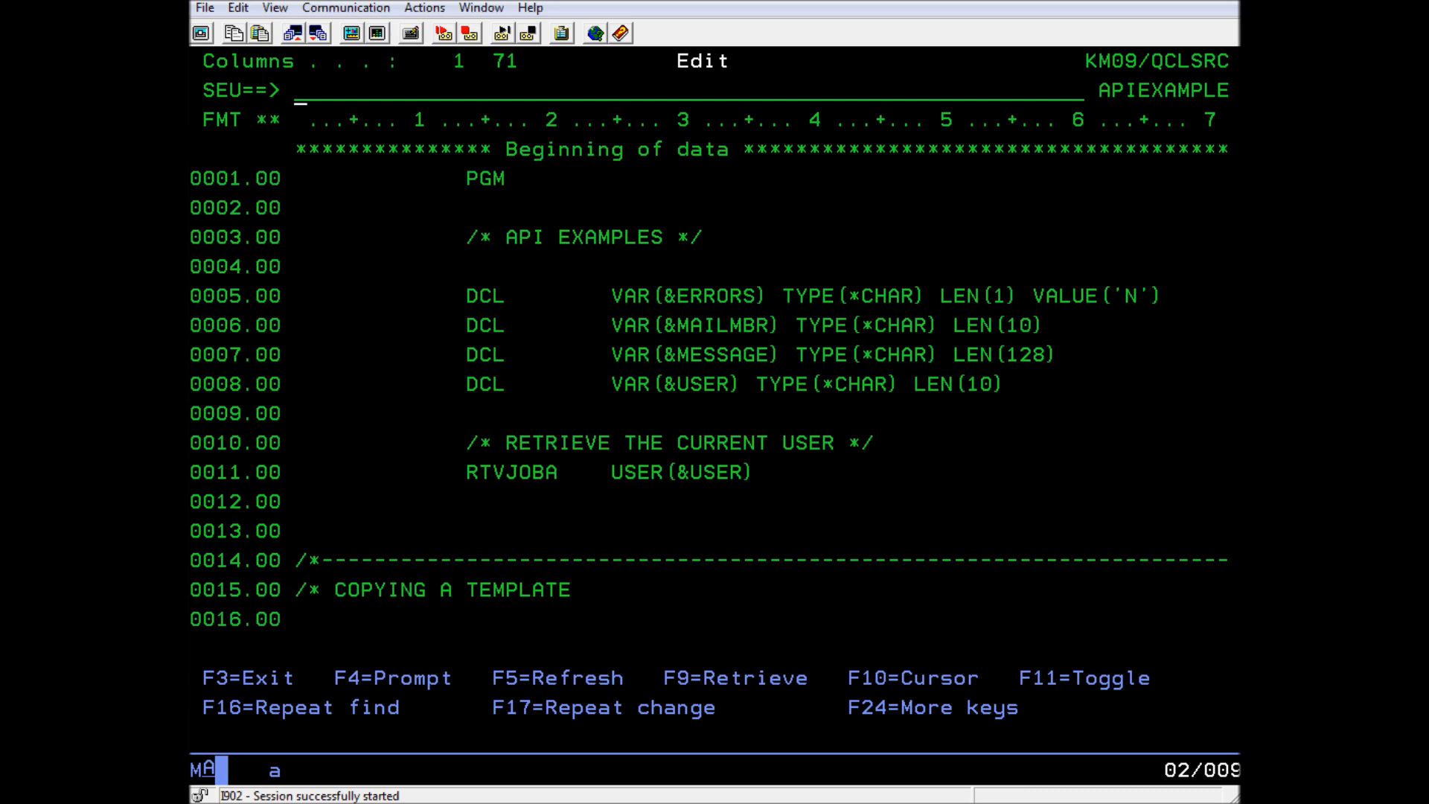
# - Scroll the SEU source to lines 9-25 with the KMLCPYTMP and RTVDTAARA statements
pyautogui.scroll(-3)
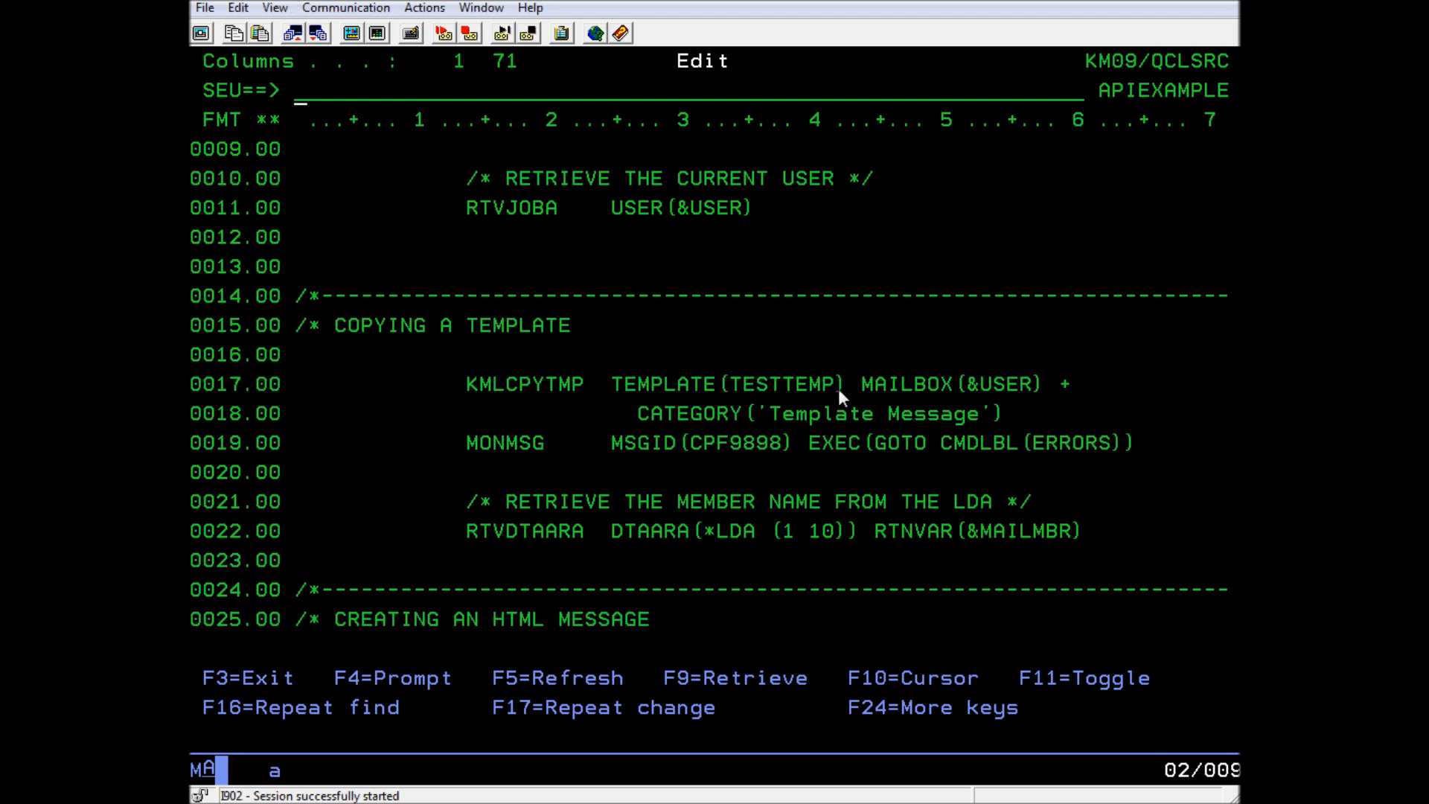
pyautogui.moveTo(871, 436)
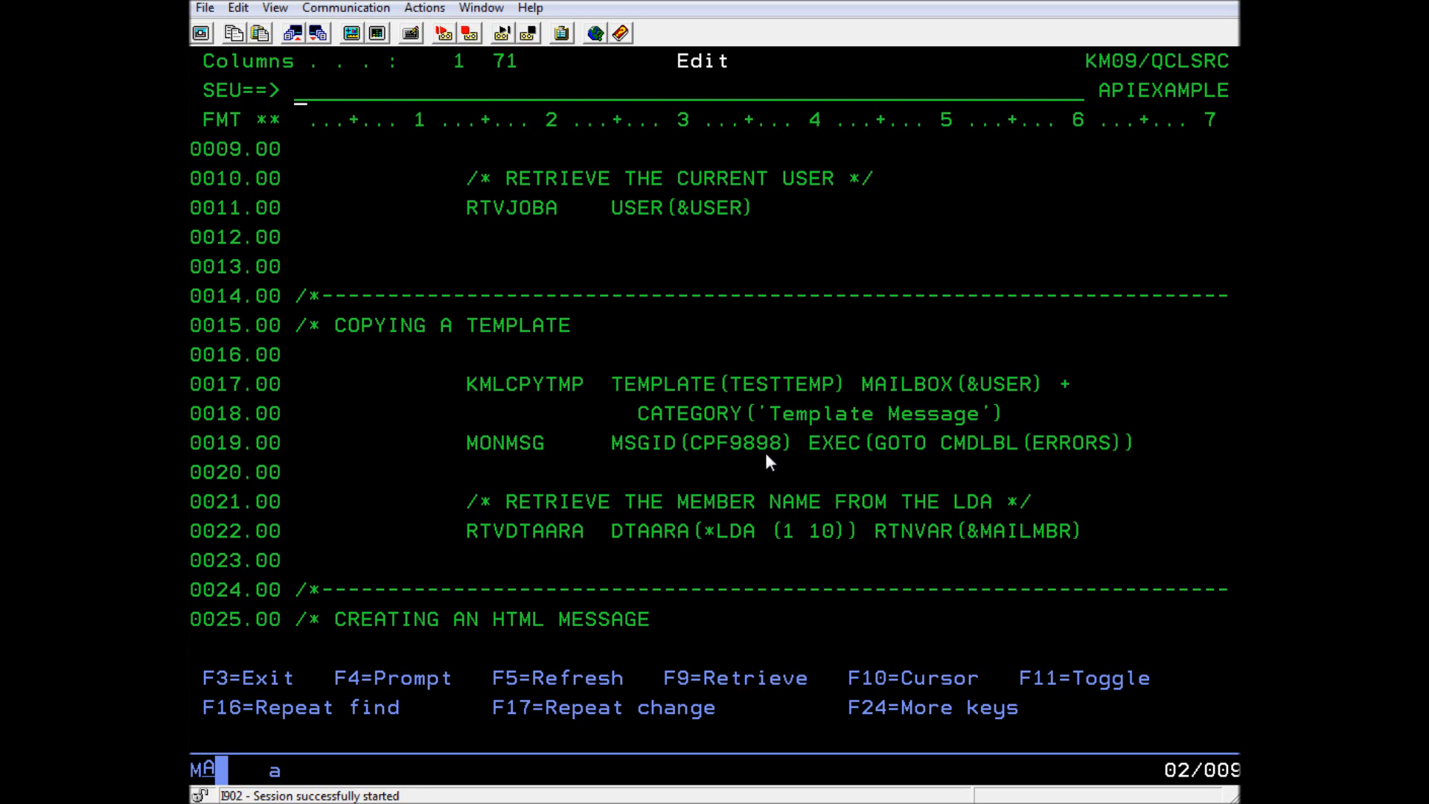
pyautogui.moveTo(970, 521)
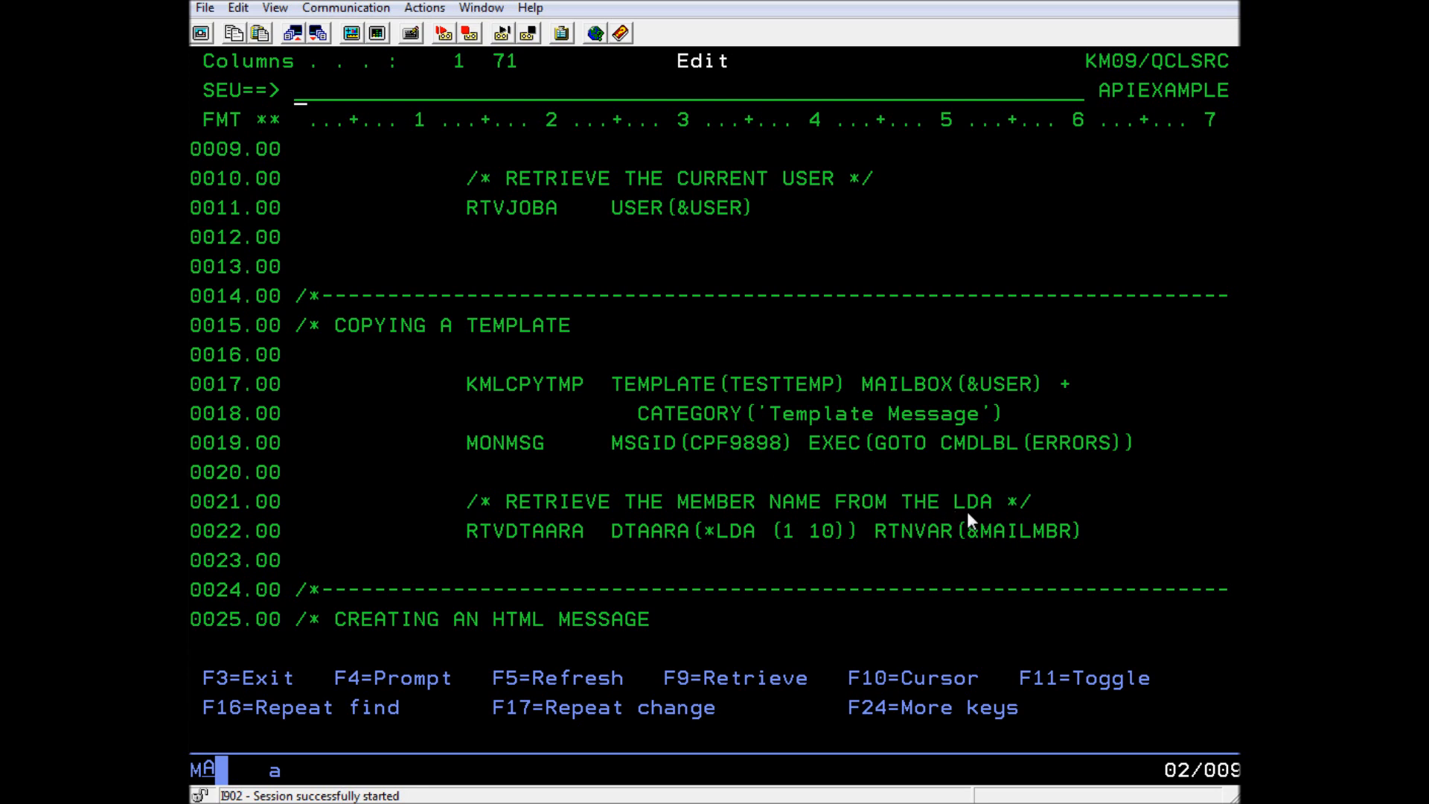
pyautogui.moveTo(920, 542)
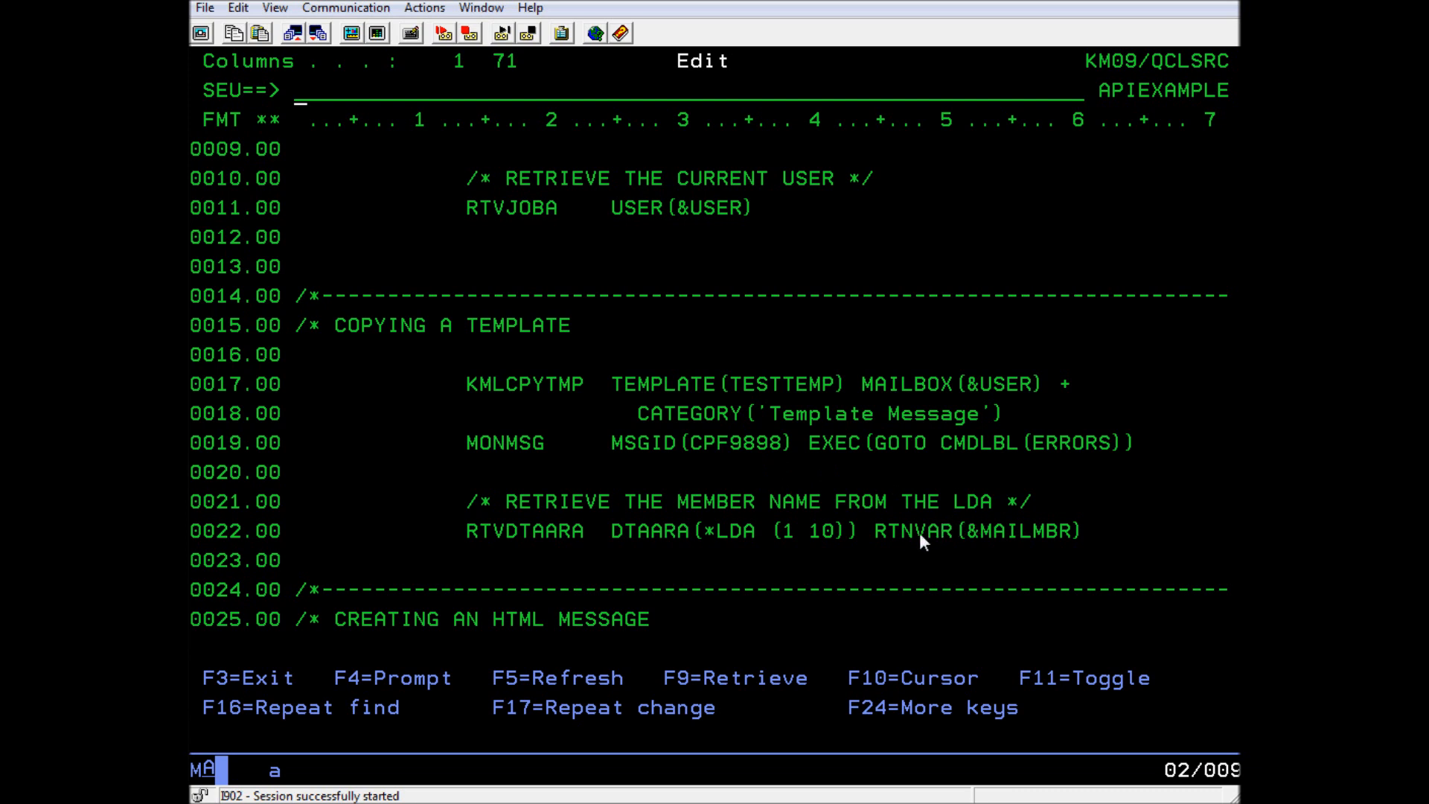
pyautogui.moveTo(904, 562)
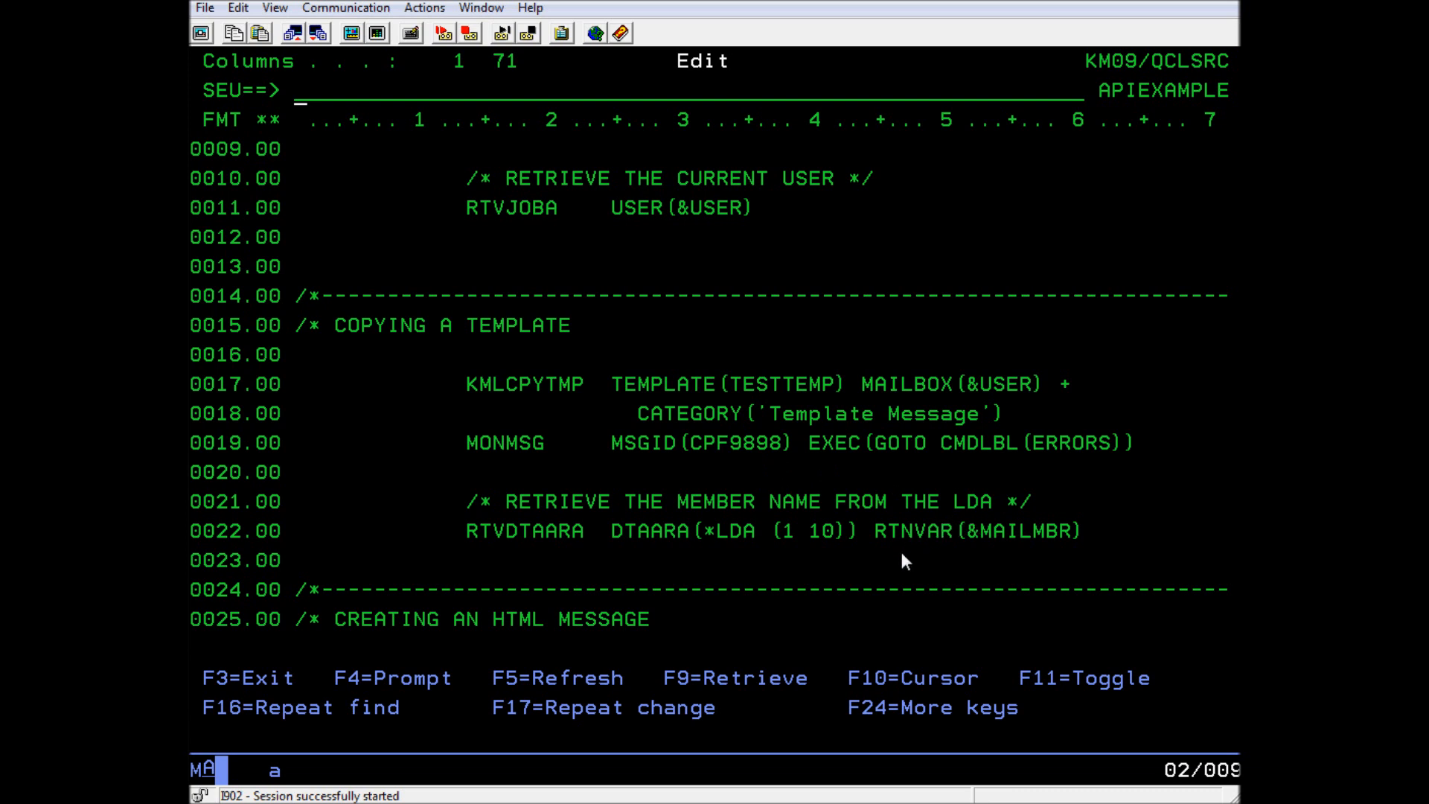
pyautogui.moveTo(192, 474)
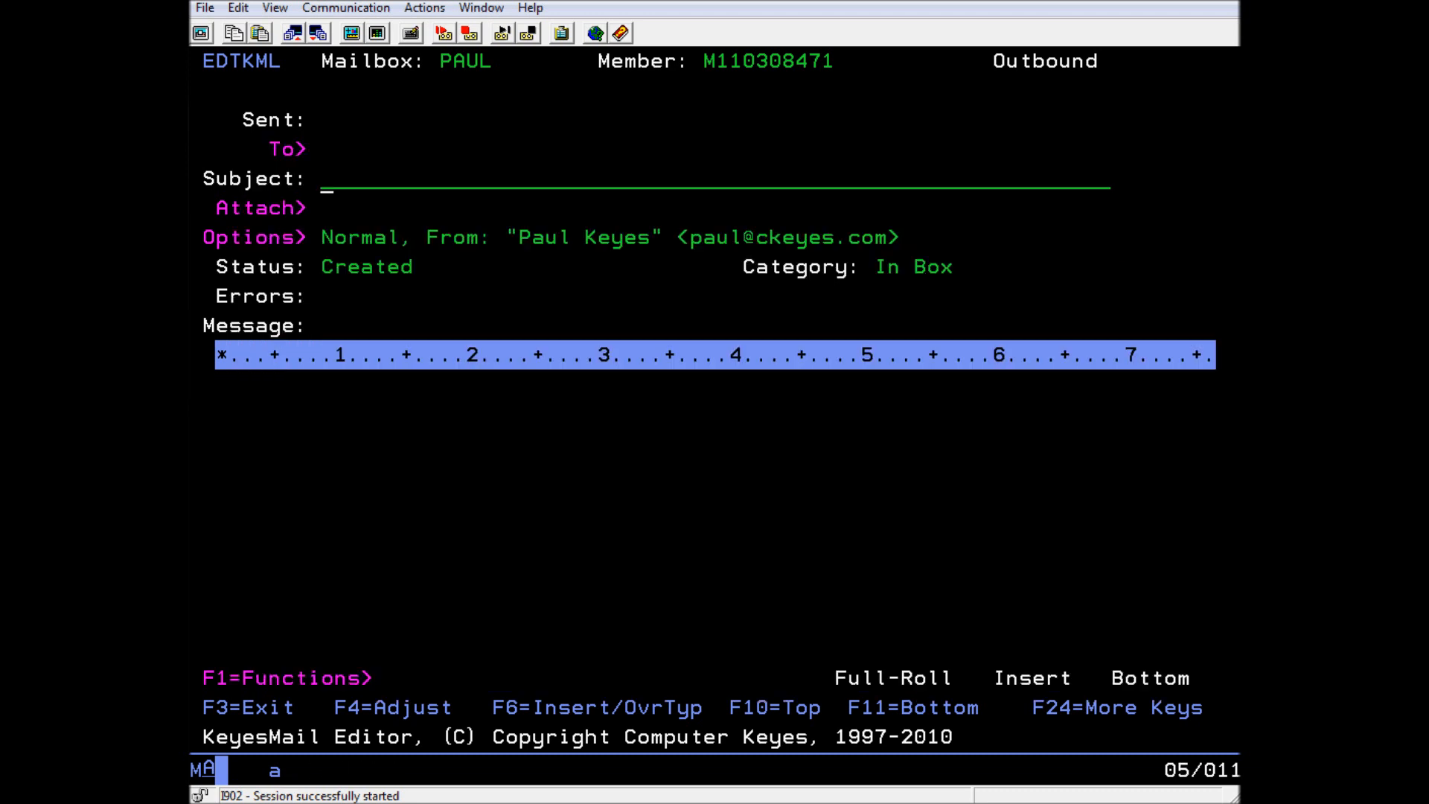
# - Fill in subject 'Test Template' and body 'This is a test message.', then finish editing
pyautogui.write('Test Template')
pyautogui.click(715, 384)
pyautogui.write('This i')
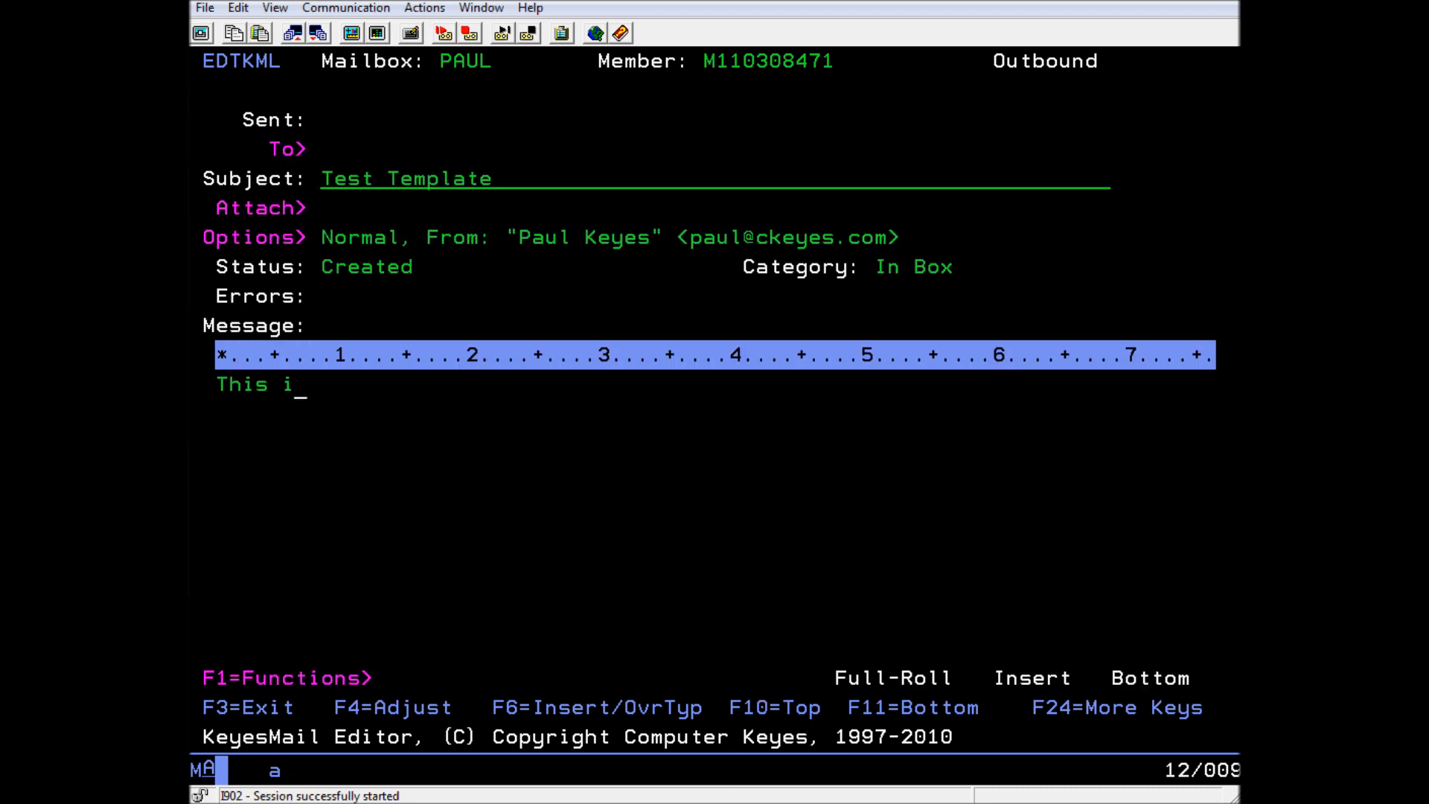
pyautogui.write('s a test message.')
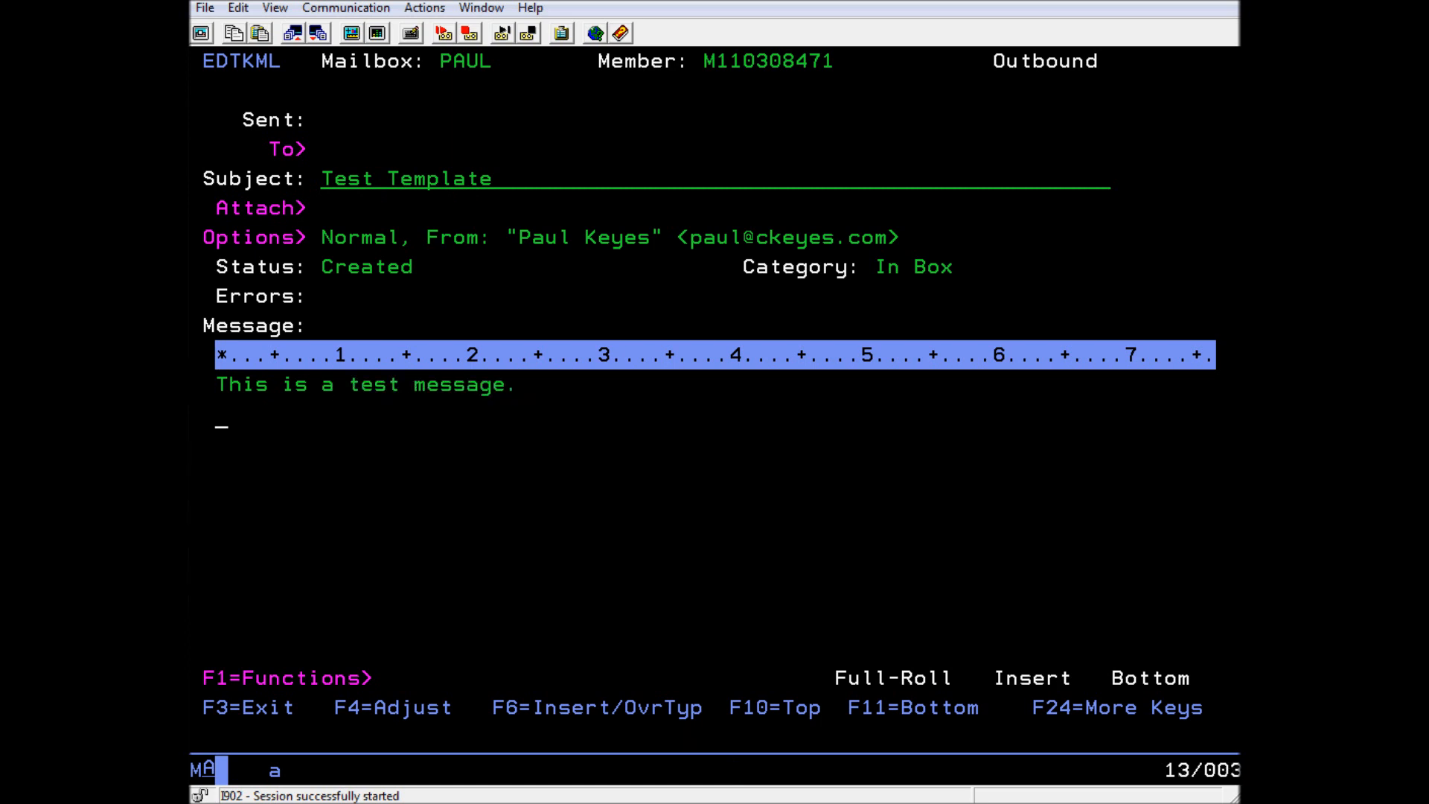
pyautogui.press('F3')
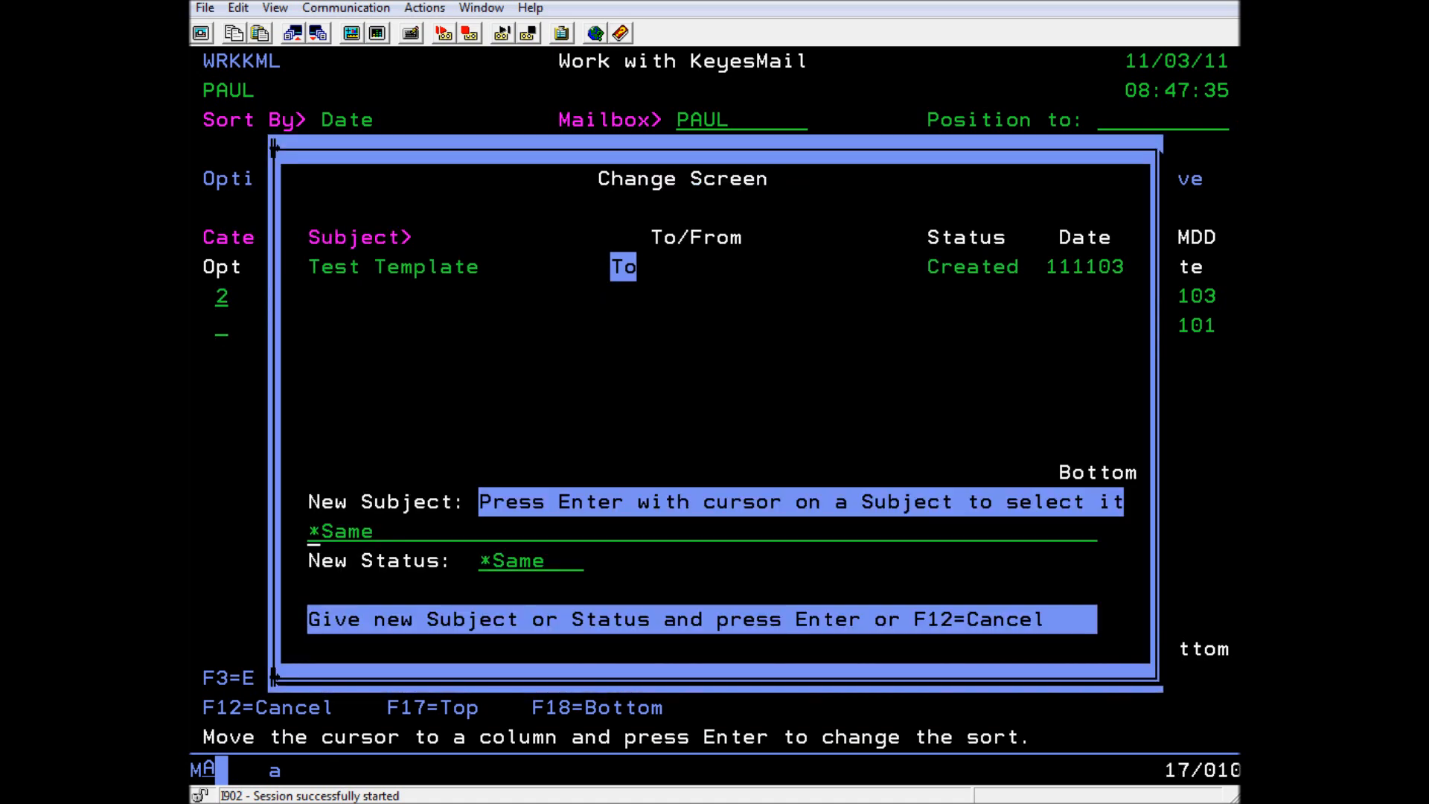
# - Set the message status to Template and rename its member to TESTTEMP
pyautogui.write('Teme')
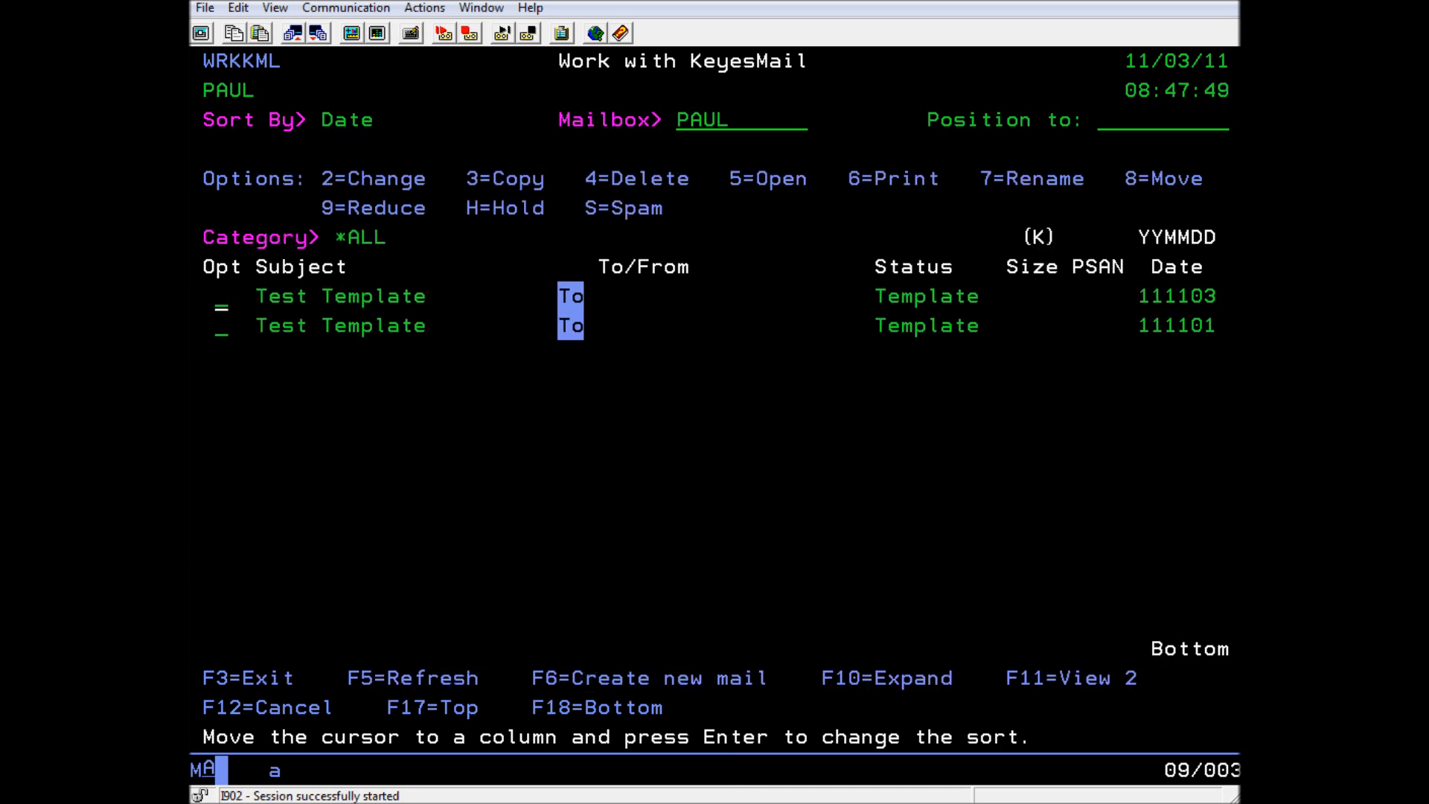
pyautogui.write('7')
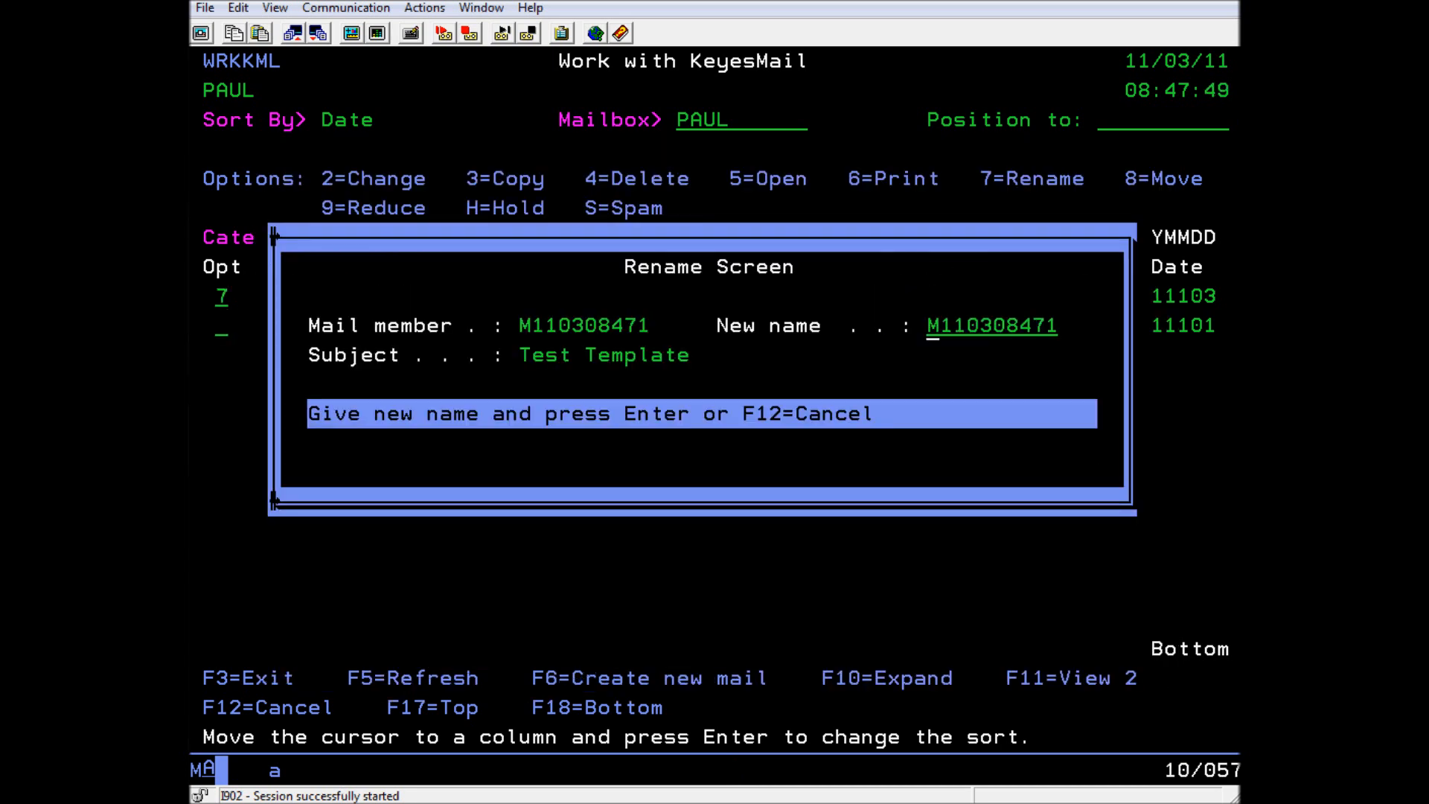
pyautogui.write('TESTTEMP')
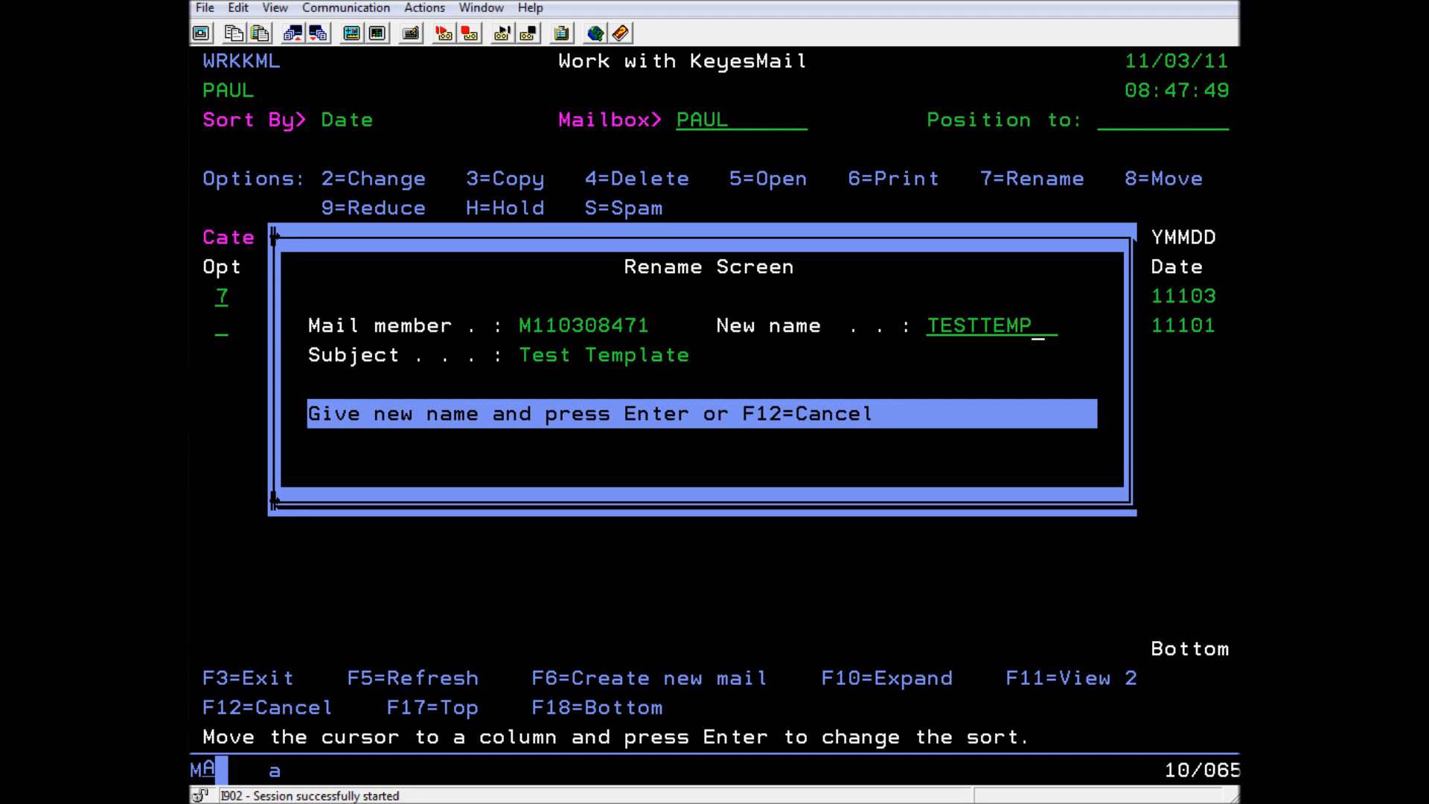
pyautogui.press('Backspace')
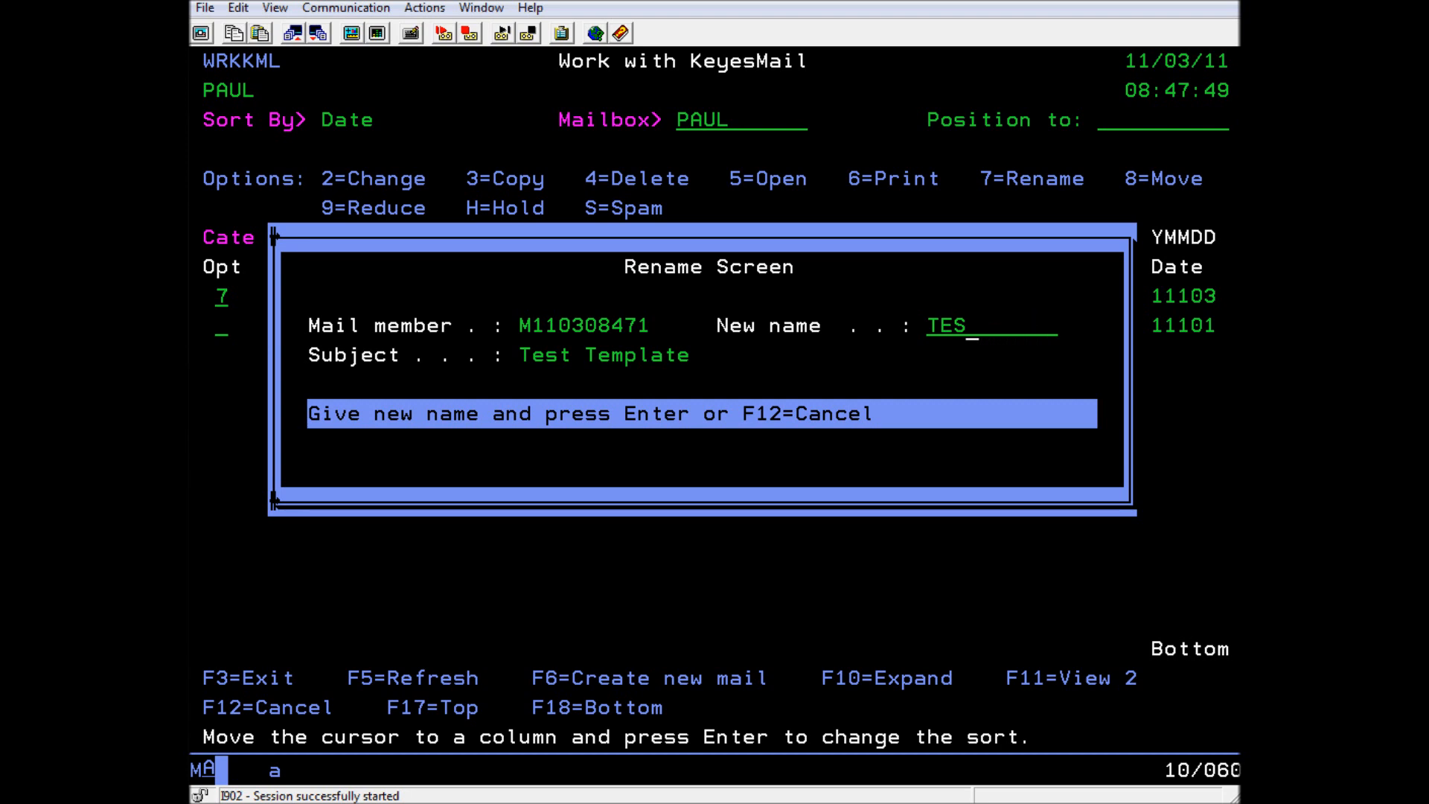
pyautogui.press('Return')
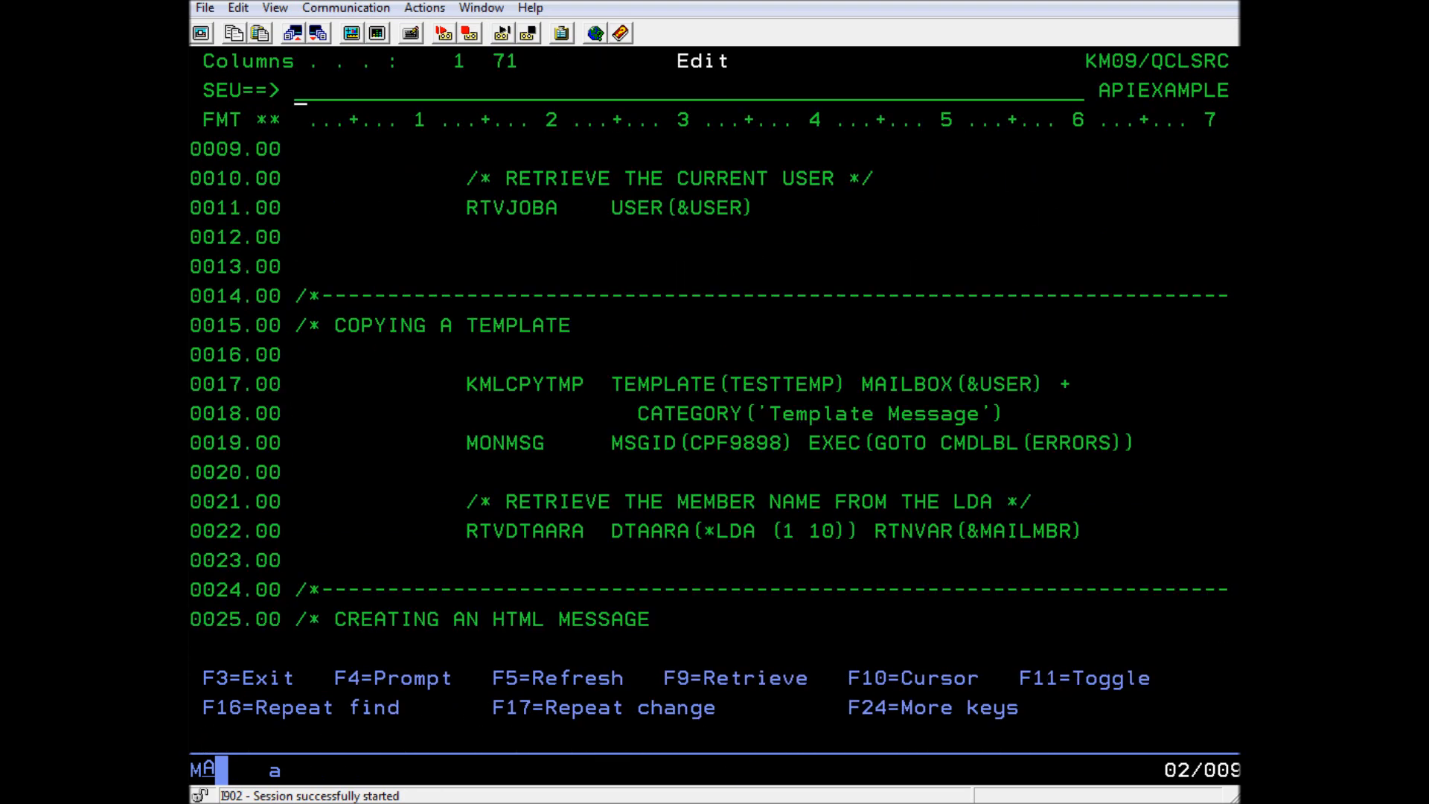
# - Prompt the KMLSPLMSG command showing &USER, subject 'Test KMLSPLMSG API' and spooled file QPRINT
pyautogui.scroll(-3)
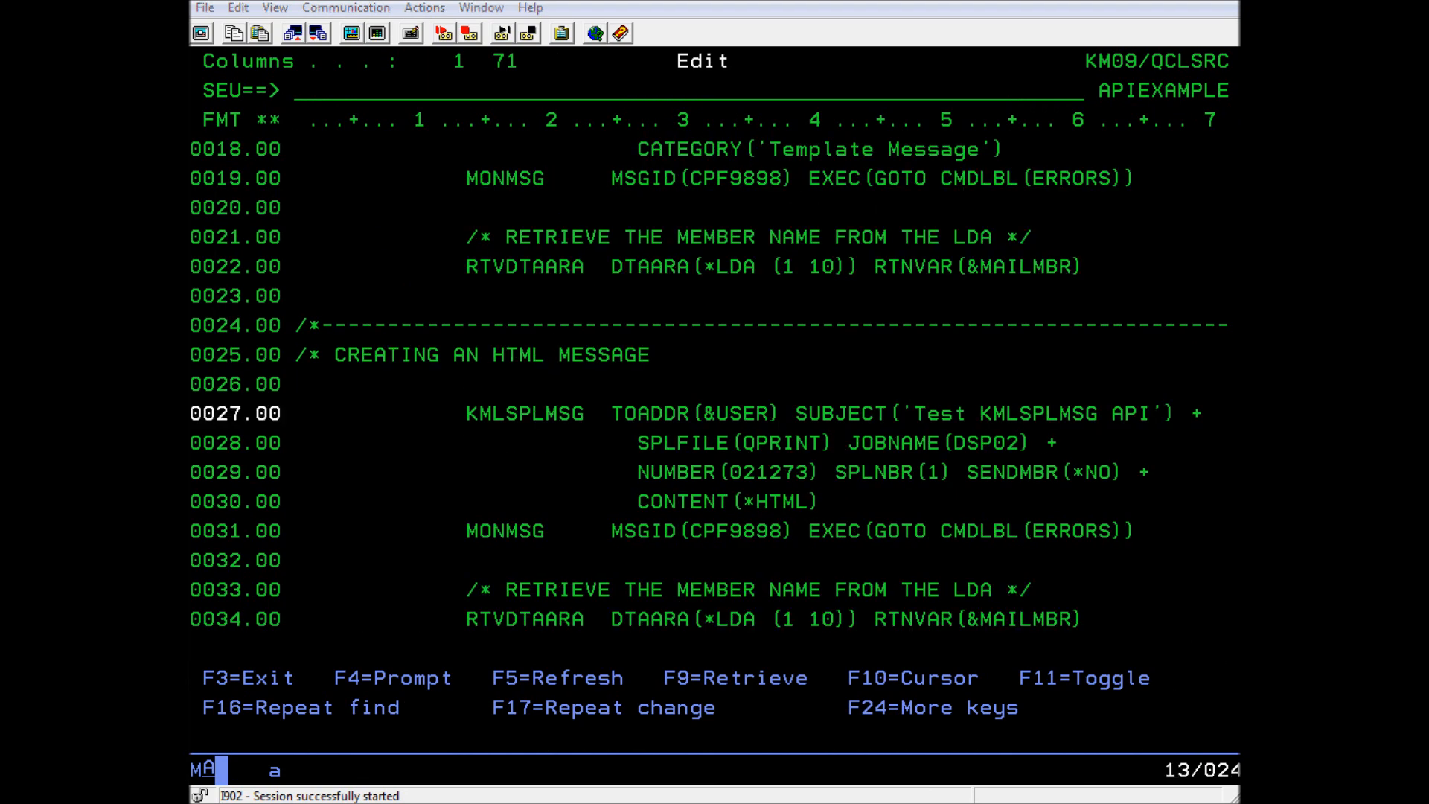
pyautogui.moveTo(500, 433)
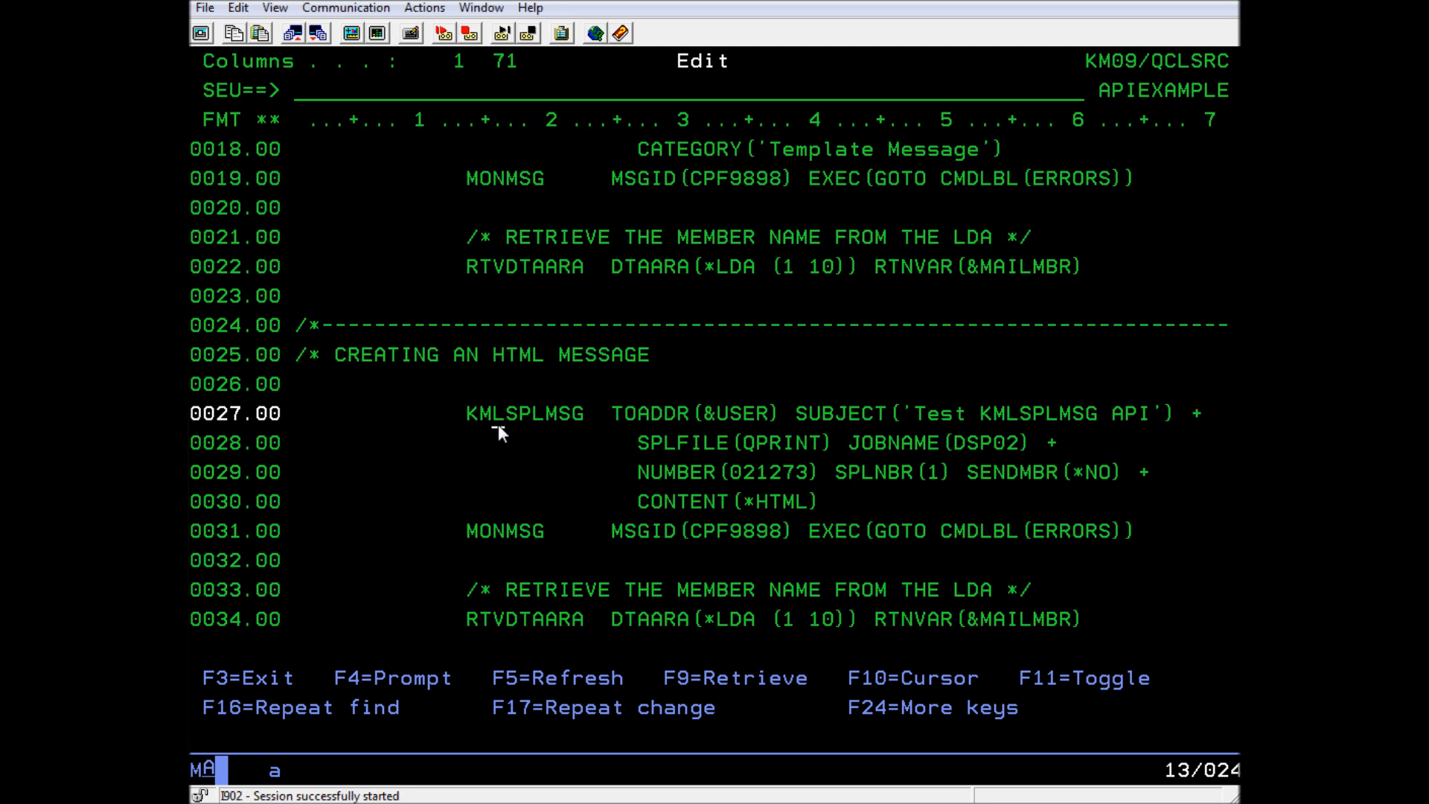
pyautogui.press('f4')
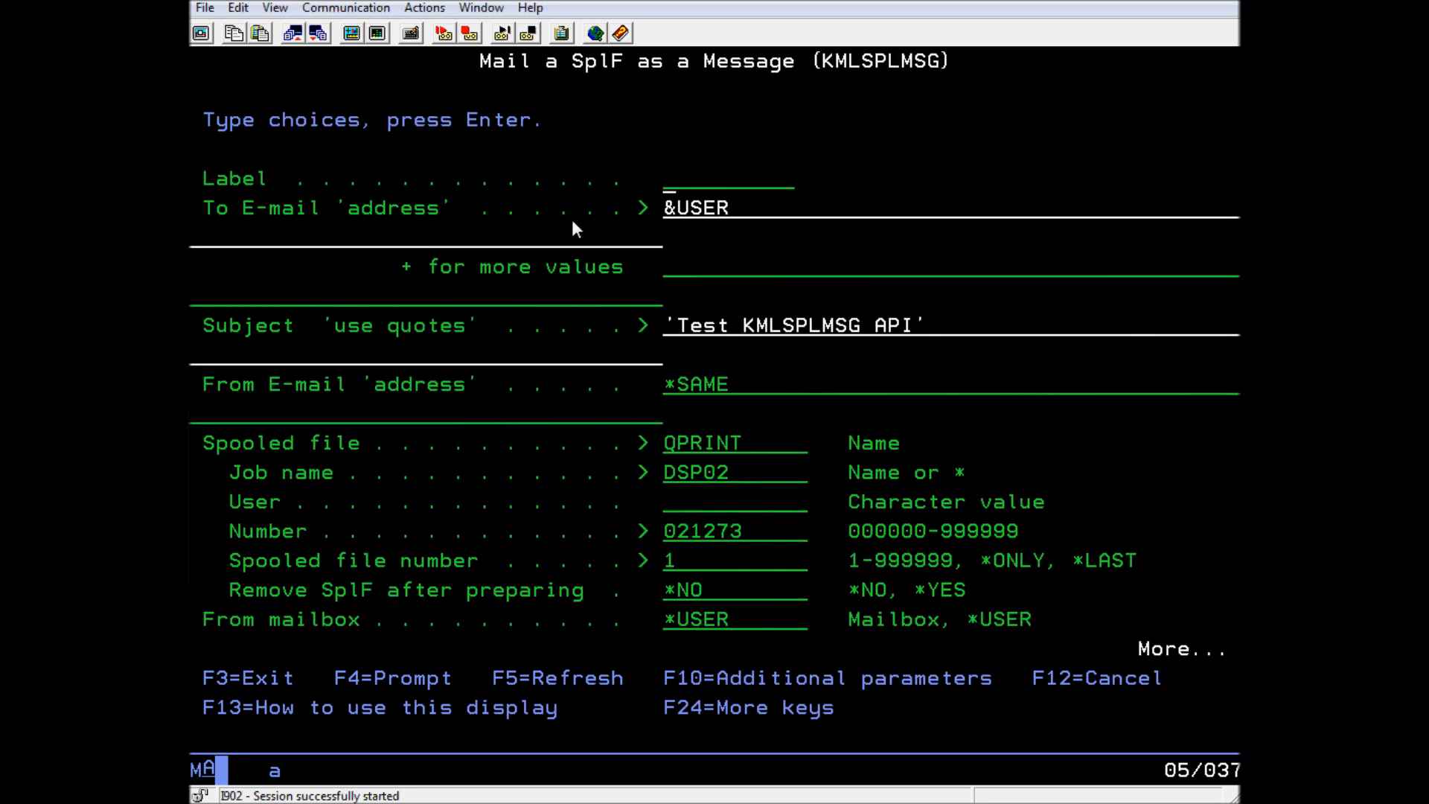
pyautogui.moveTo(701, 338)
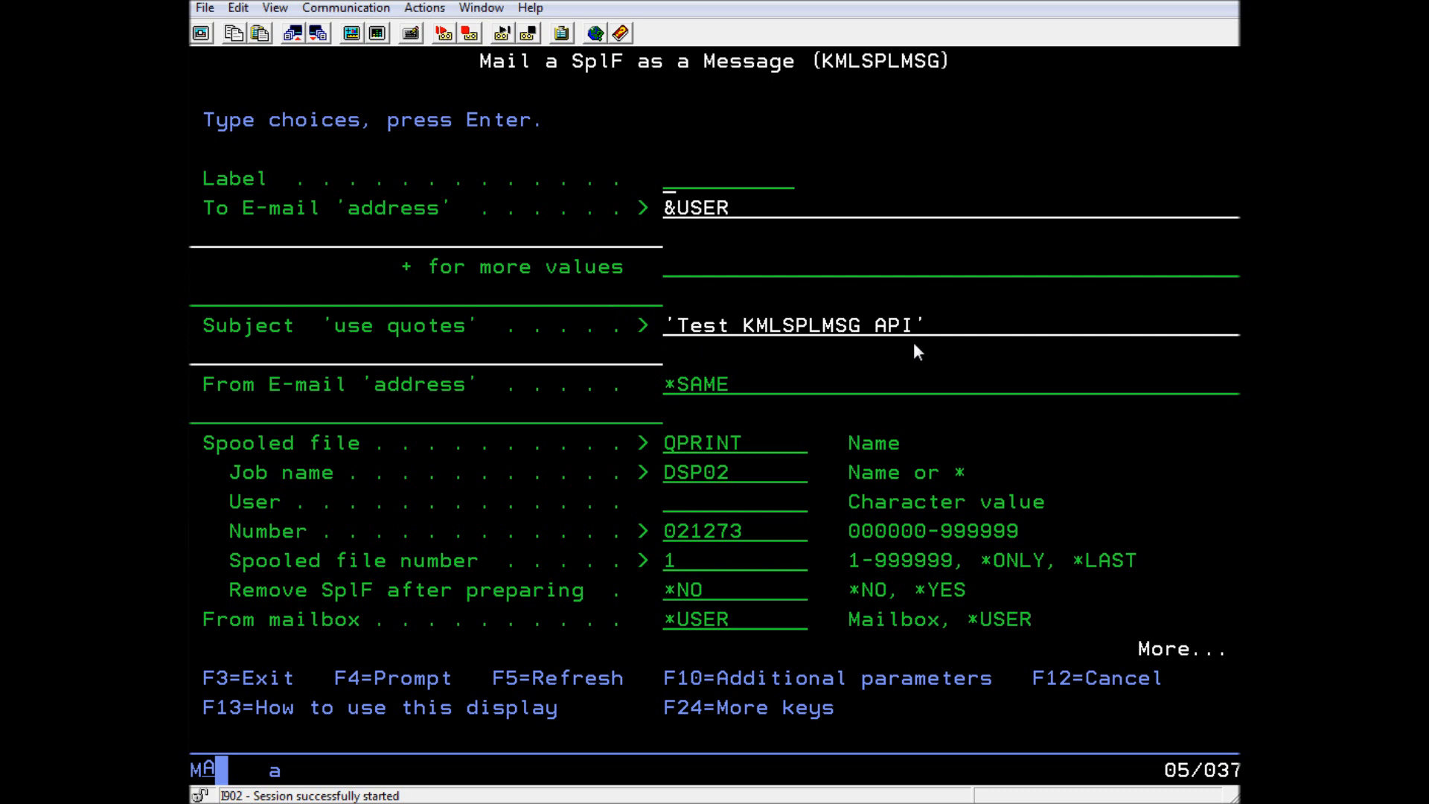
pyautogui.moveTo(700, 611)
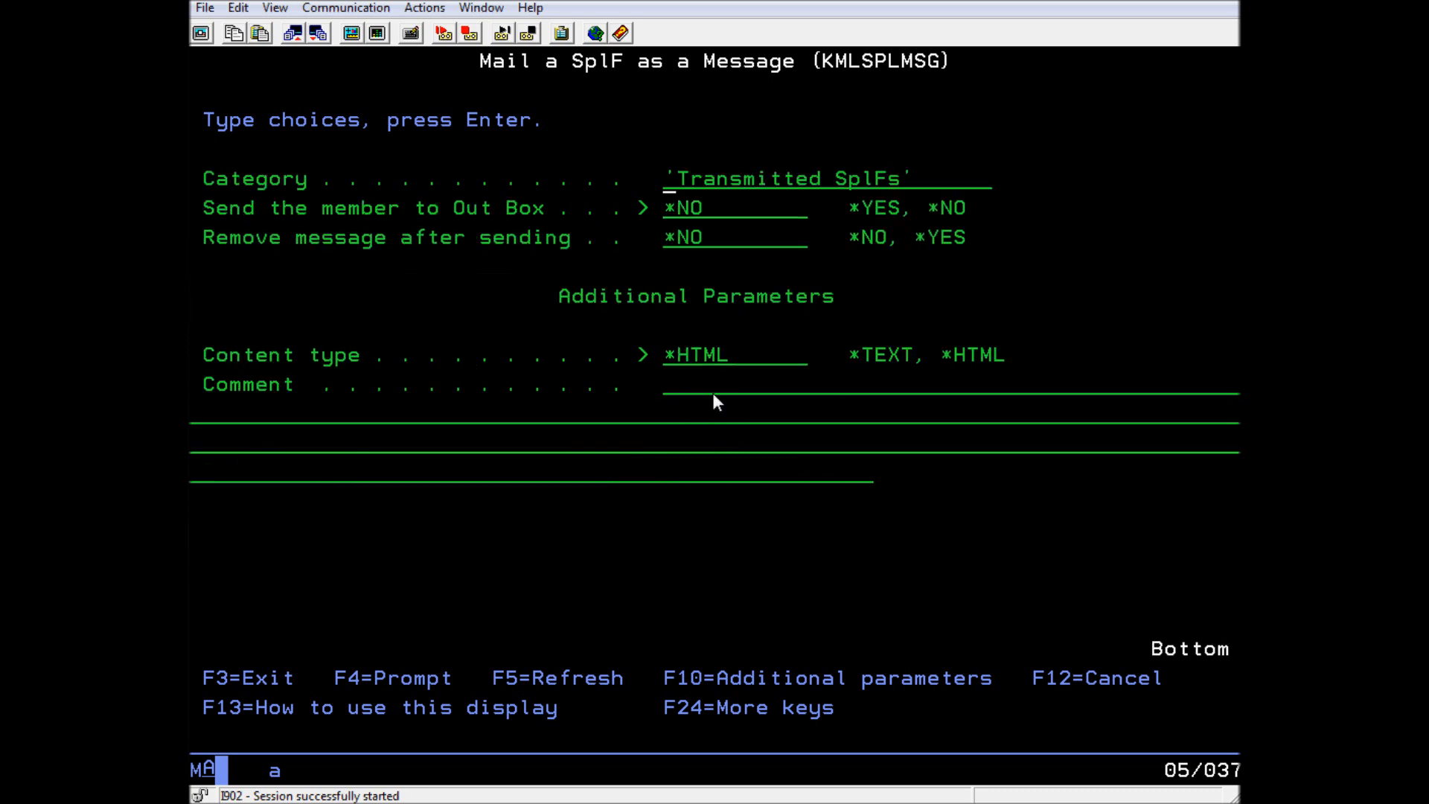
pyautogui.moveTo(697, 235)
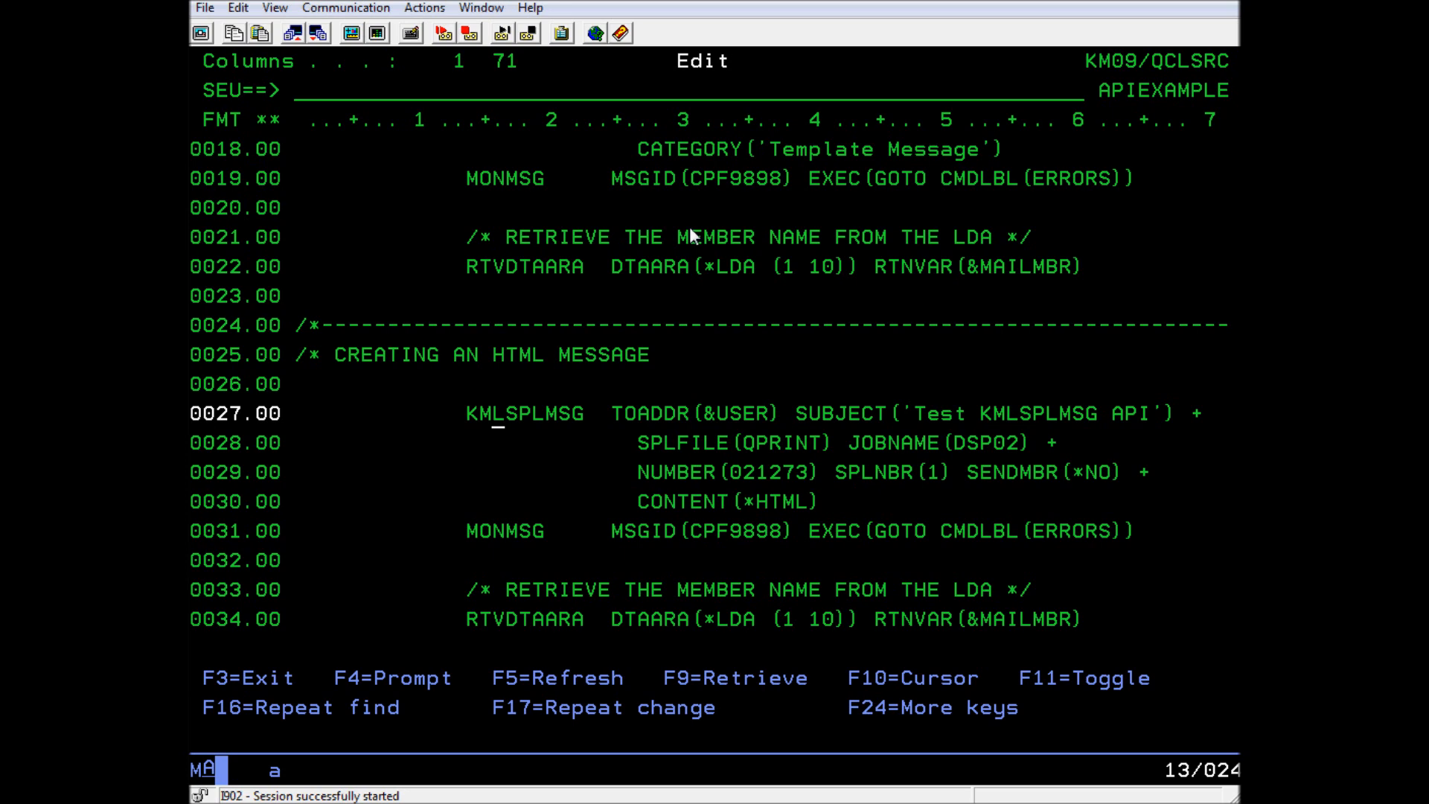
pyautogui.moveTo(956, 620)
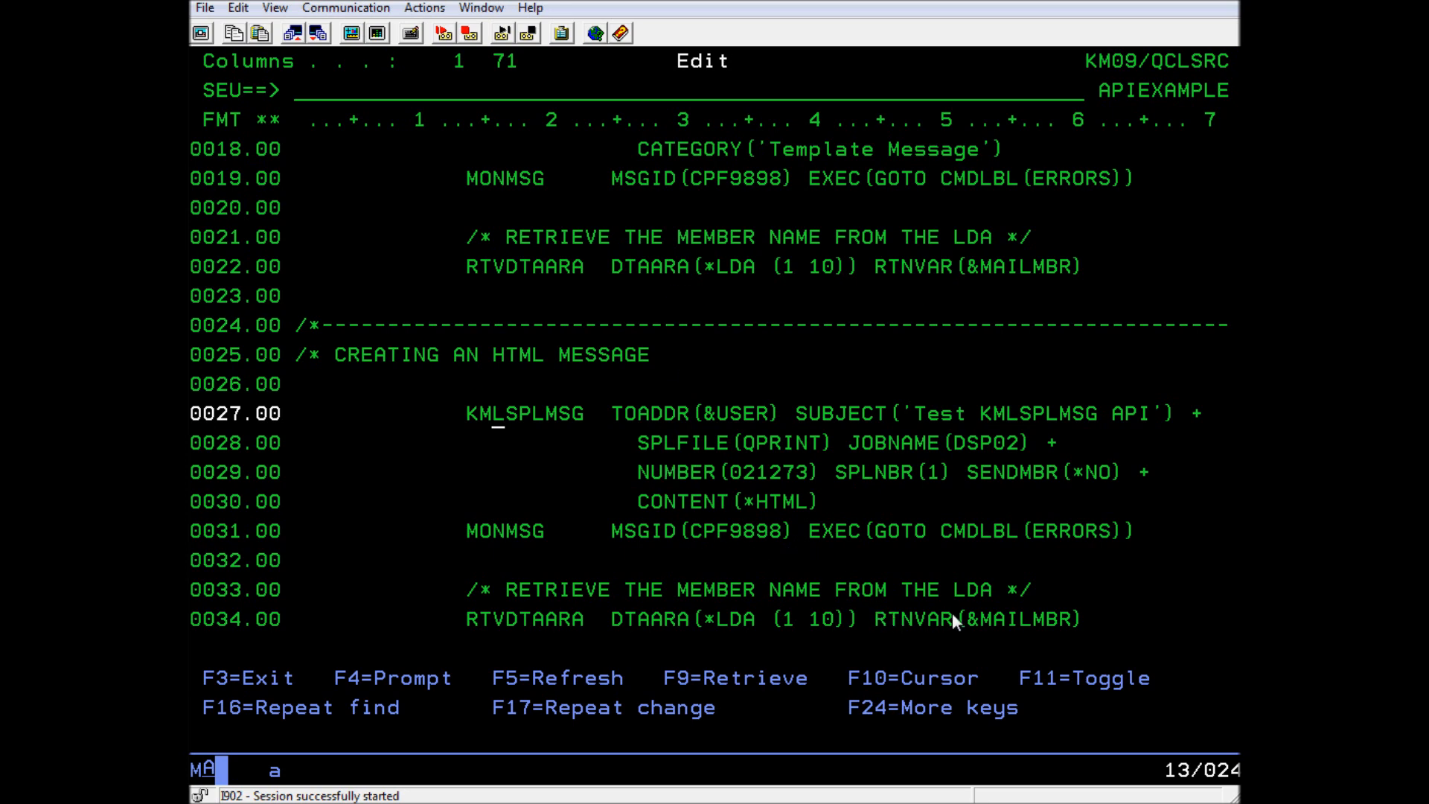
pyautogui.moveTo(984, 619)
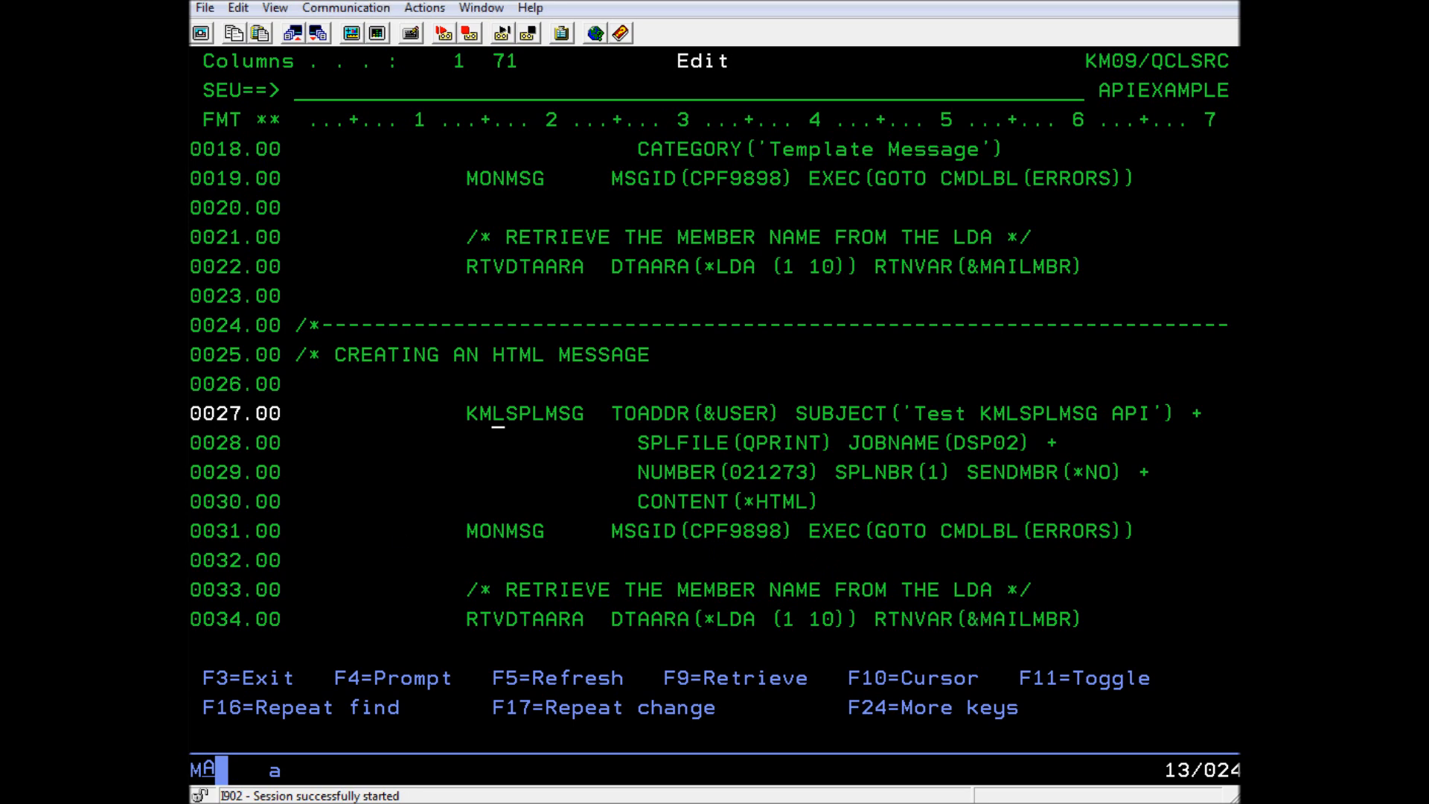
pyautogui.scroll(-3)
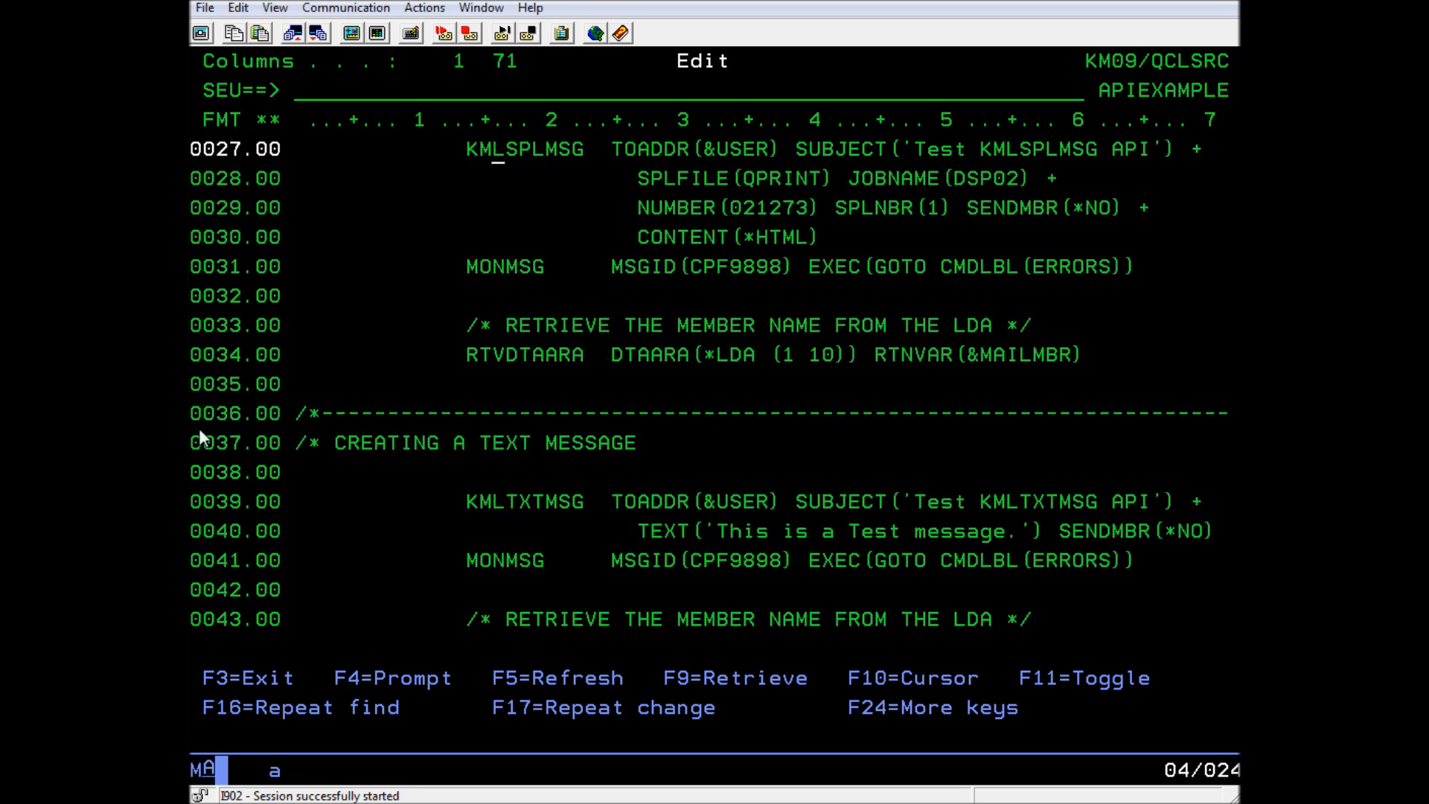
pyautogui.scroll(-3)
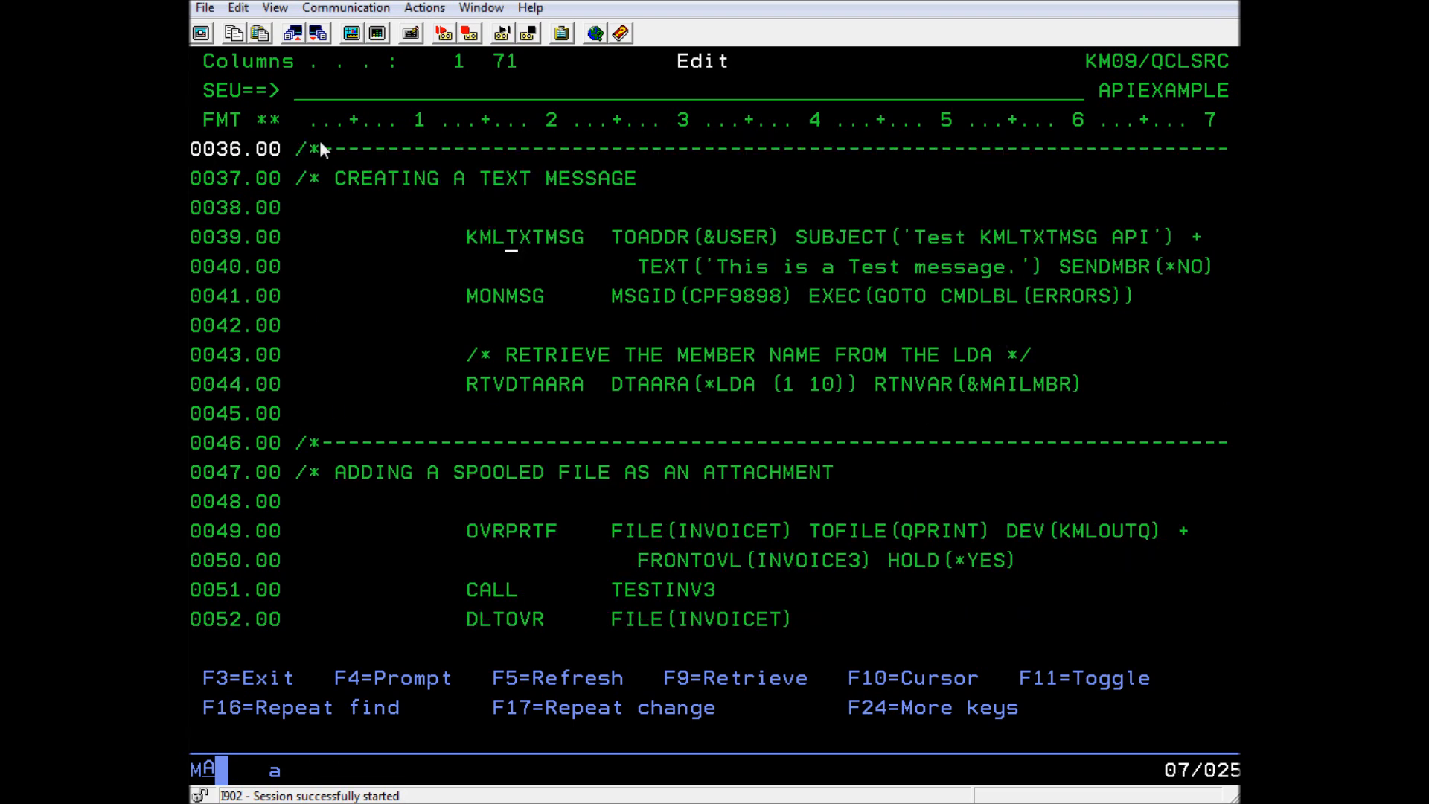
pyautogui.press('f4')
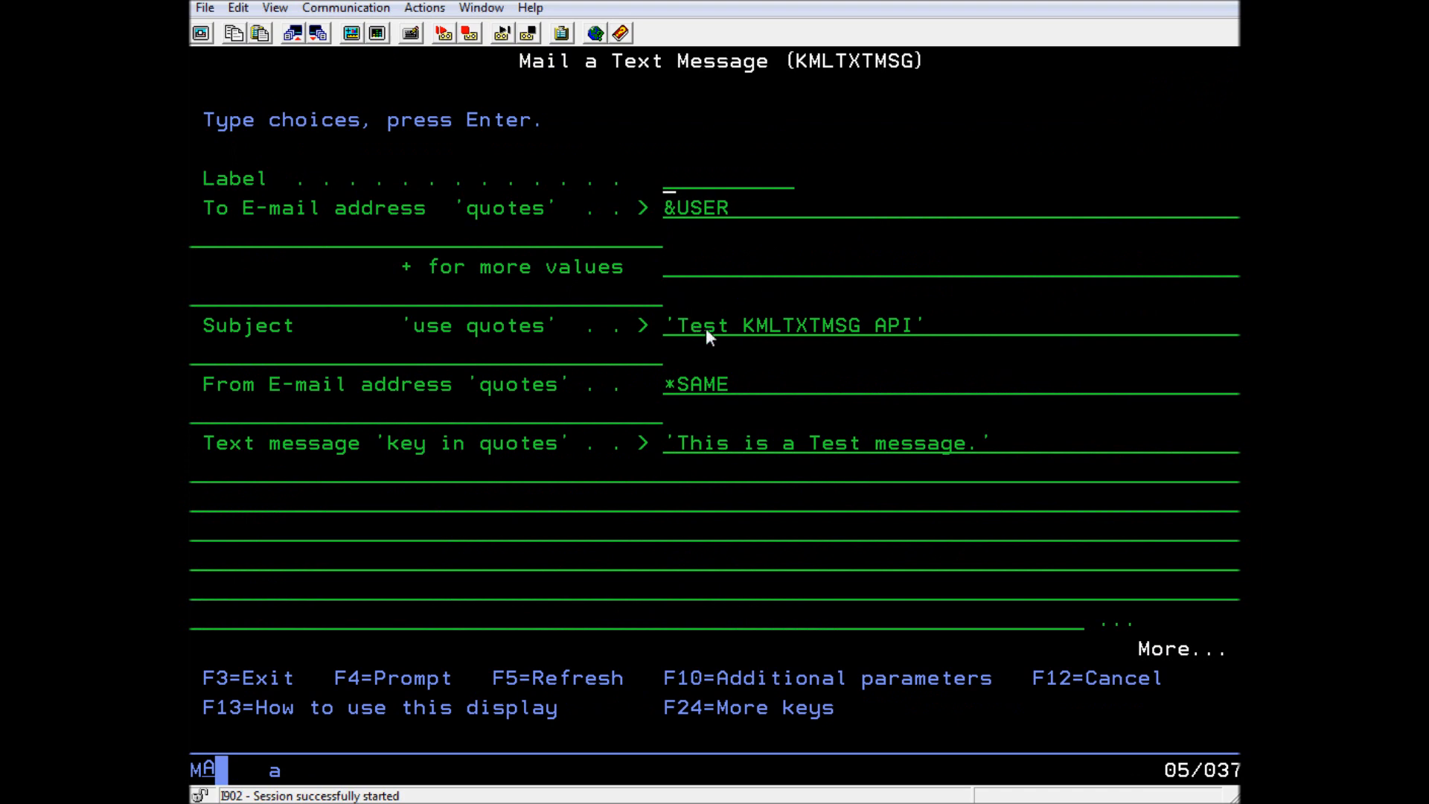
pyautogui.moveTo(1010, 469)
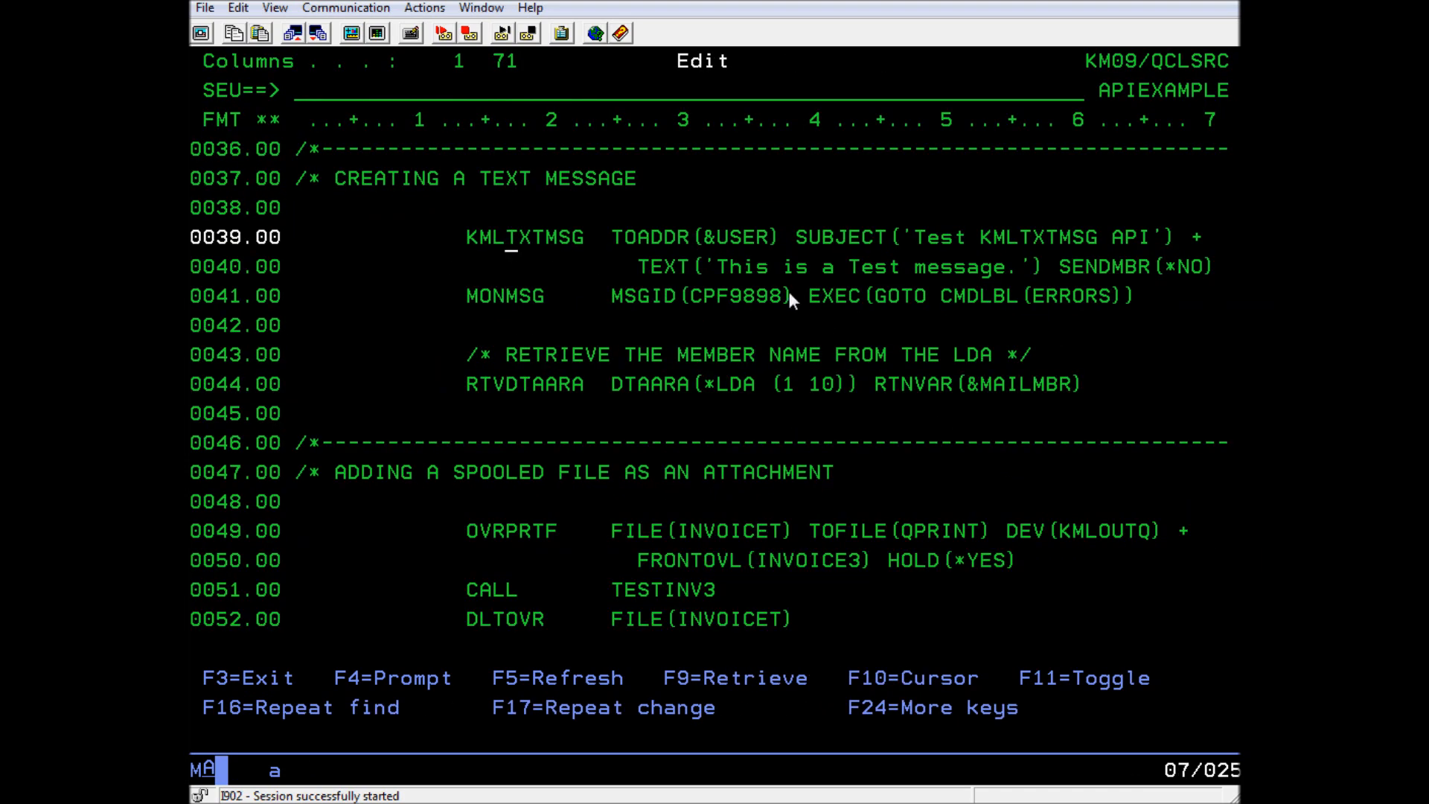
pyautogui.moveTo(1155, 301)
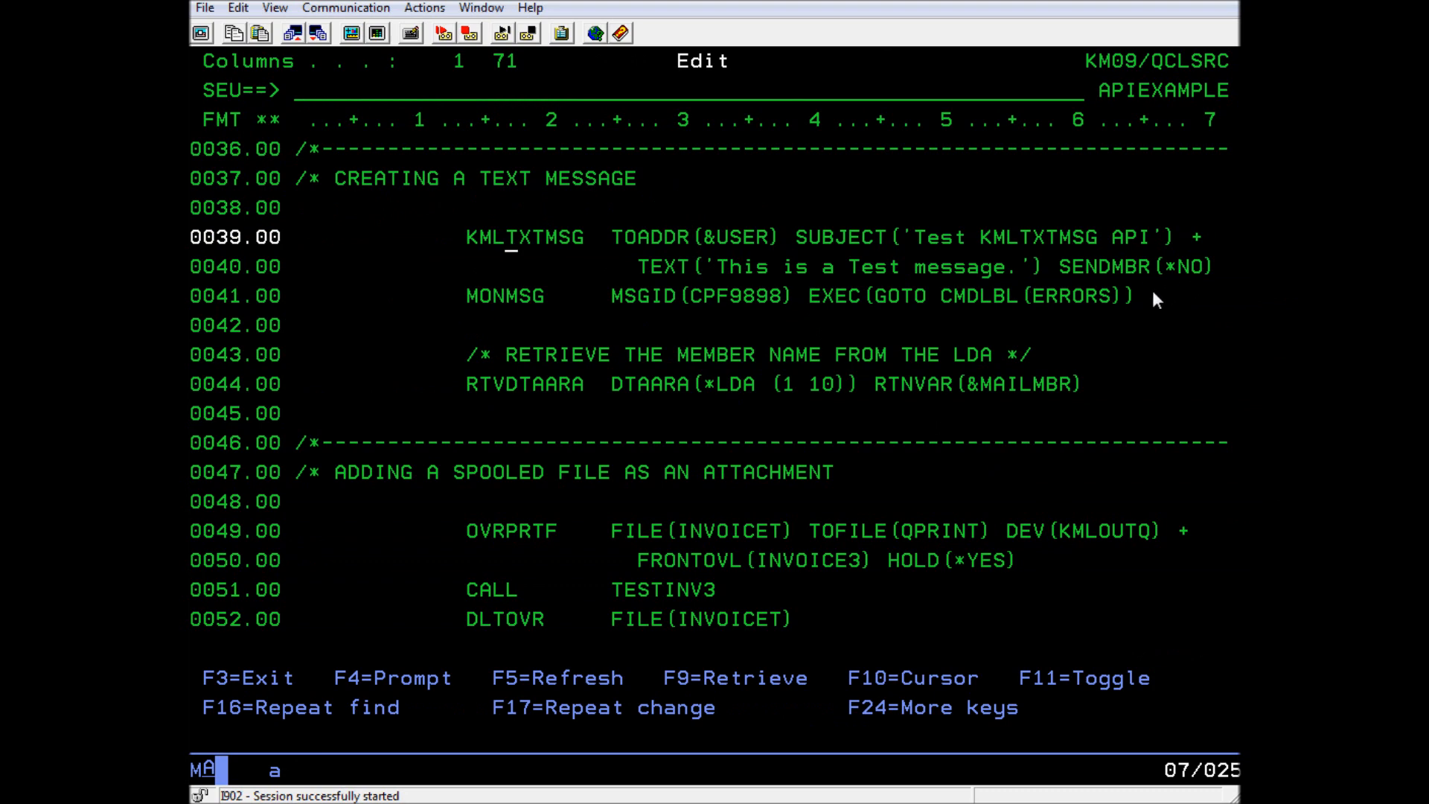
pyautogui.moveTo(1000, 379)
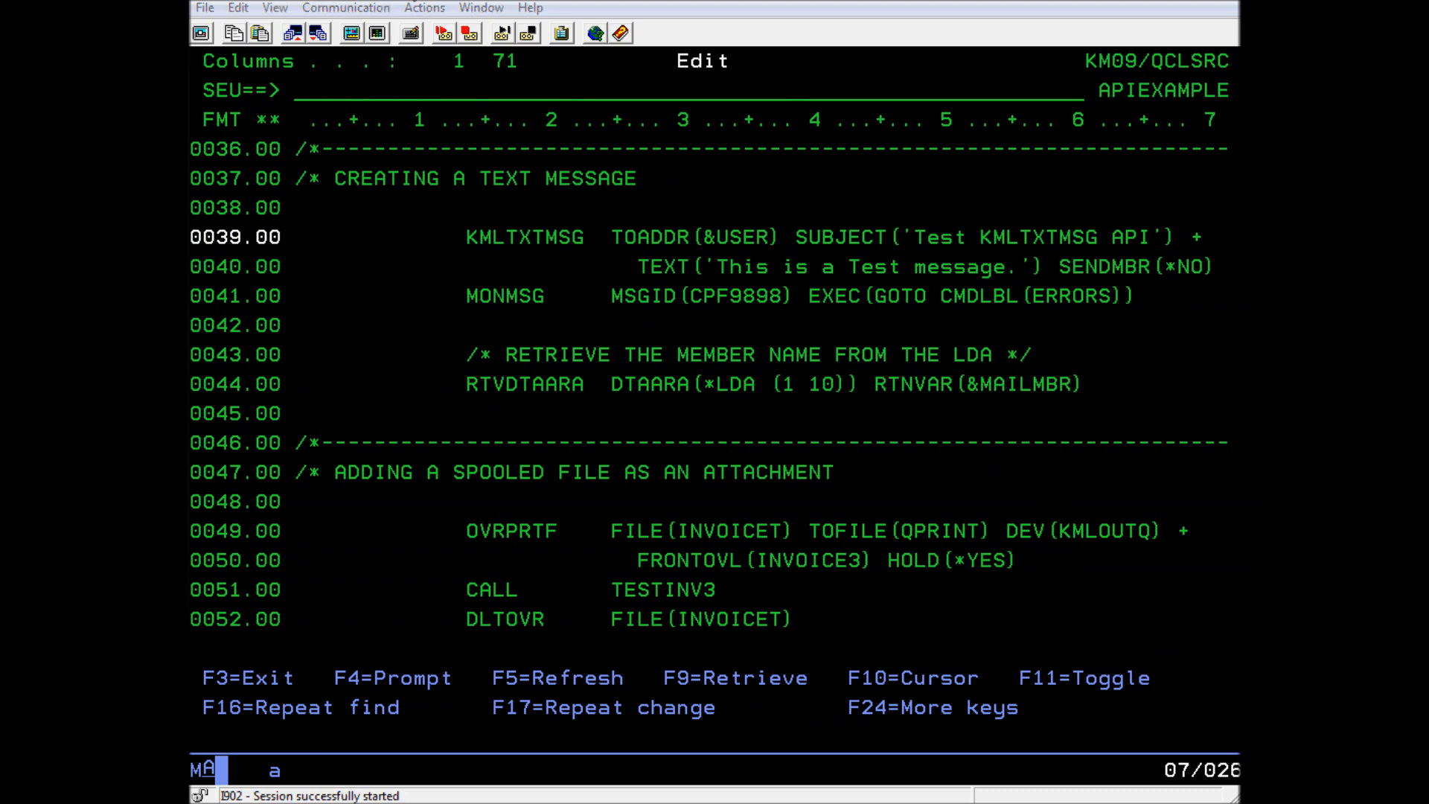
pyautogui.scroll(-3)
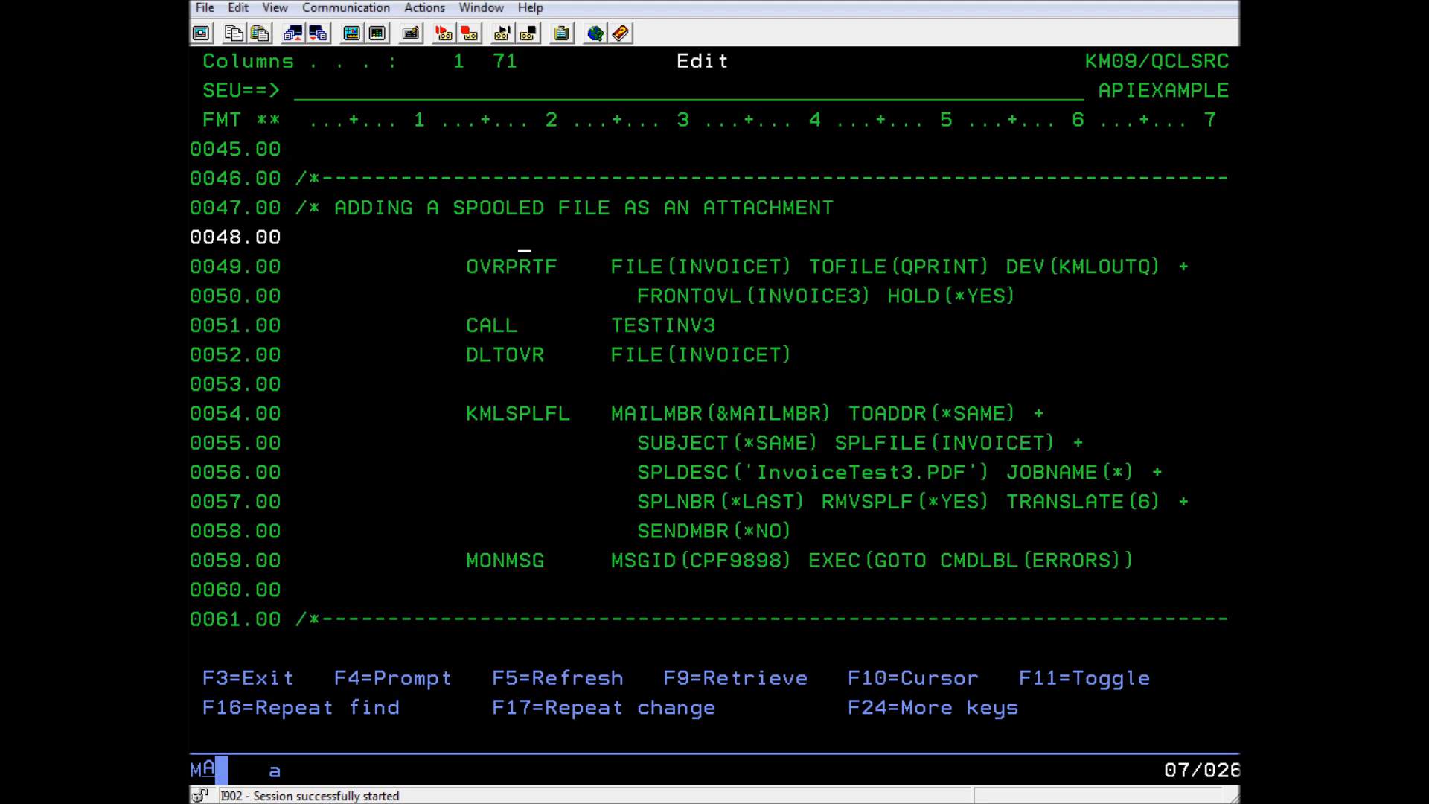
pyautogui.moveTo(690, 249)
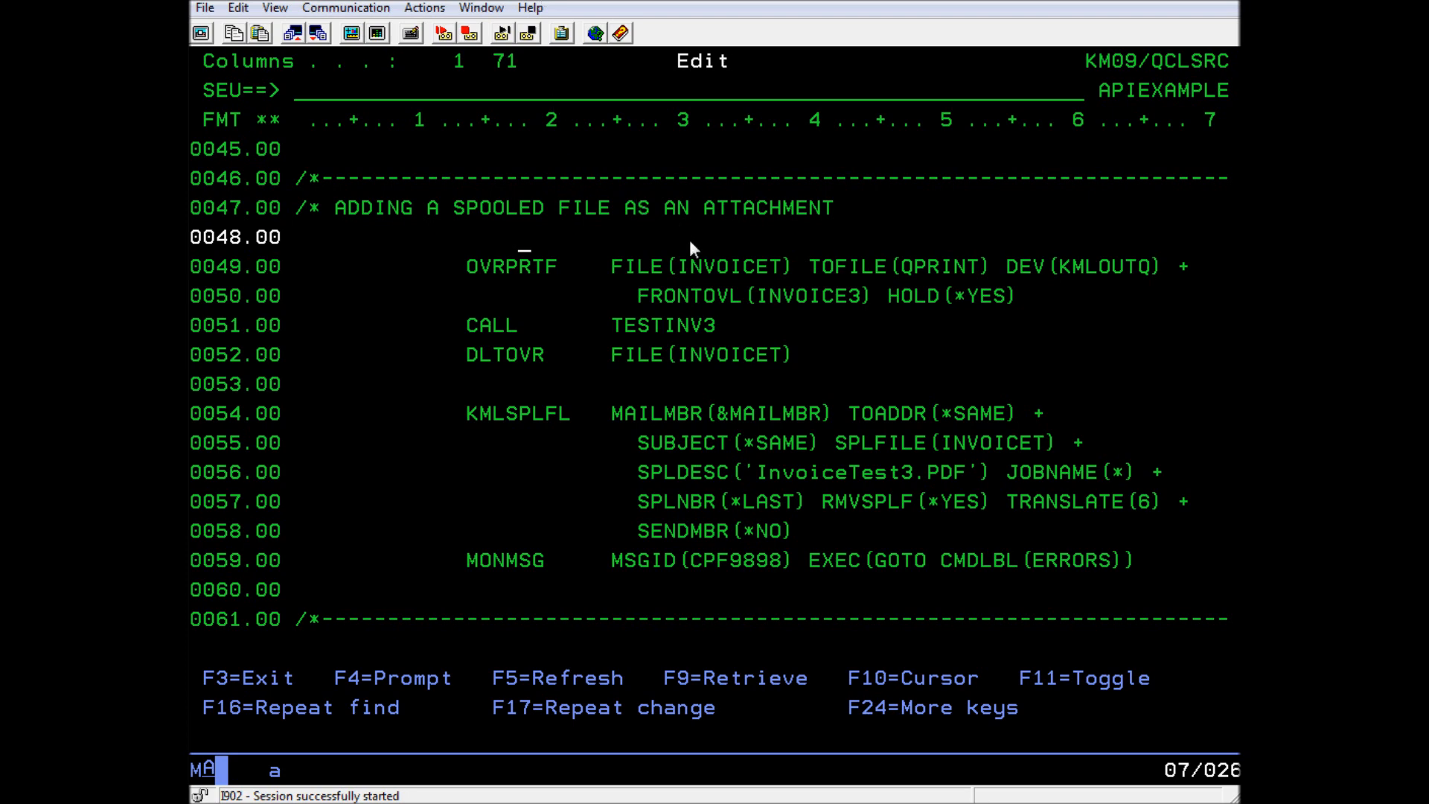
pyautogui.moveTo(746, 286)
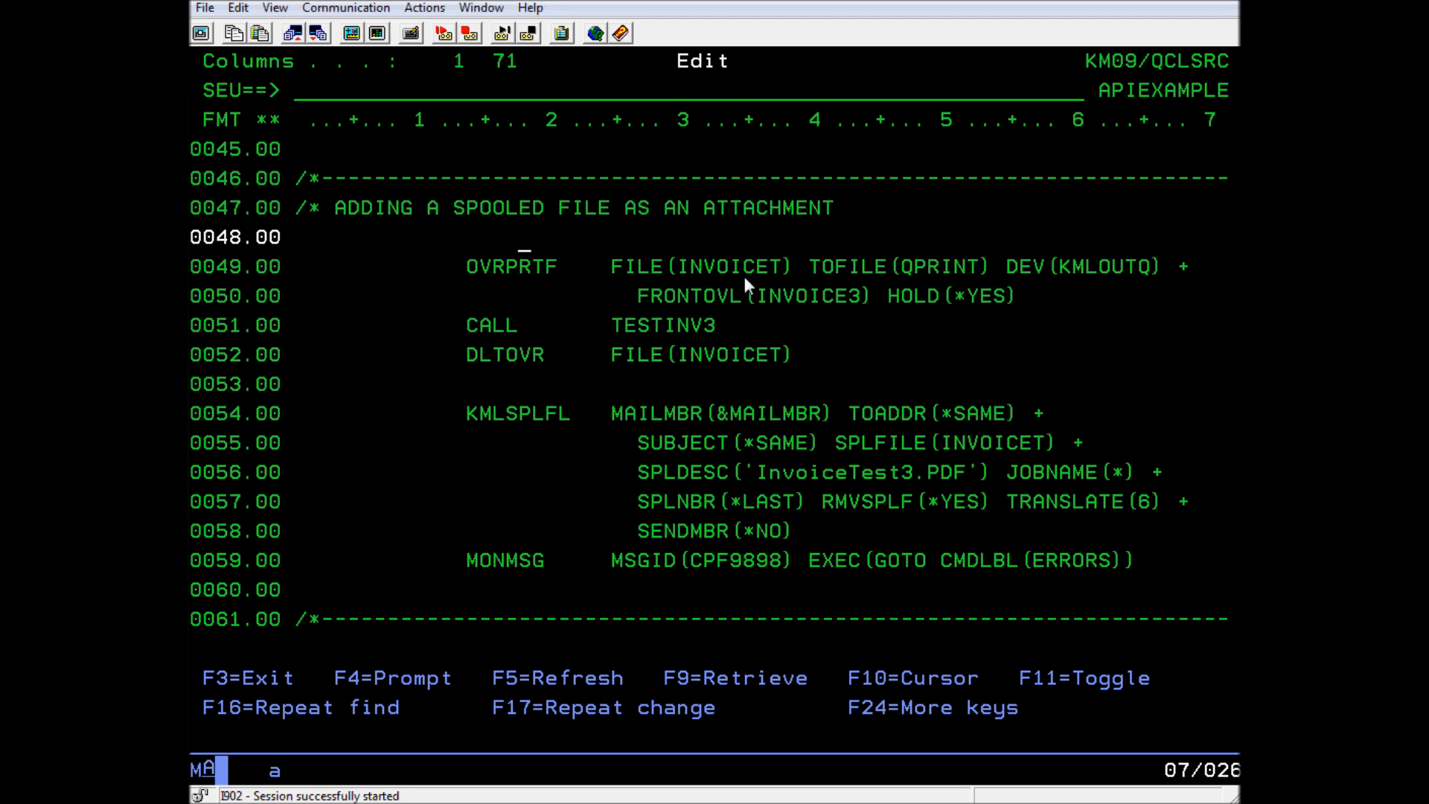
pyautogui.moveTo(829, 314)
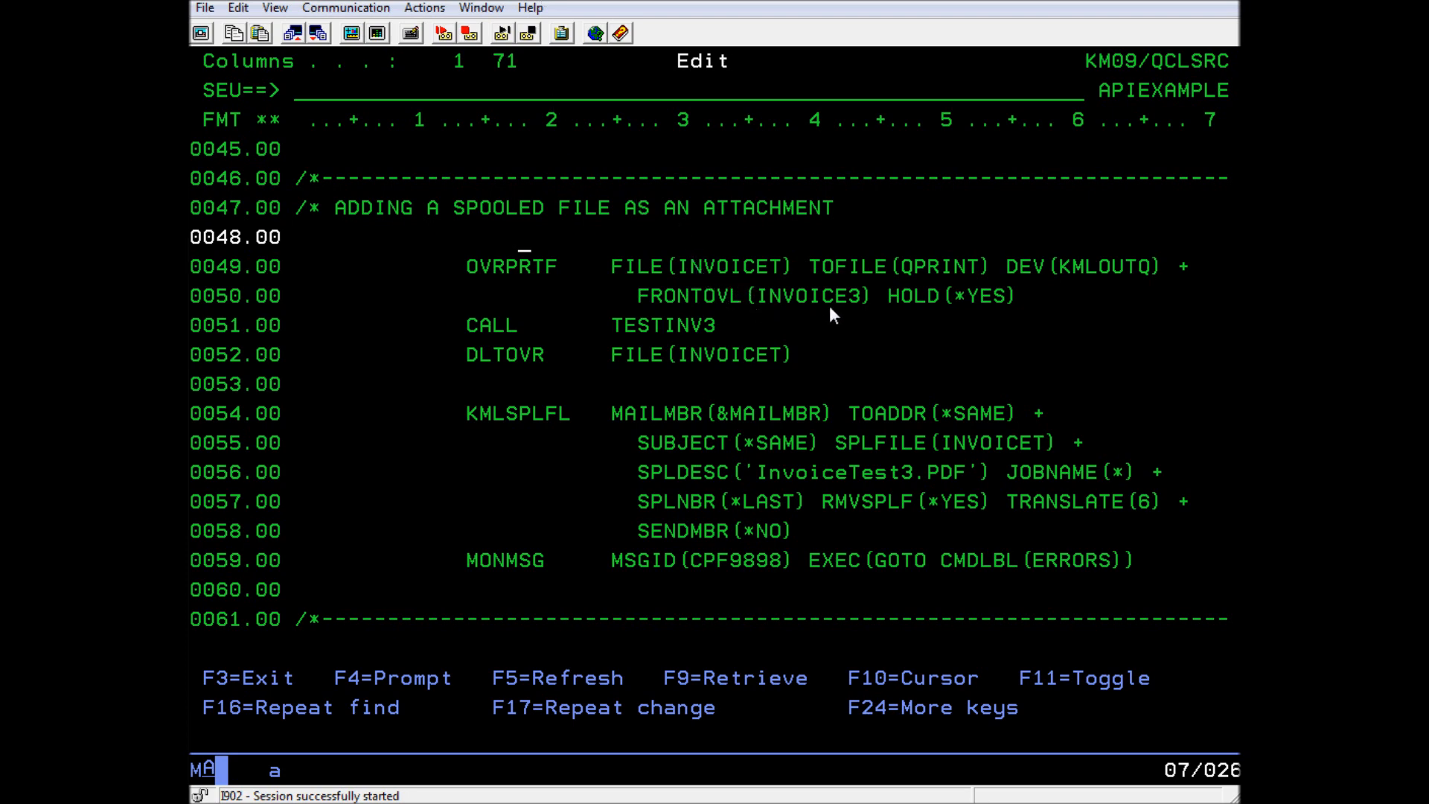
pyautogui.moveTo(976, 314)
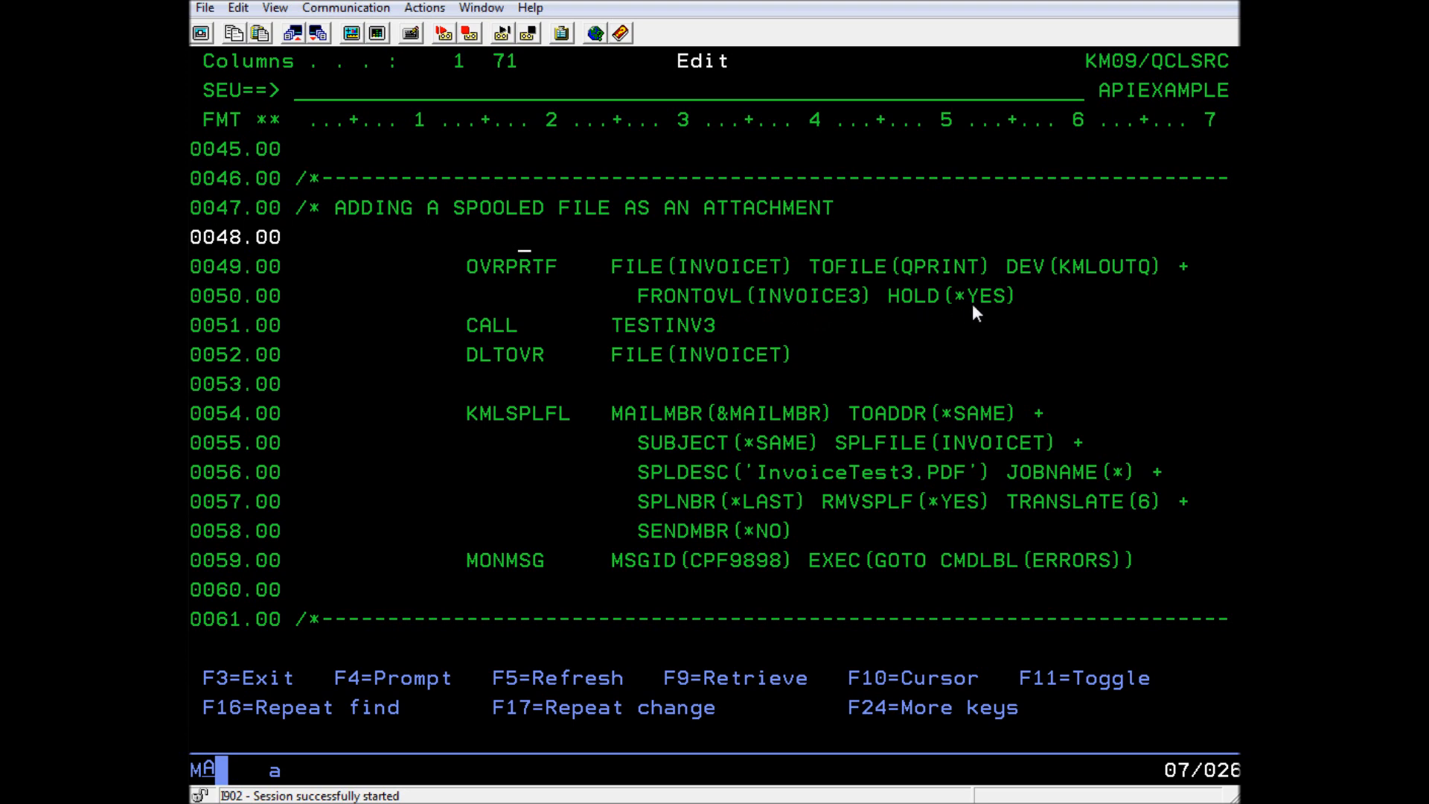
pyautogui.moveTo(977, 312)
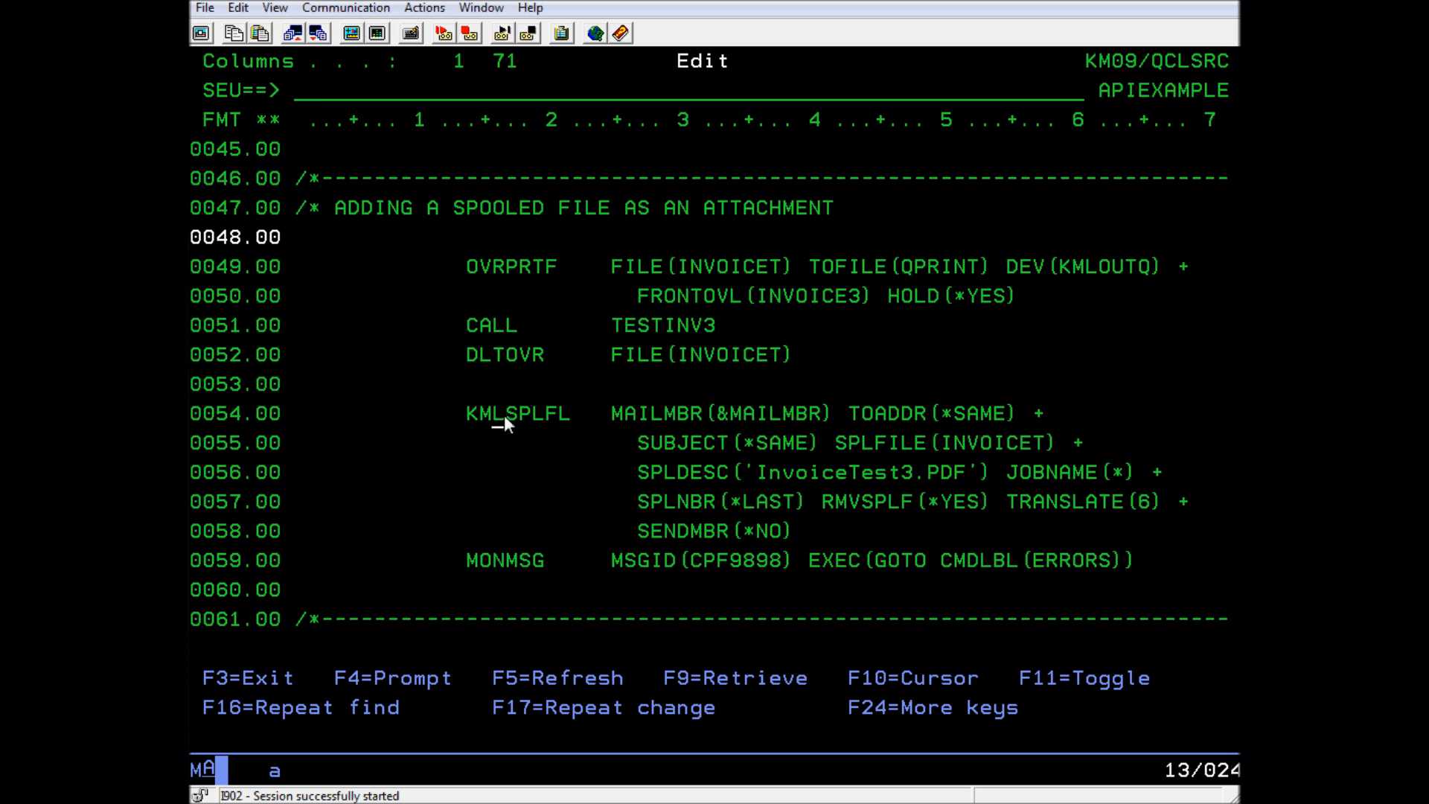
pyautogui.press('f4')
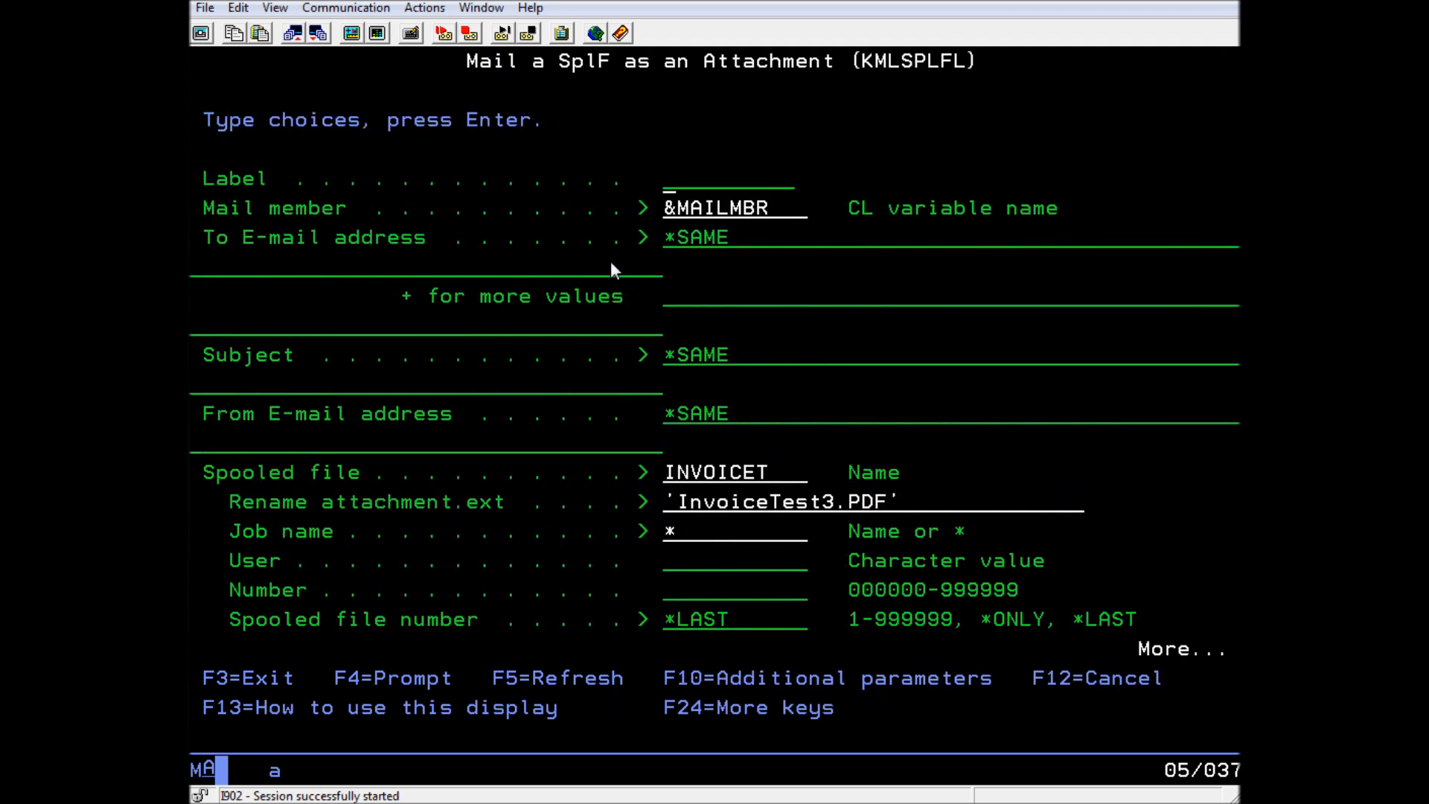
pyautogui.moveTo(615, 277)
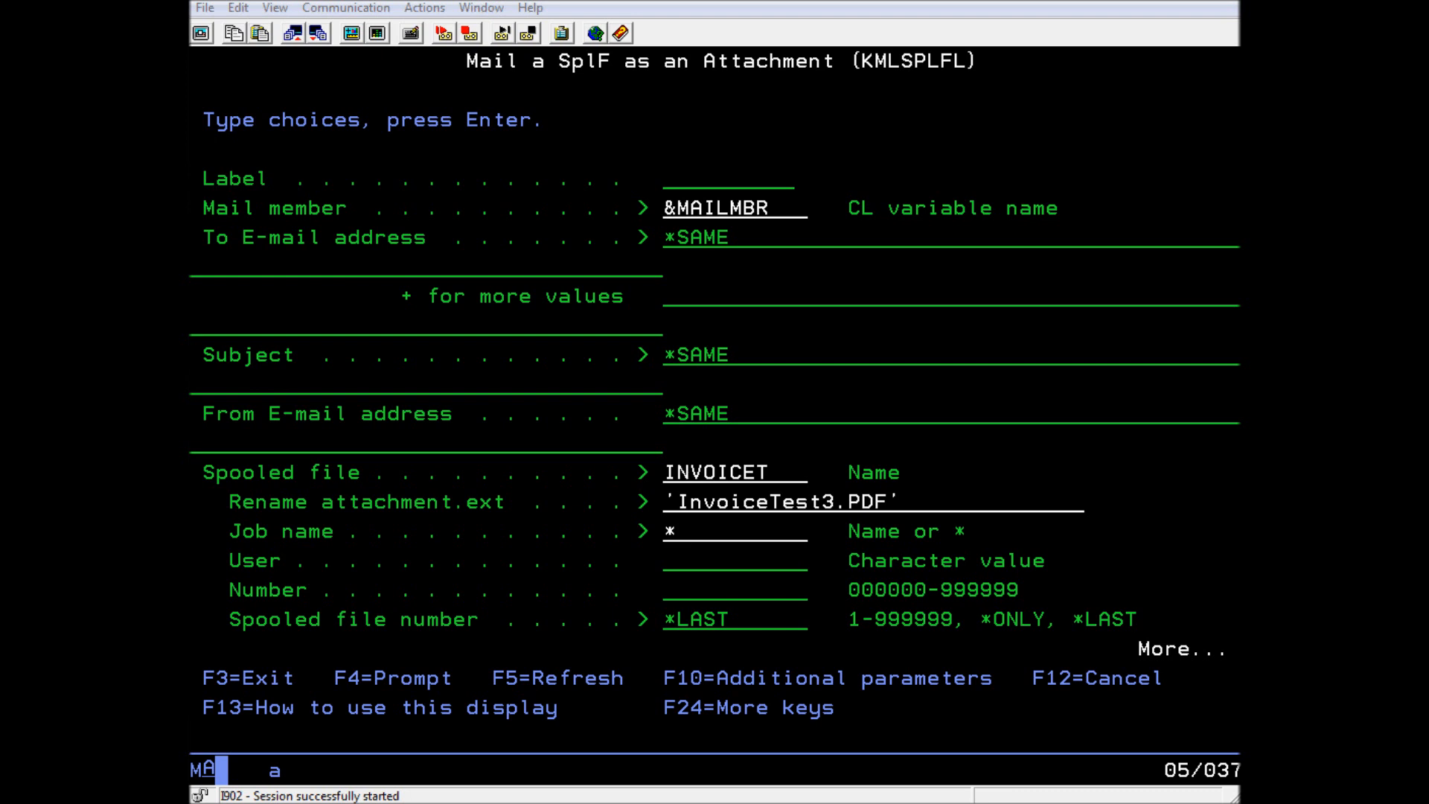
pyautogui.moveTo(658, 482)
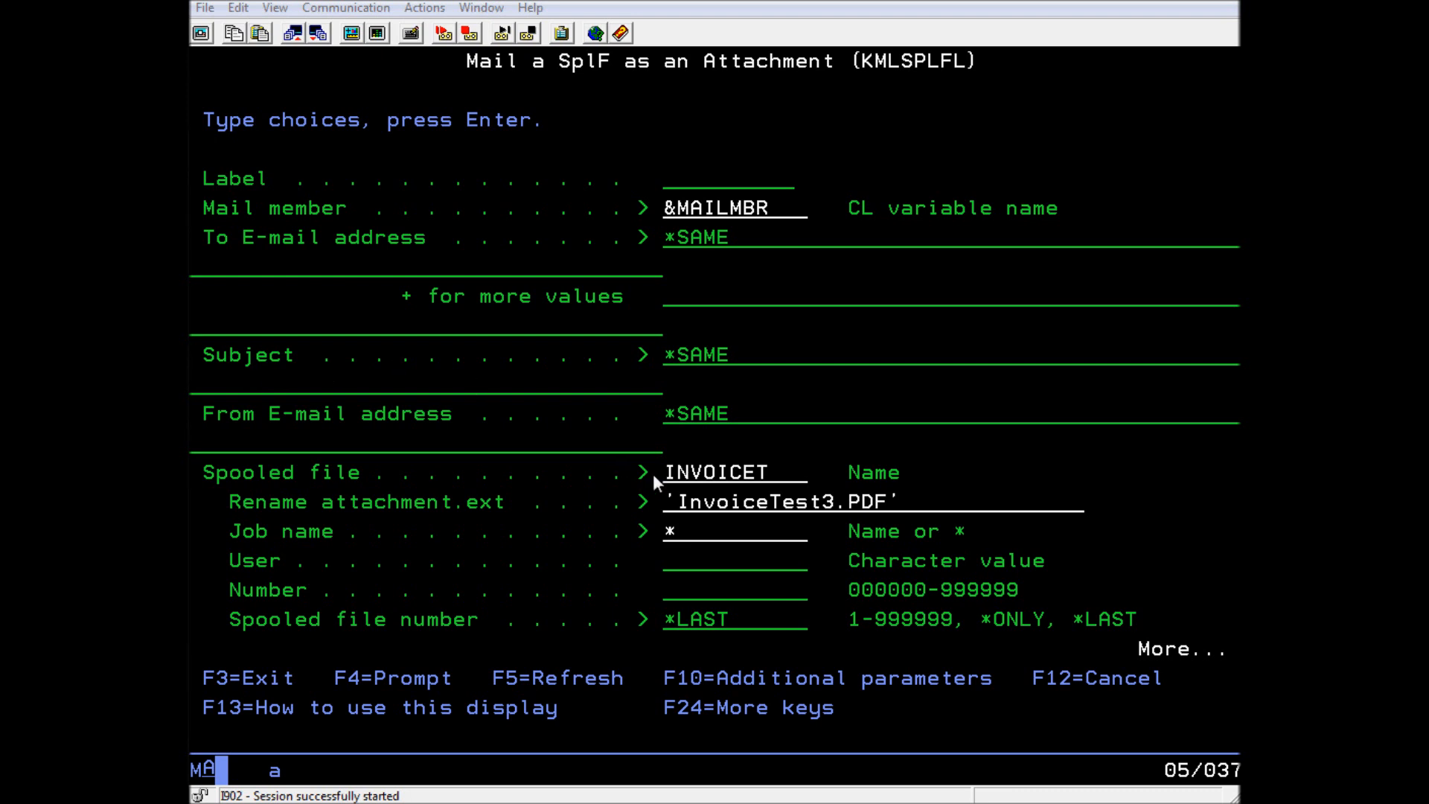
pyautogui.moveTo(908, 518)
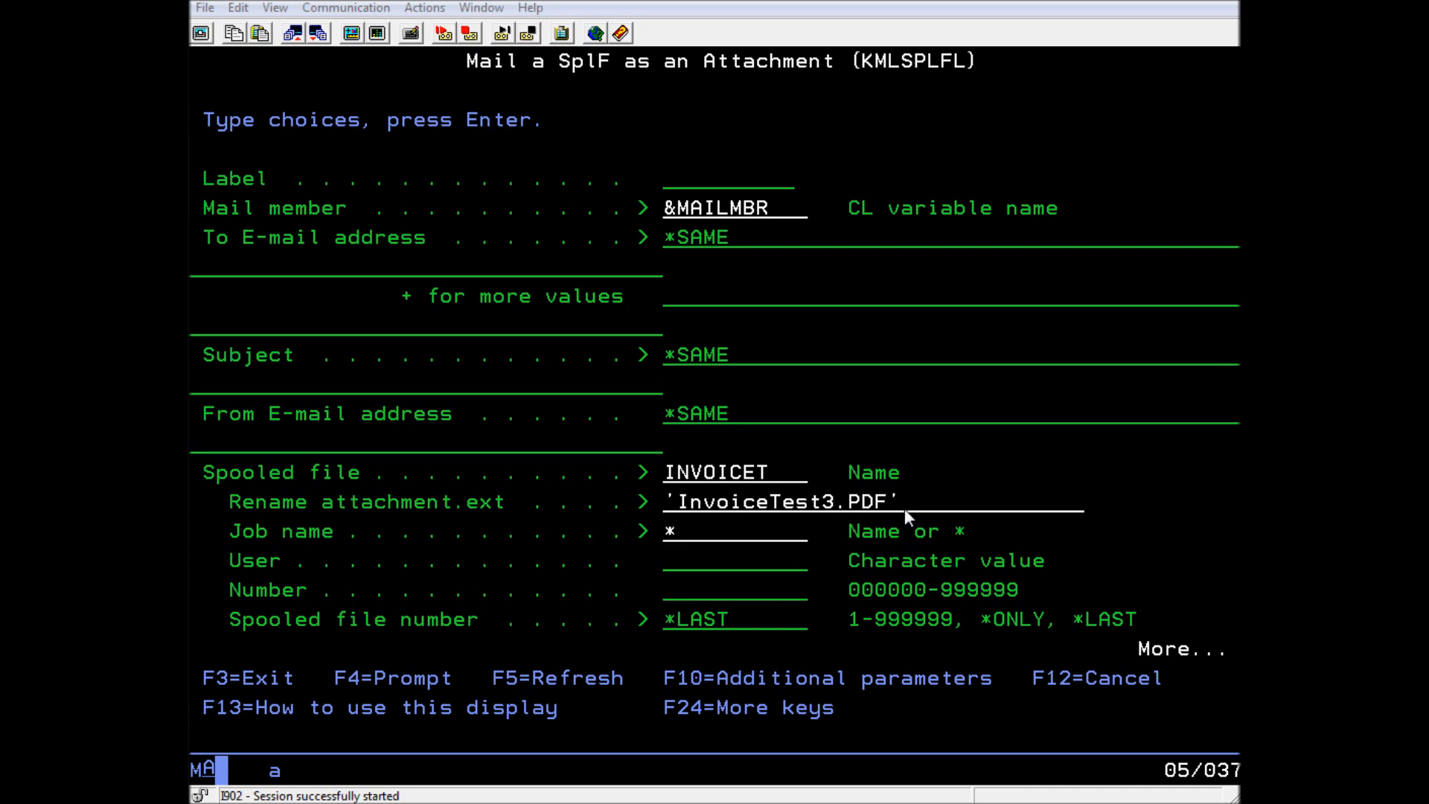
pyautogui.moveTo(696, 368)
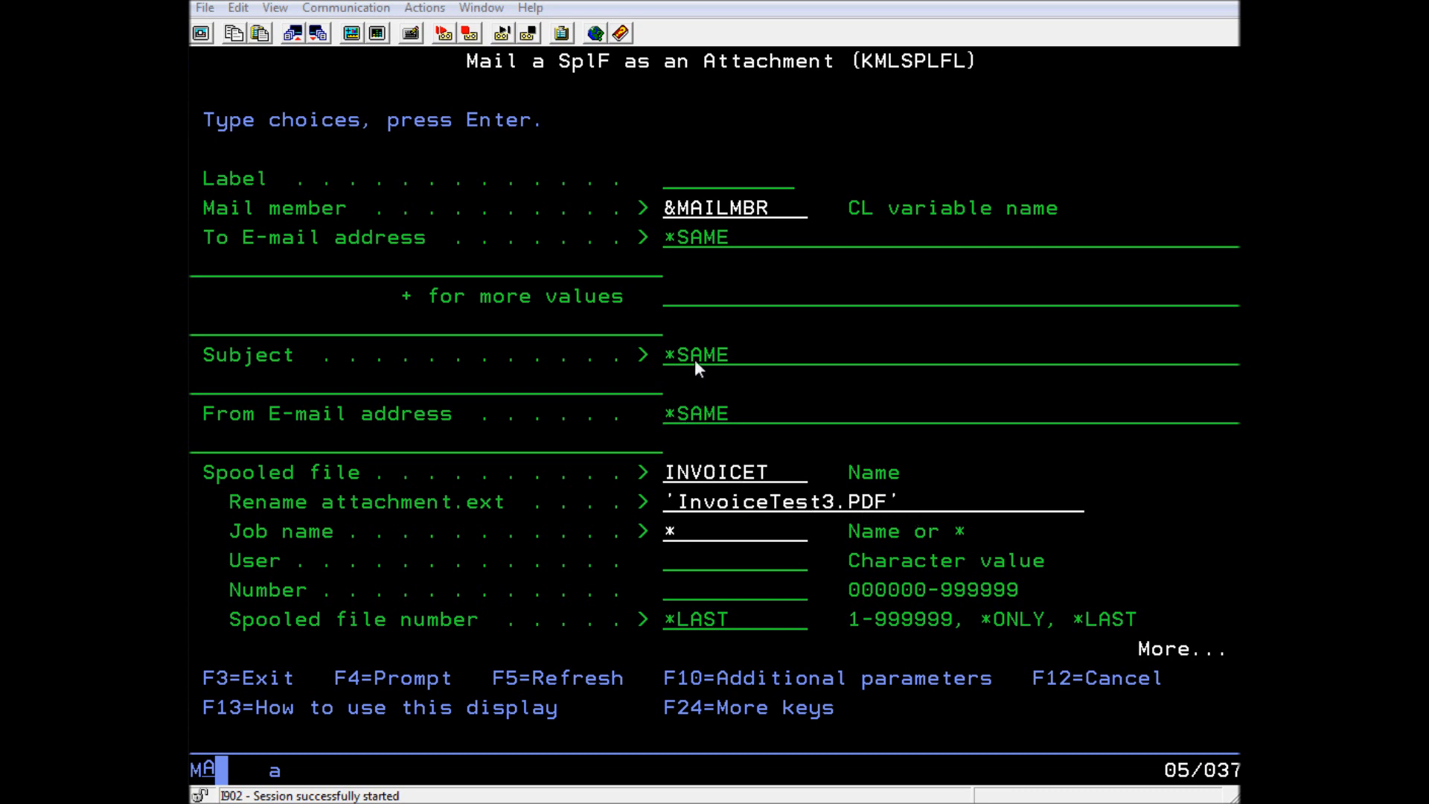
pyautogui.moveTo(734, 250)
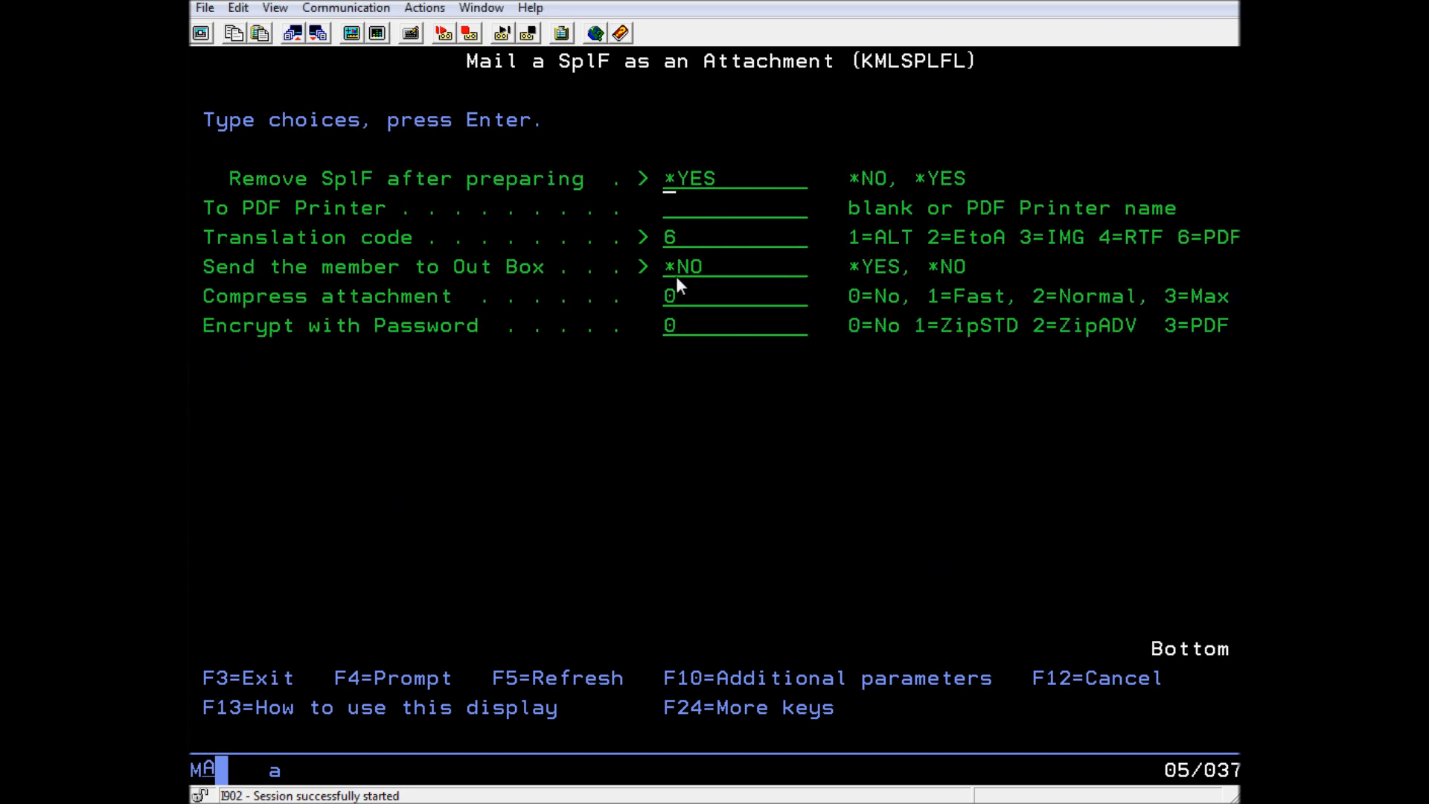
pyautogui.moveTo(684, 282)
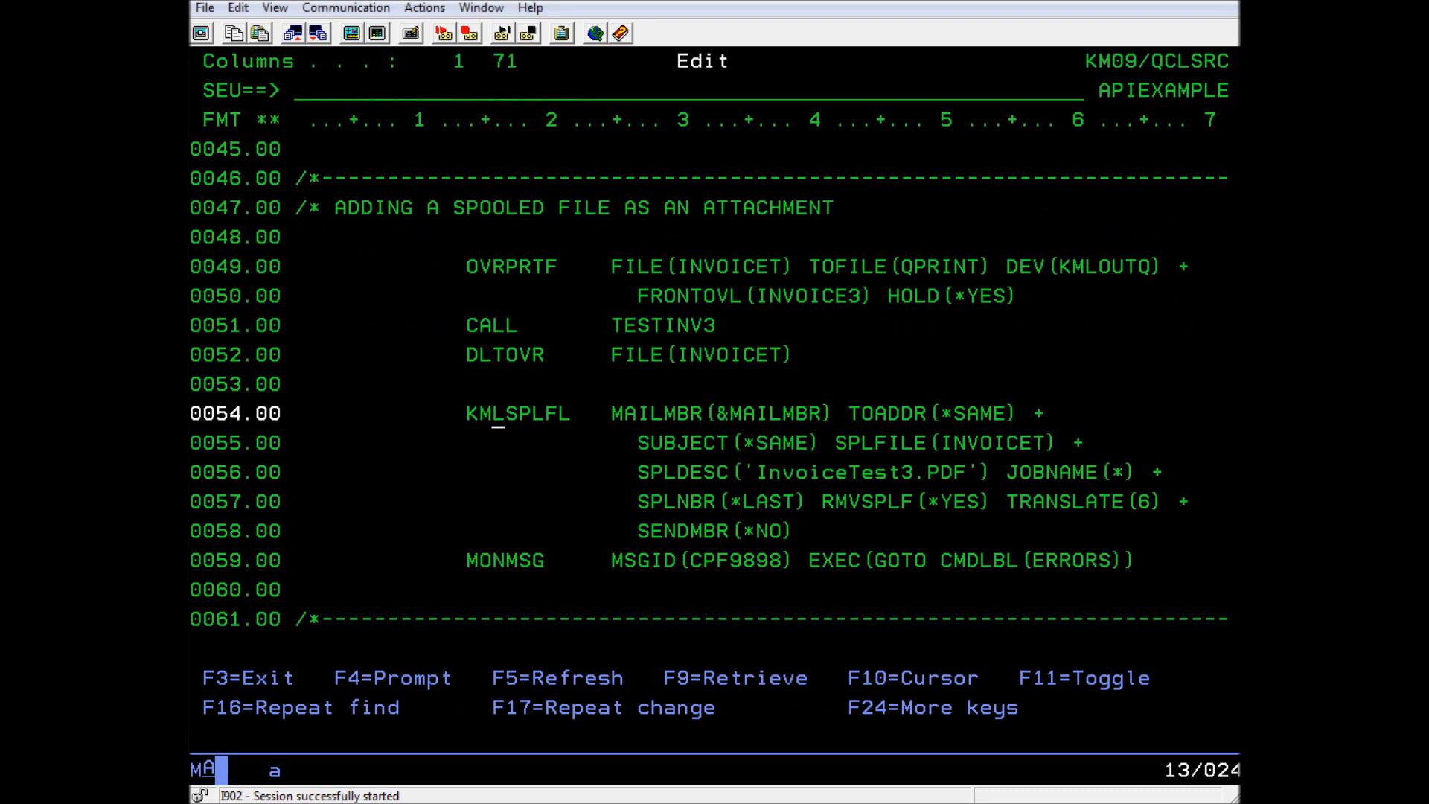
pyautogui.scroll(-3)
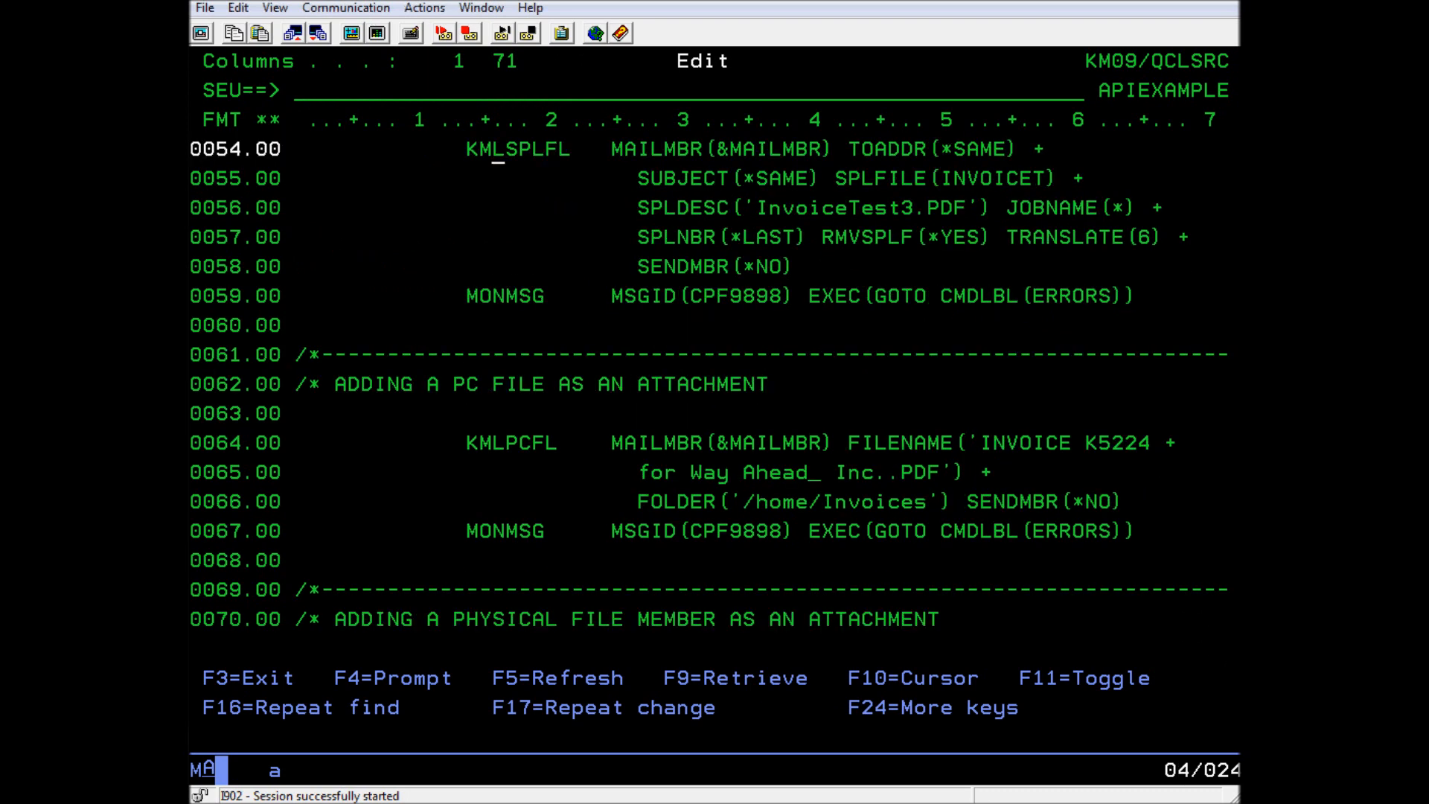
pyautogui.moveTo(527, 444)
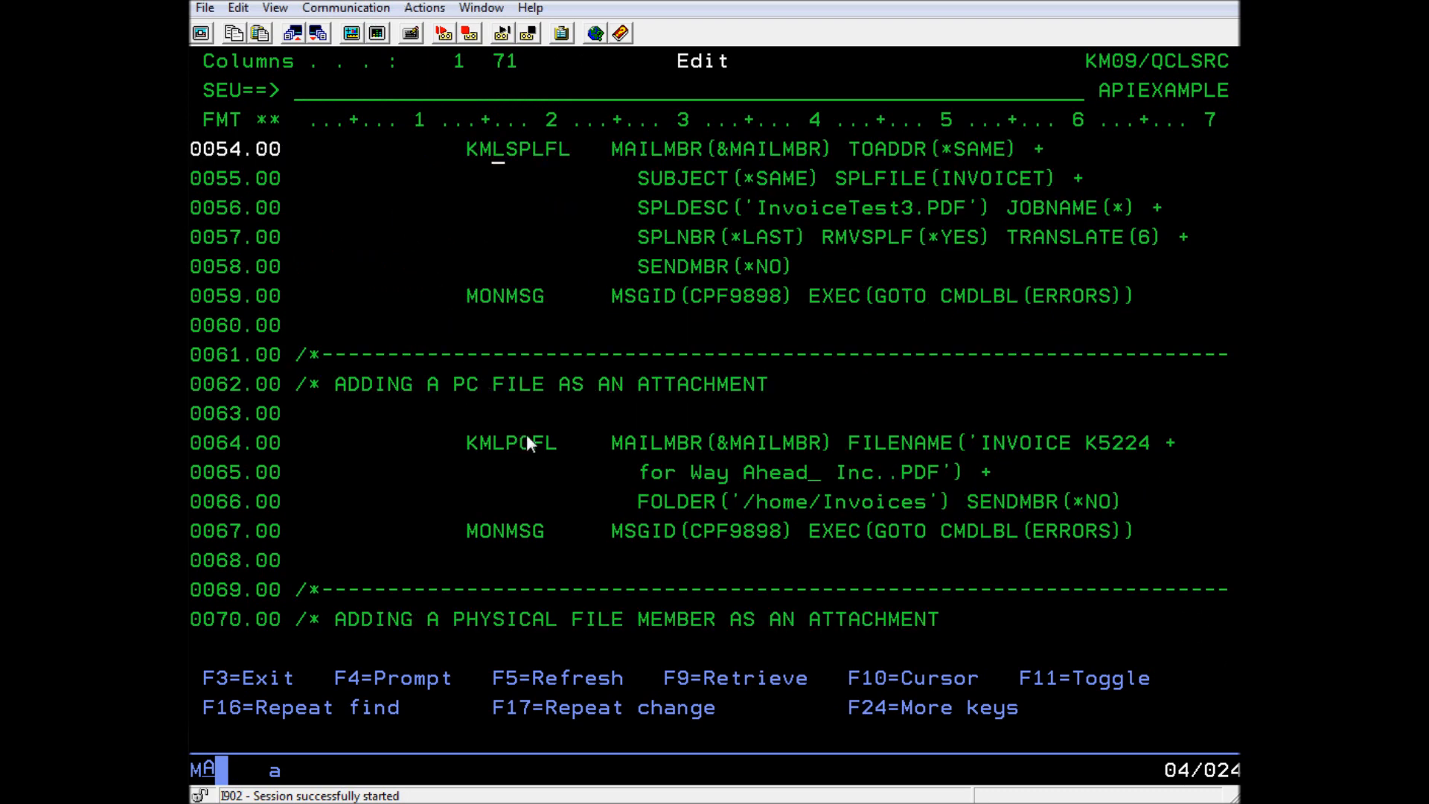
pyautogui.moveTo(701, 464)
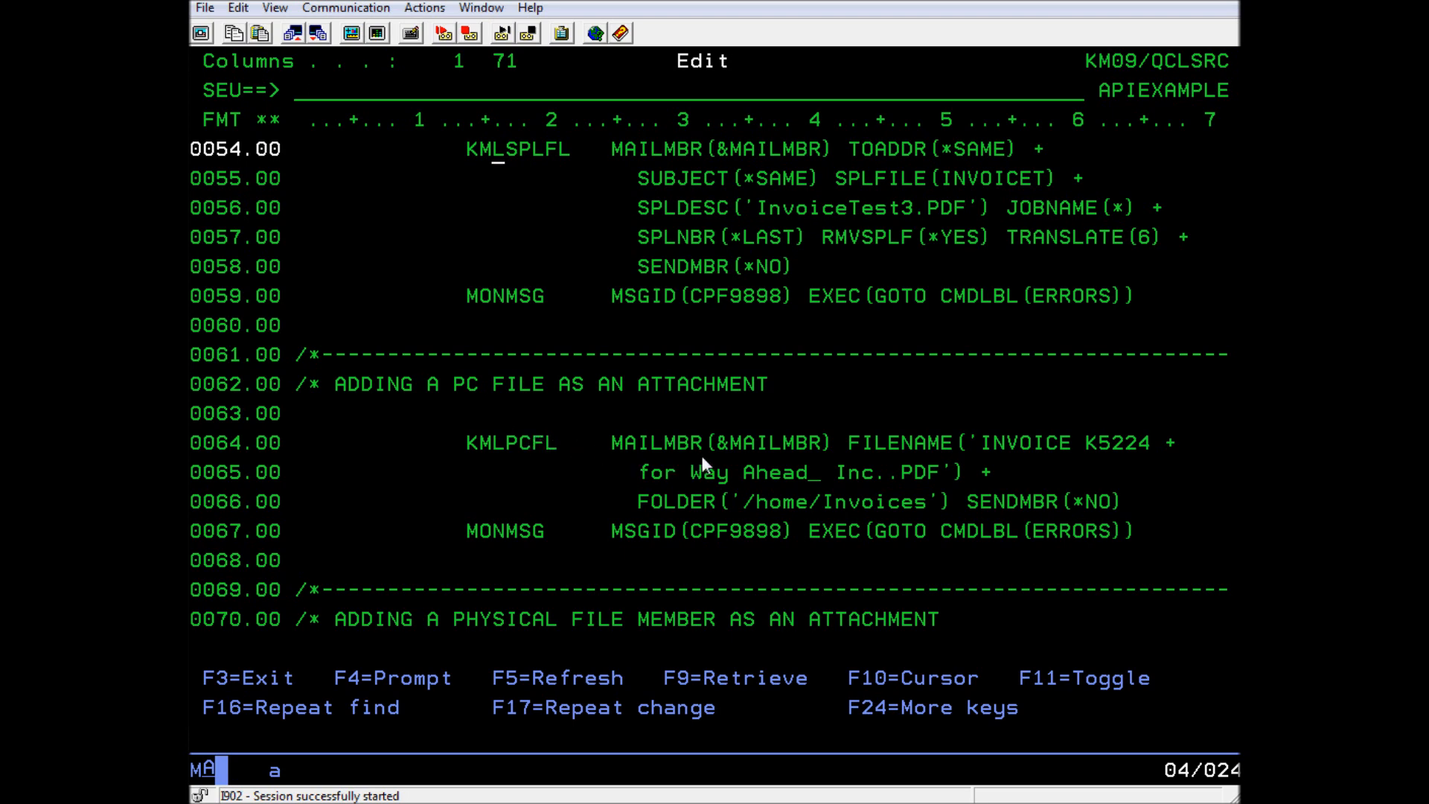
pyautogui.moveTo(855, 457)
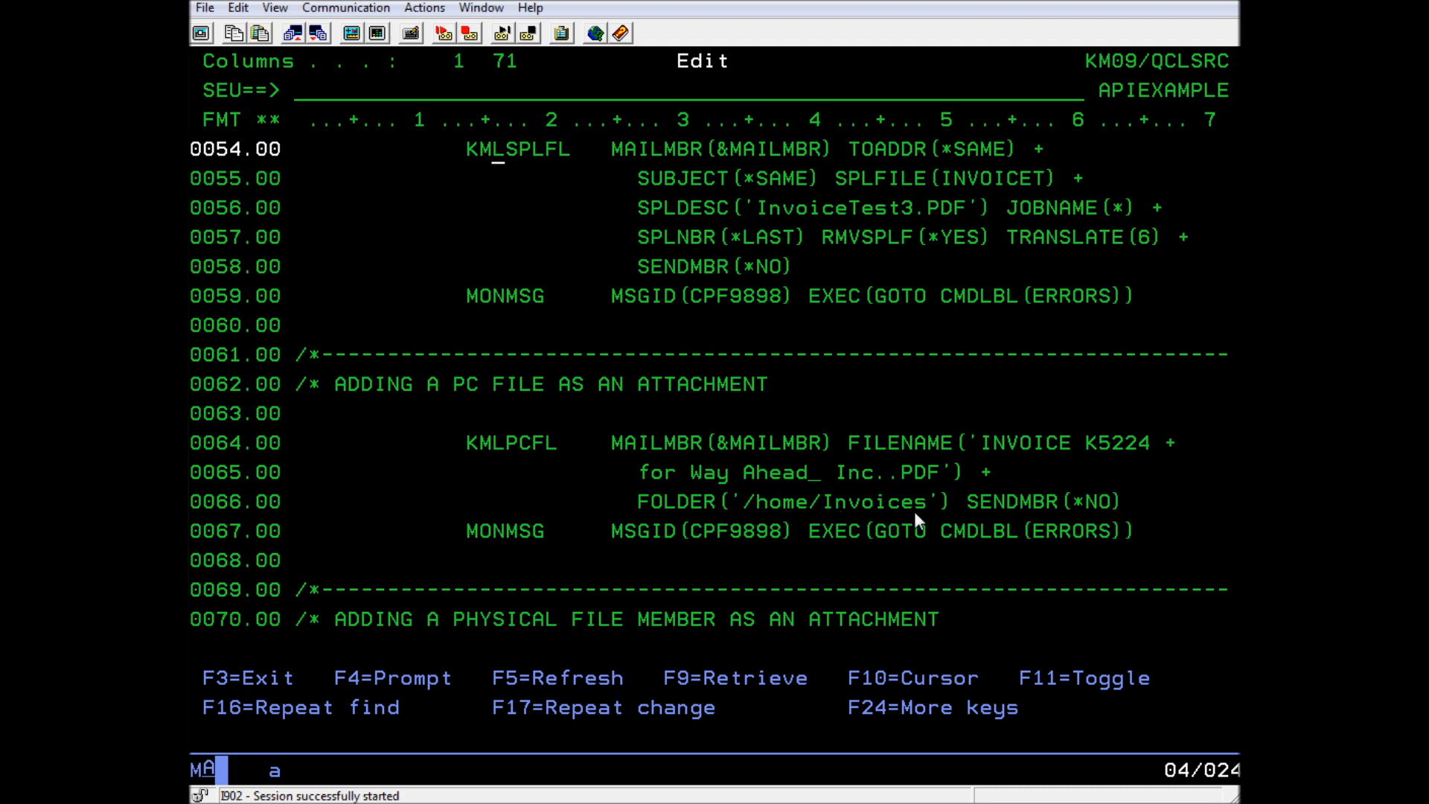
pyautogui.moveTo(1036, 519)
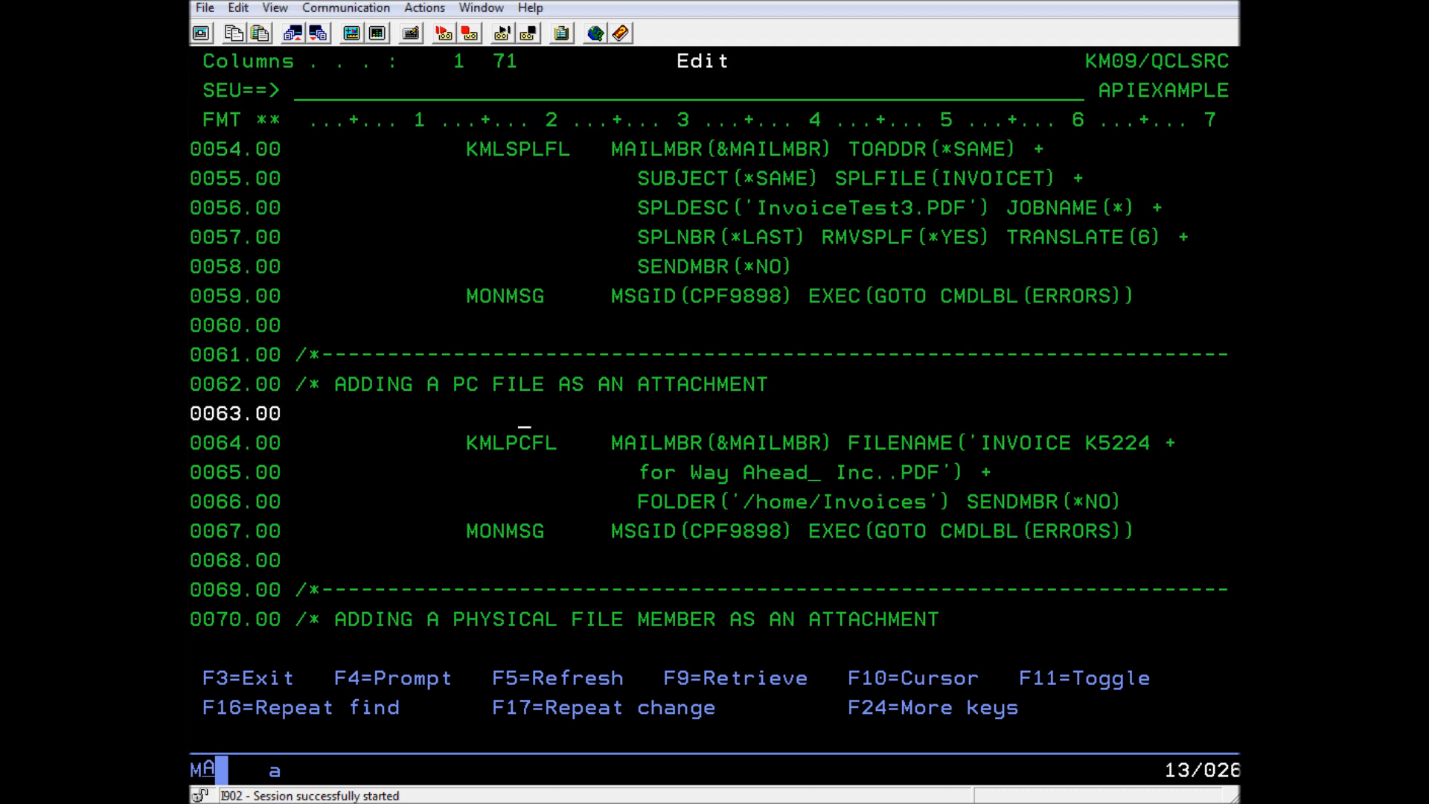
# - Prompt the KMLPFMBR command at line 72 showing &MAILMBR, file QCLSRC, member APIEXAMPLE, library KM09
pyautogui.scroll(-3)
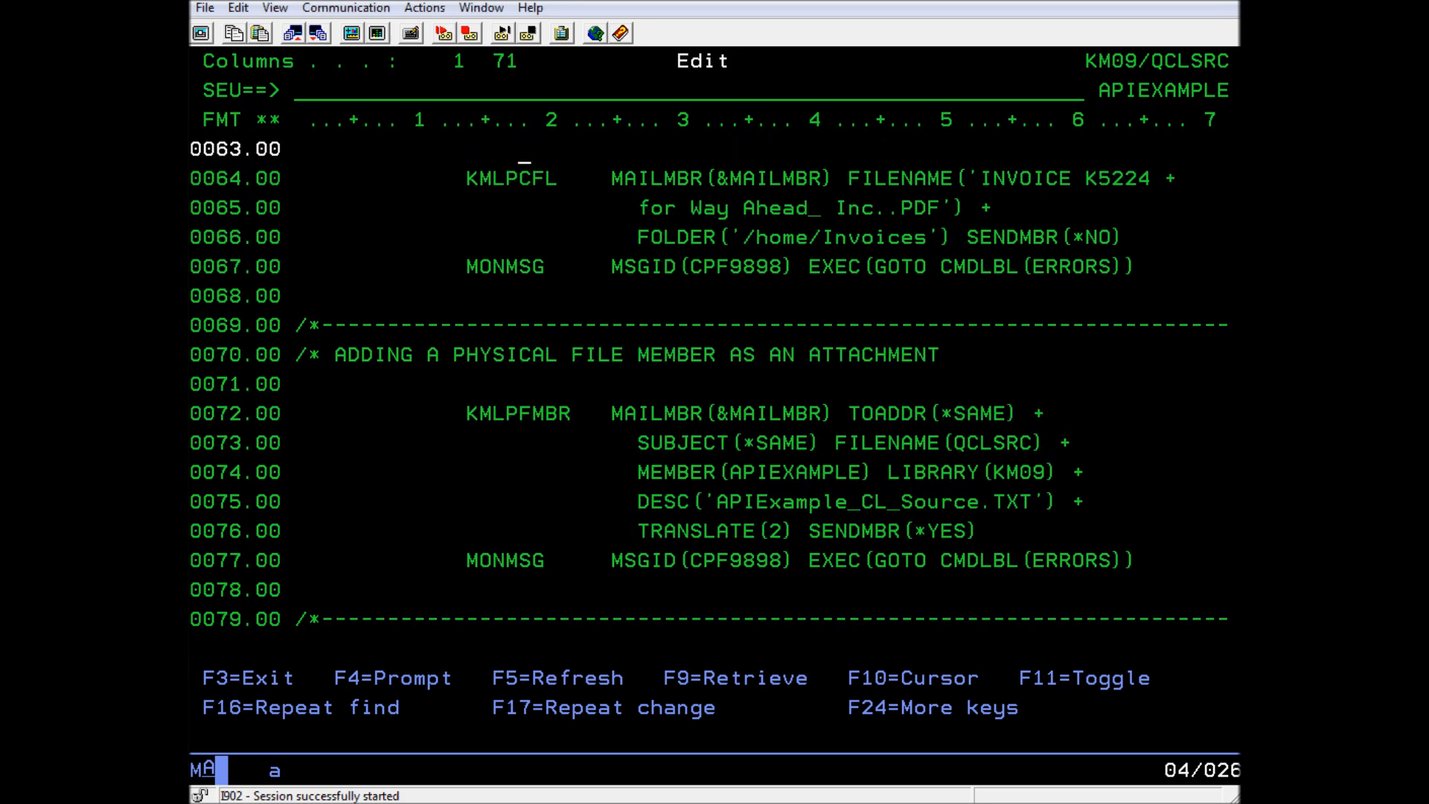
pyautogui.moveTo(511, 421)
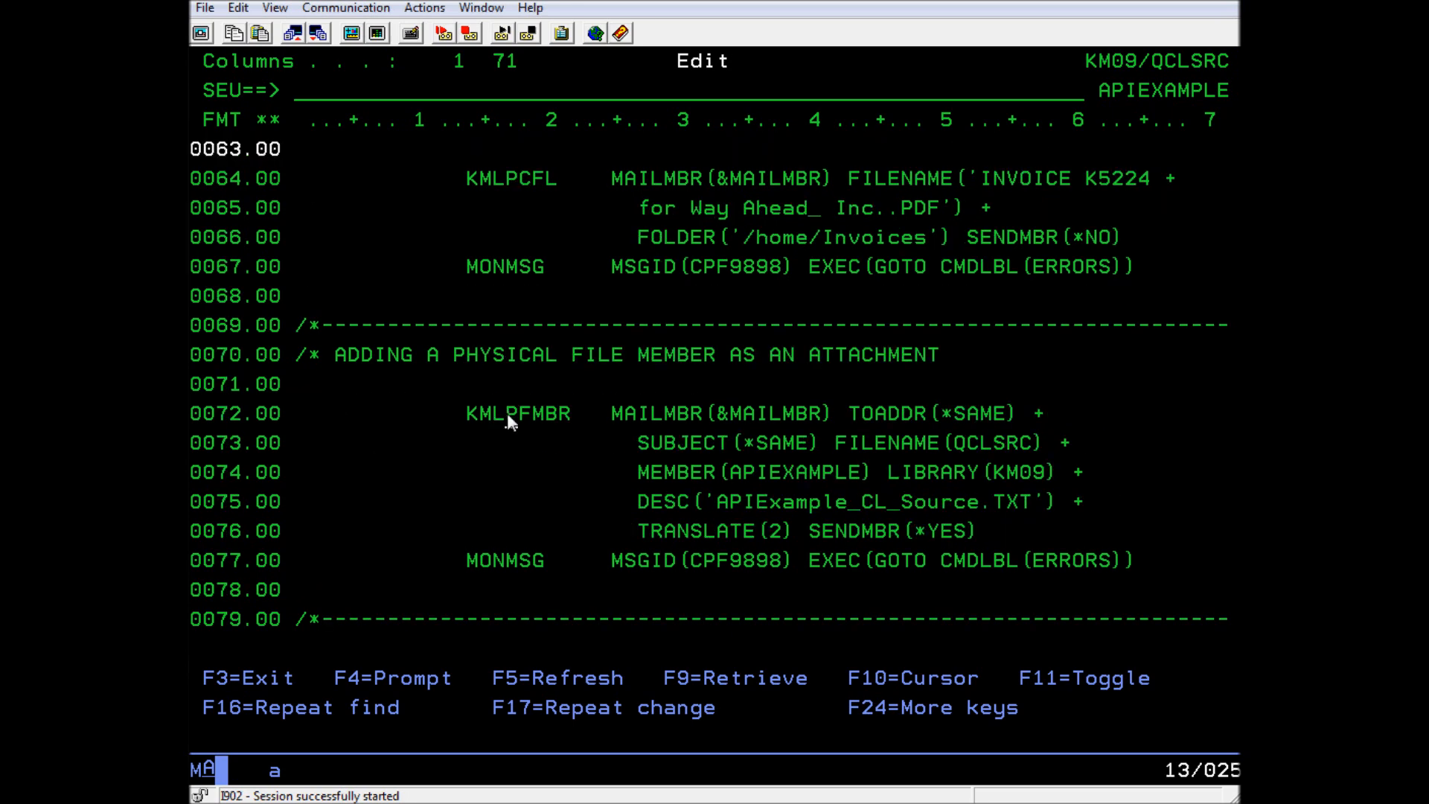
pyautogui.press('f4')
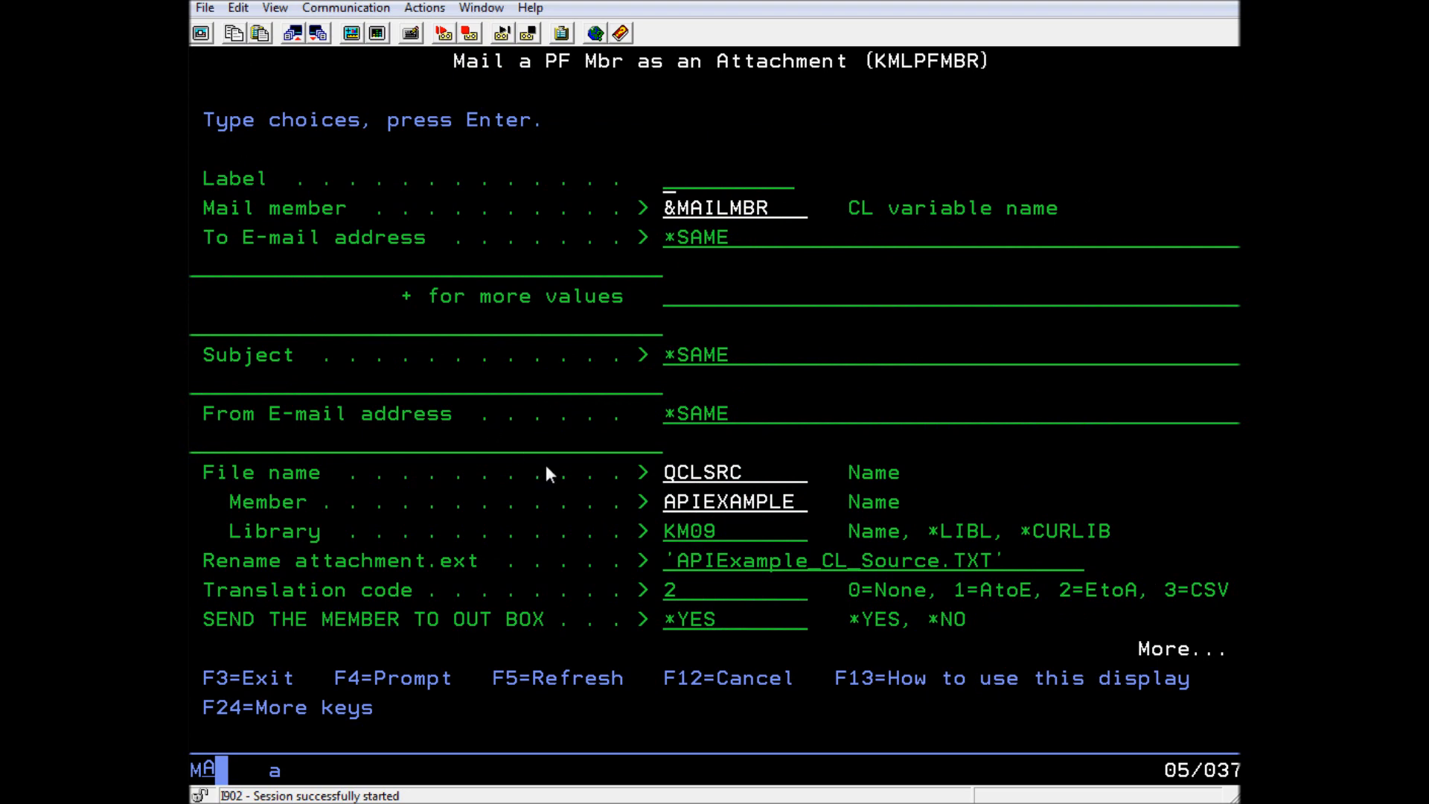
pyautogui.moveTo(984, 579)
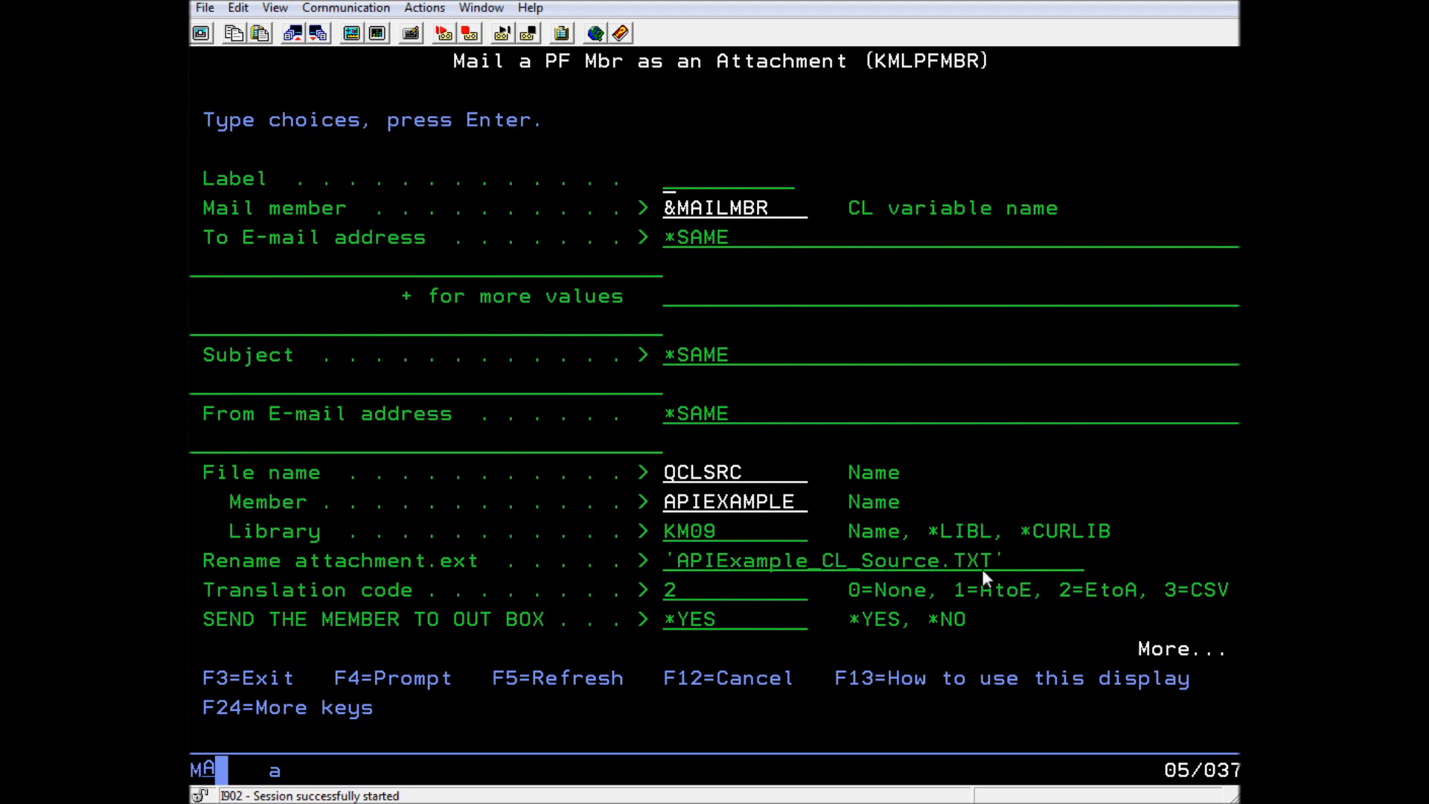
pyautogui.moveTo(789, 591)
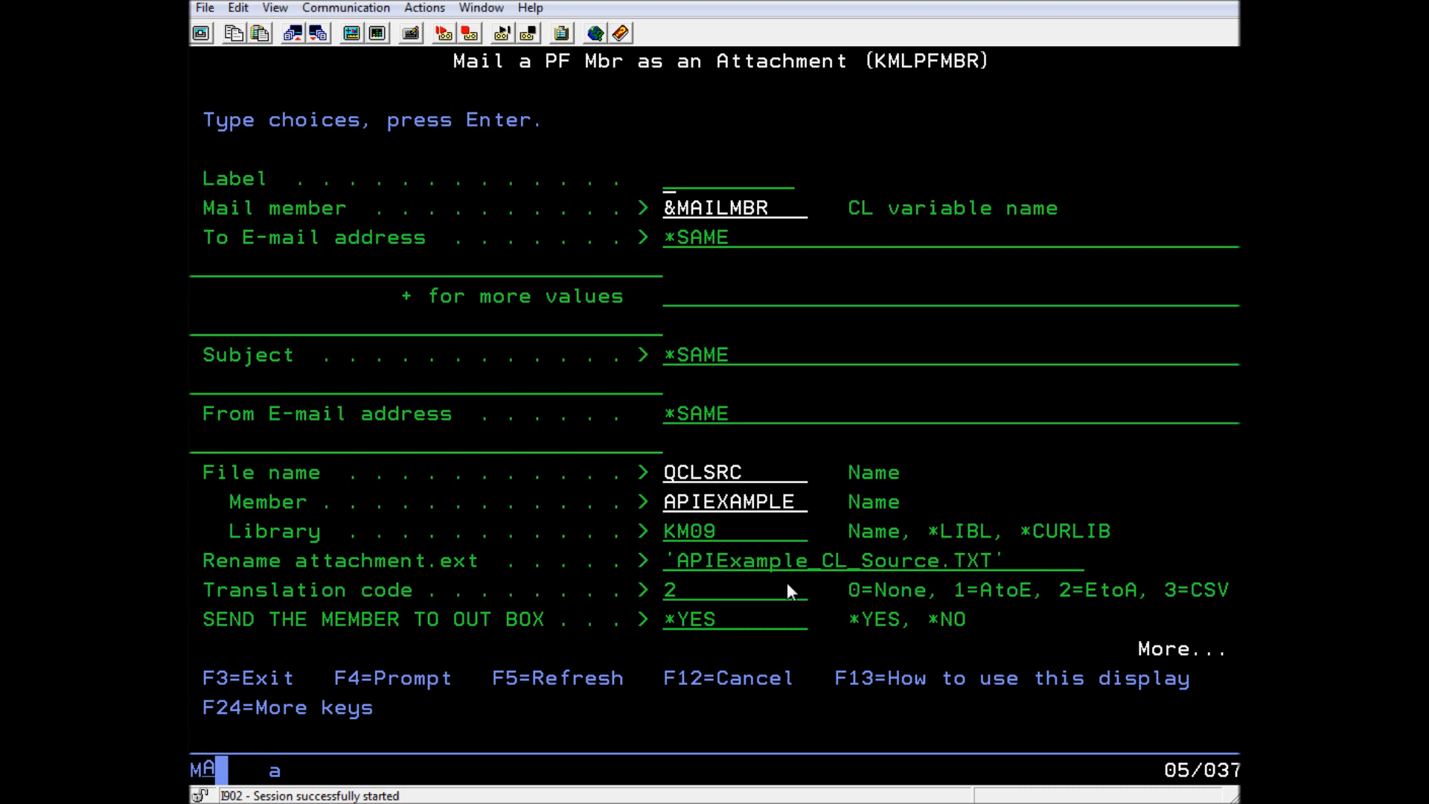
pyautogui.moveTo(612, 640)
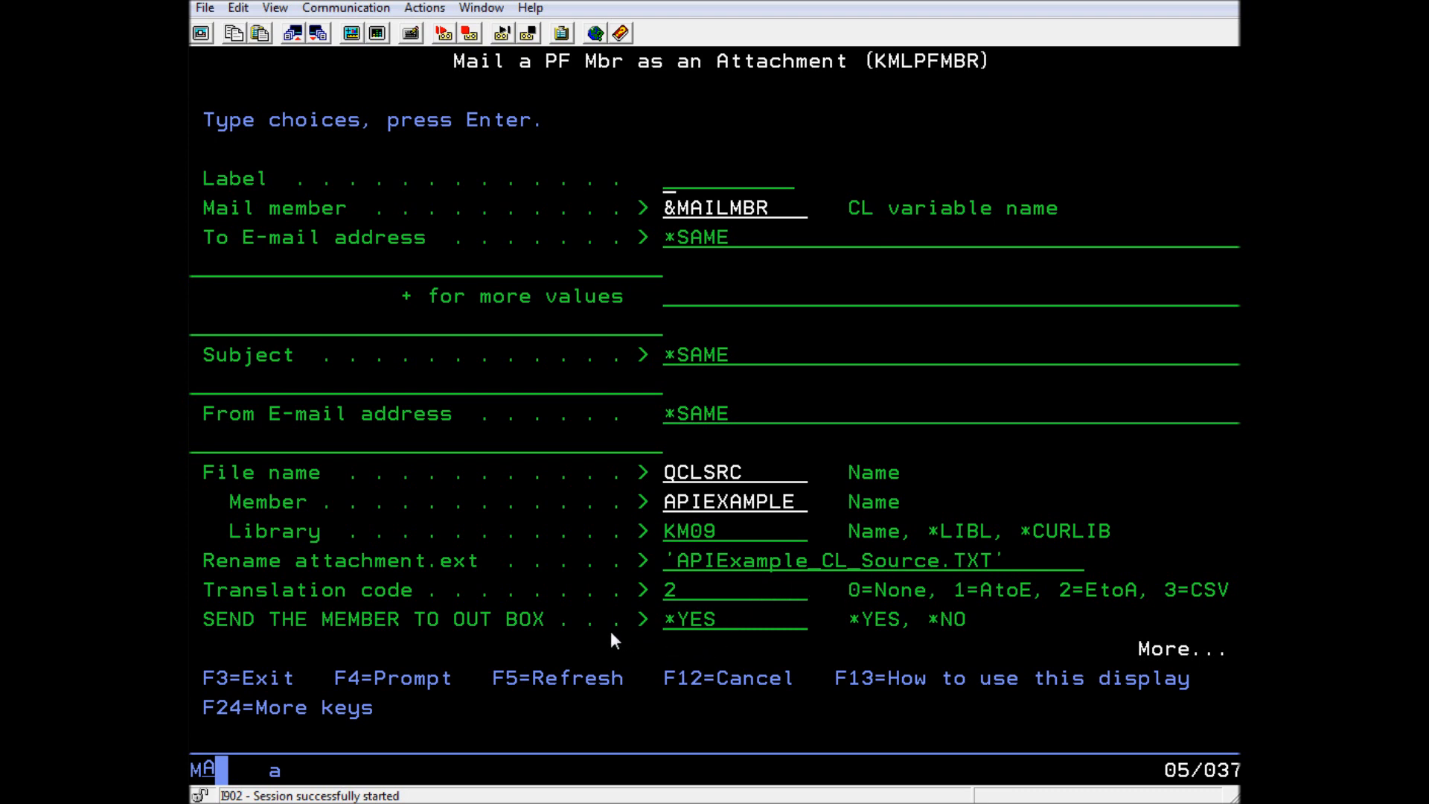
pyautogui.moveTo(710, 645)
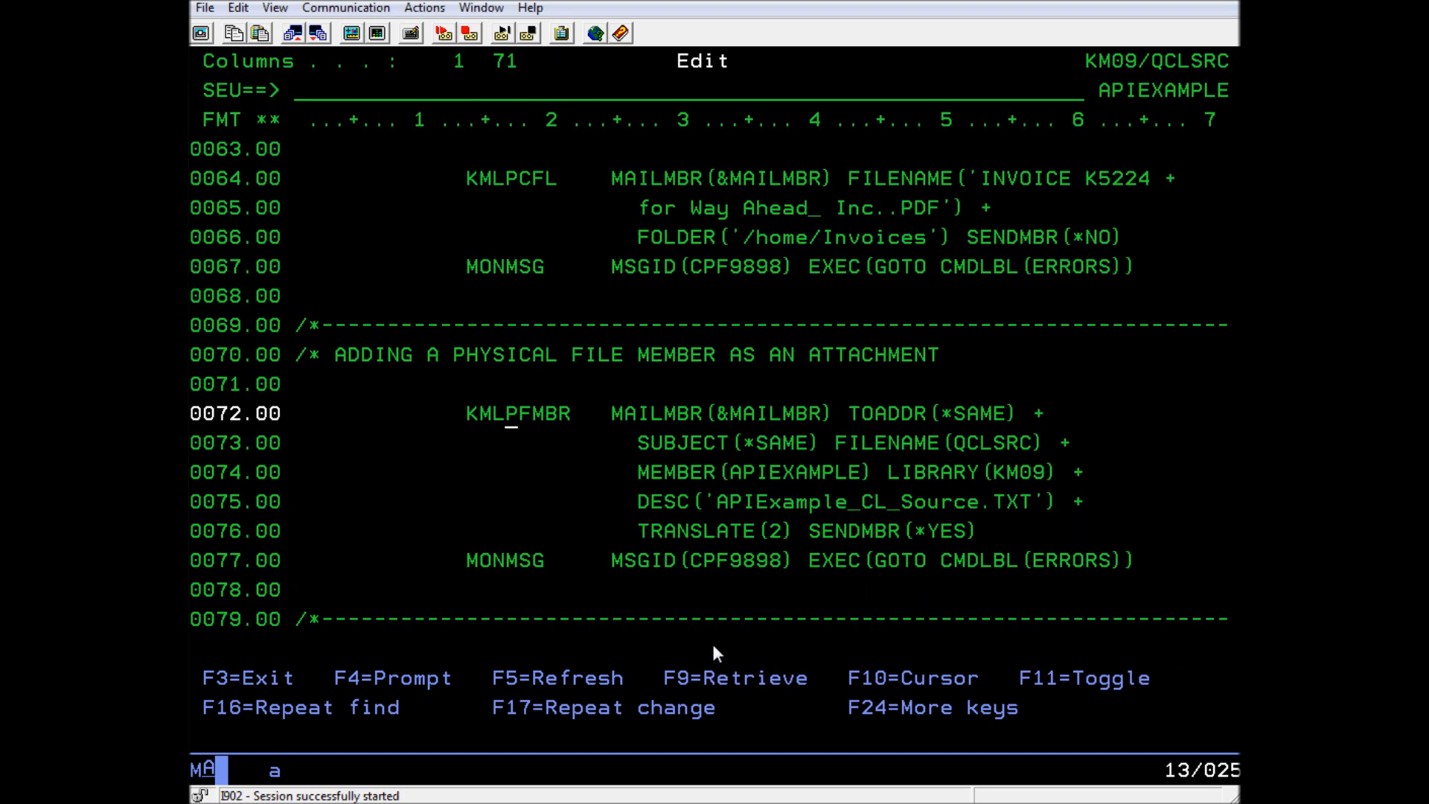
pyautogui.moveTo(219, 615)
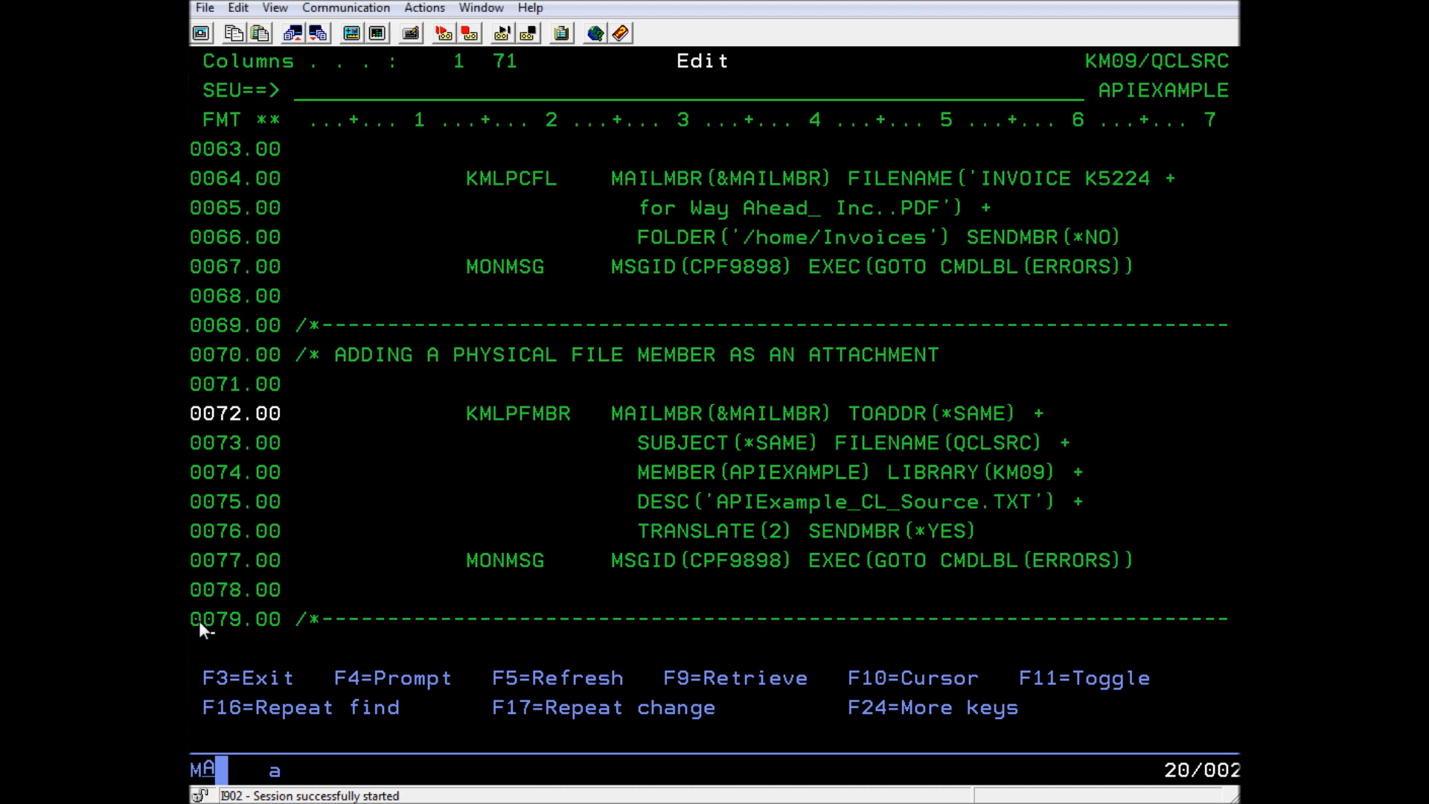
# - Page past the KMLSPLFWM section to the RTVDTAARA and SNDPGMMSG completion lines
pyautogui.scroll(-3)
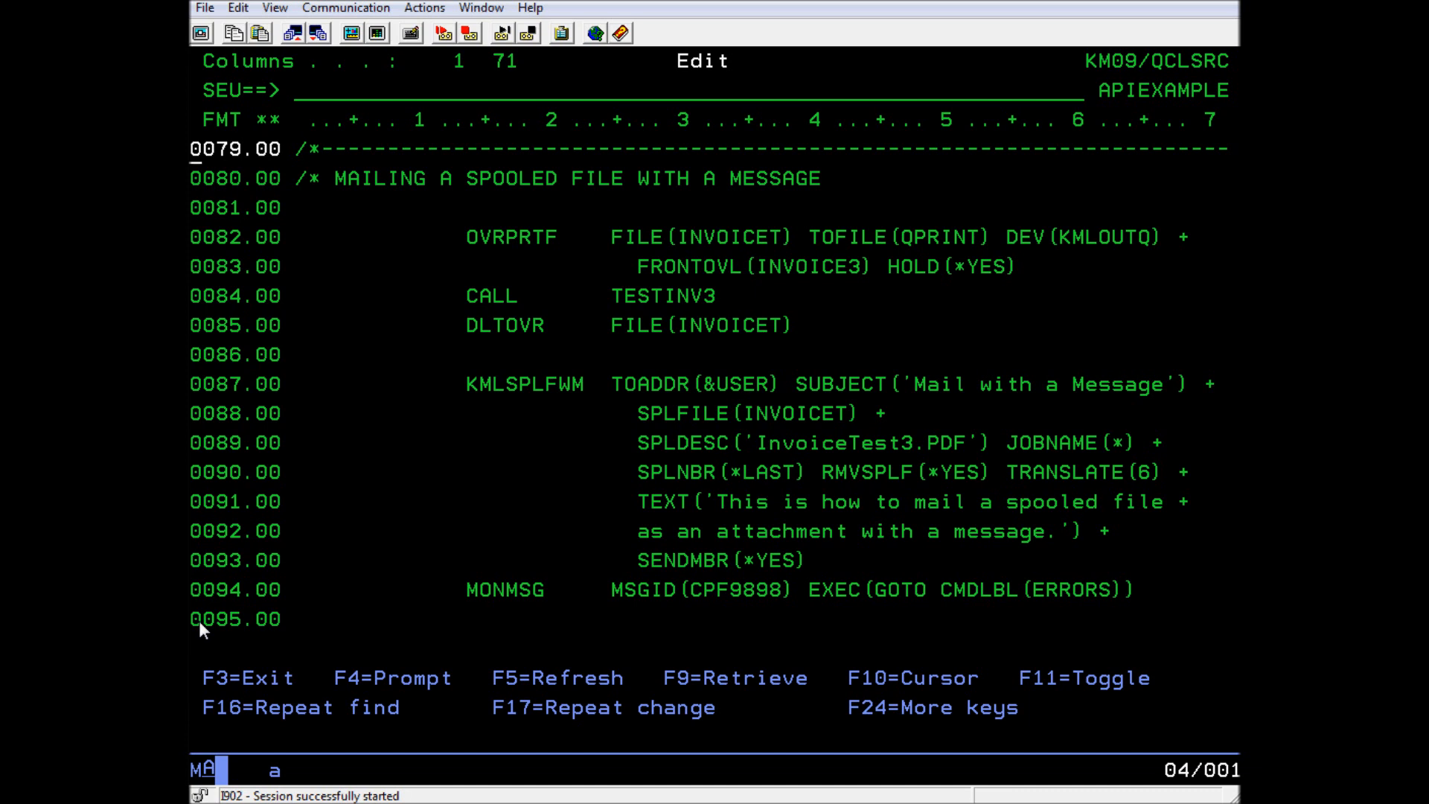
pyautogui.moveTo(728, 273)
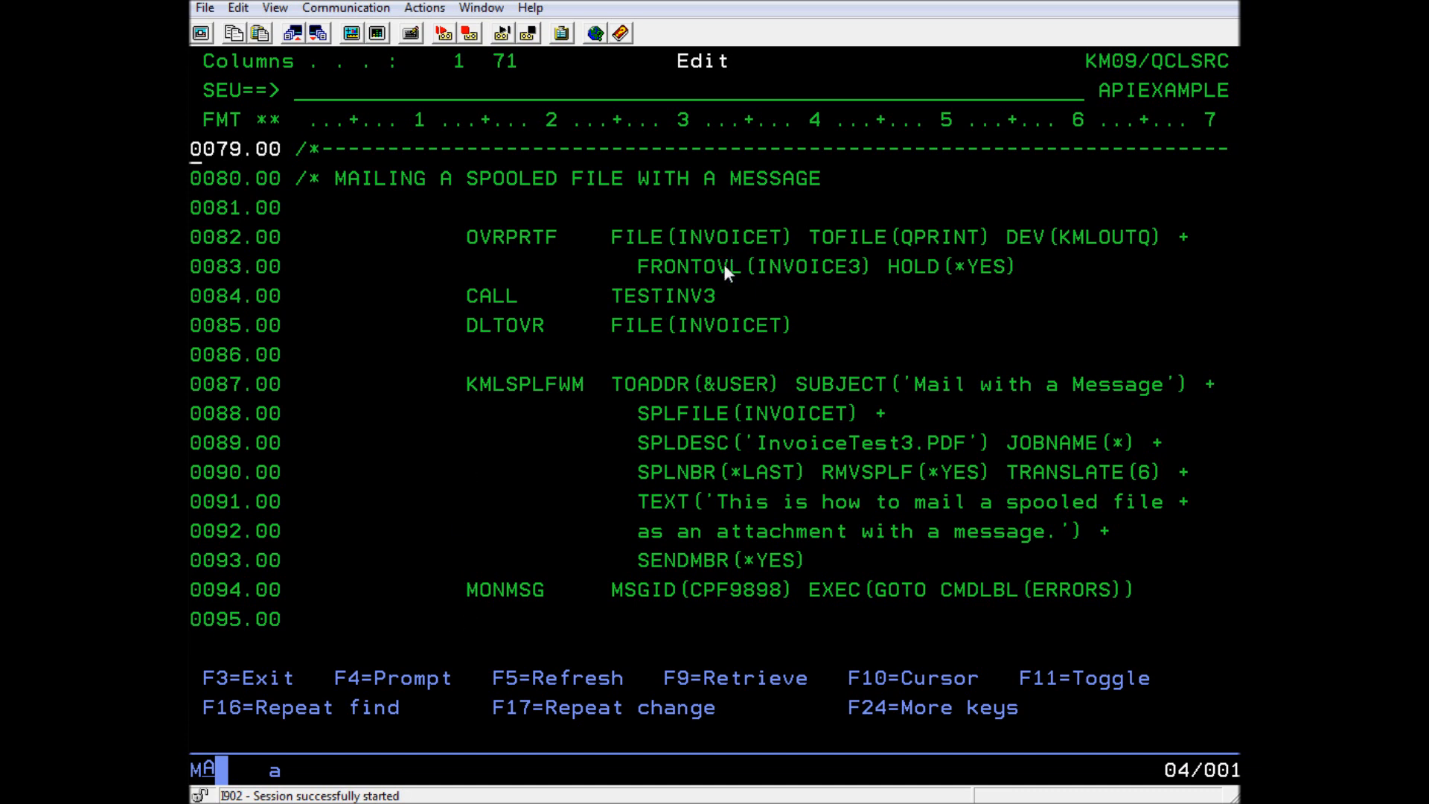
pyautogui.moveTo(895, 283)
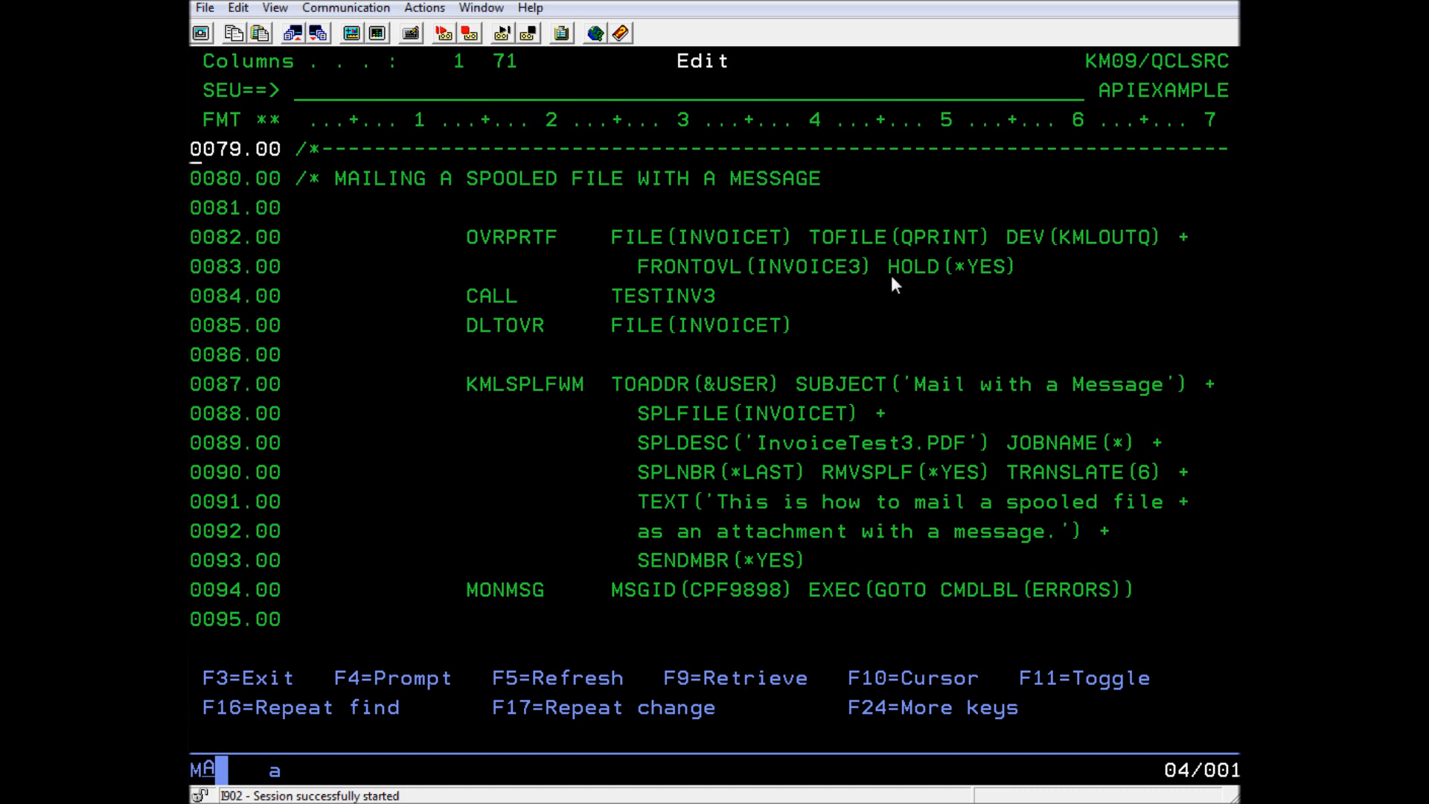
pyautogui.moveTo(810, 520)
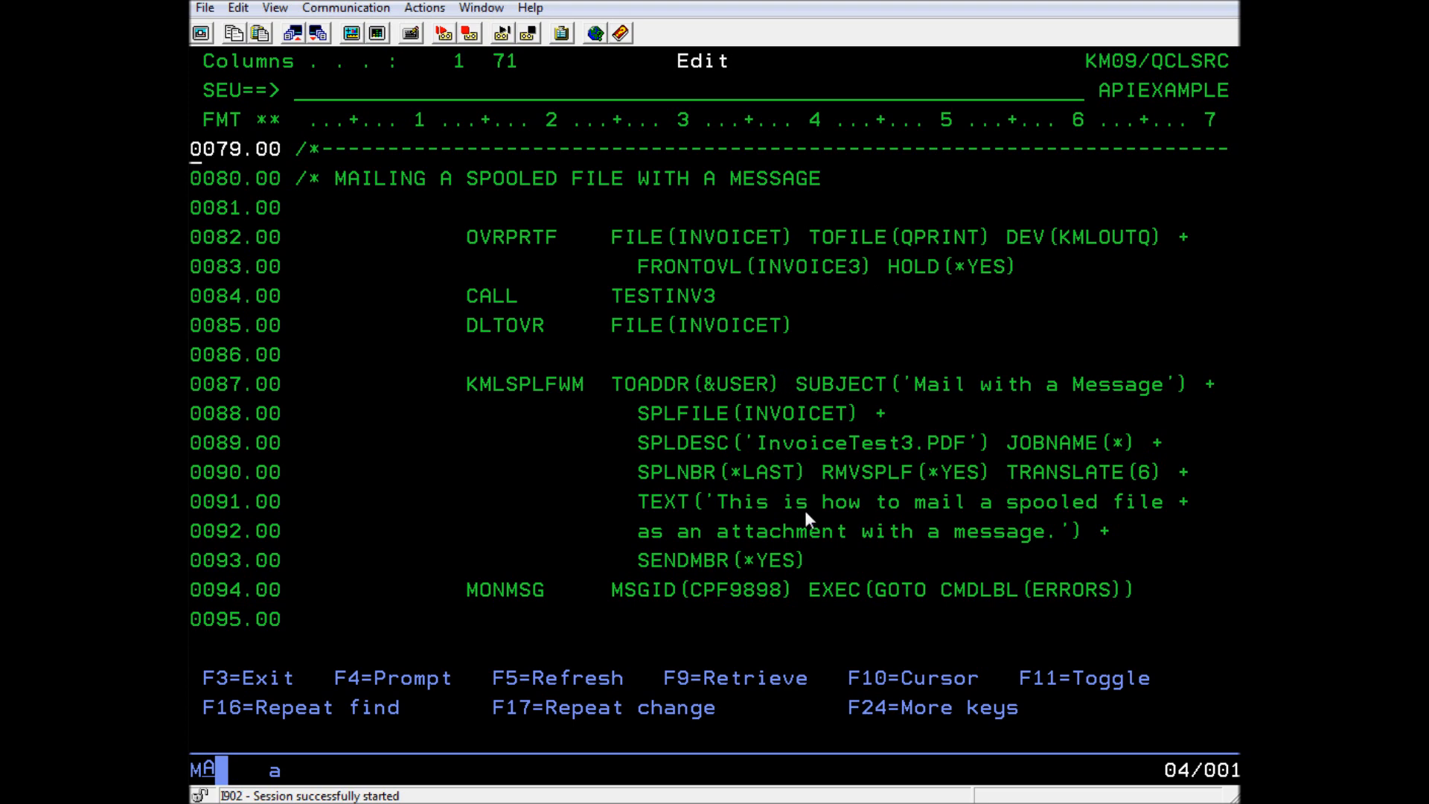
pyautogui.moveTo(792, 588)
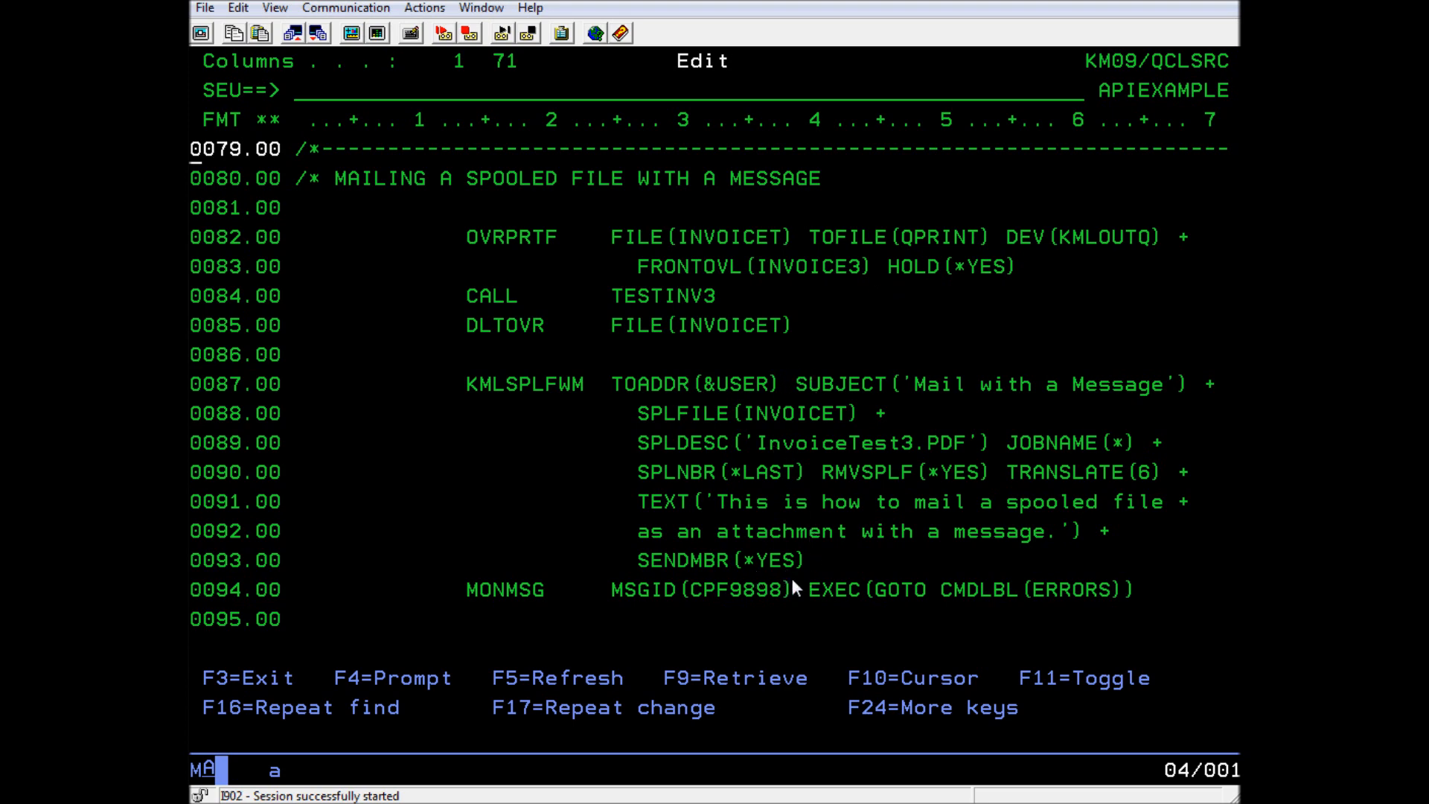
pyautogui.scroll(-3)
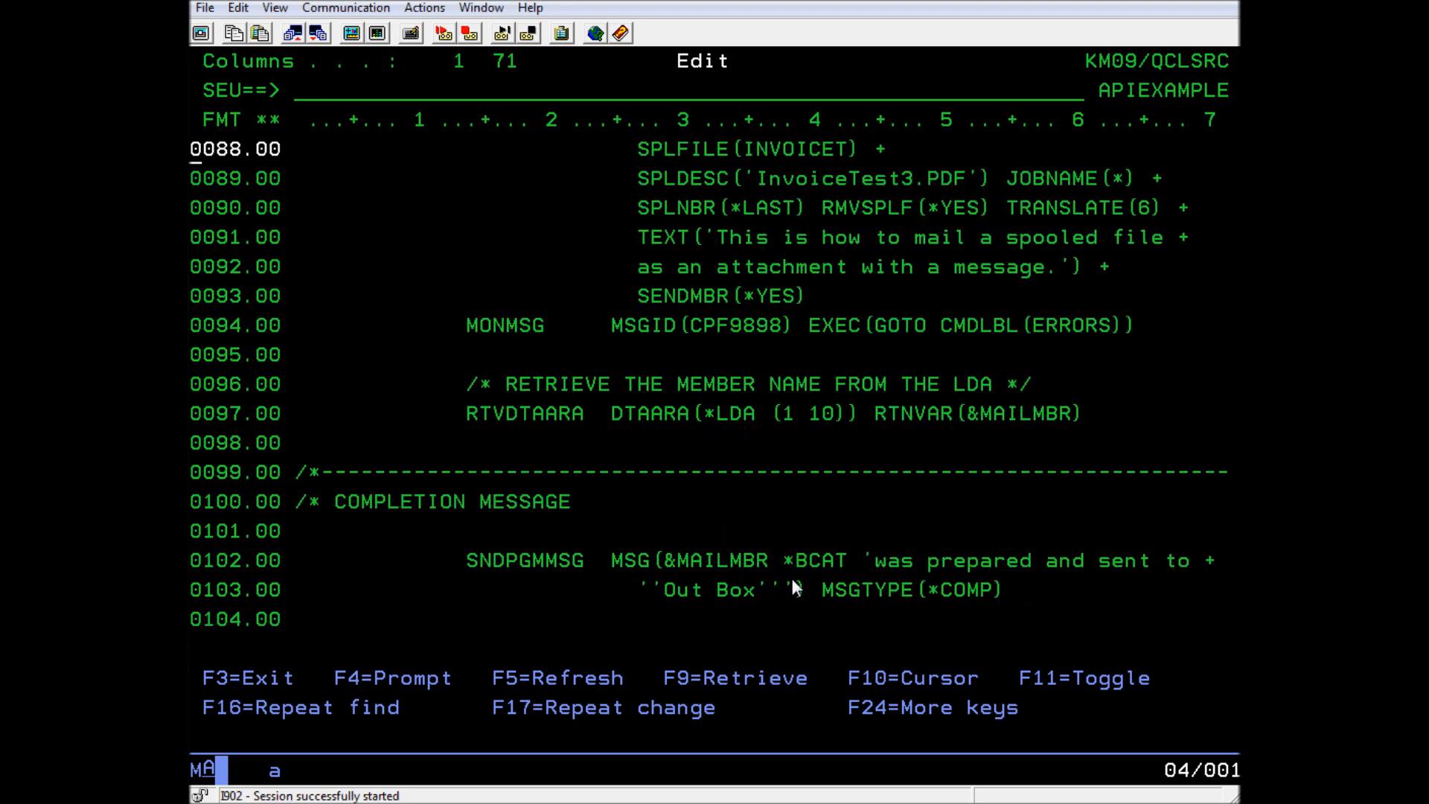
# - Page to the ERROR PROCESSING section and the ENDPGM statement at line 122
pyautogui.scroll(-3)
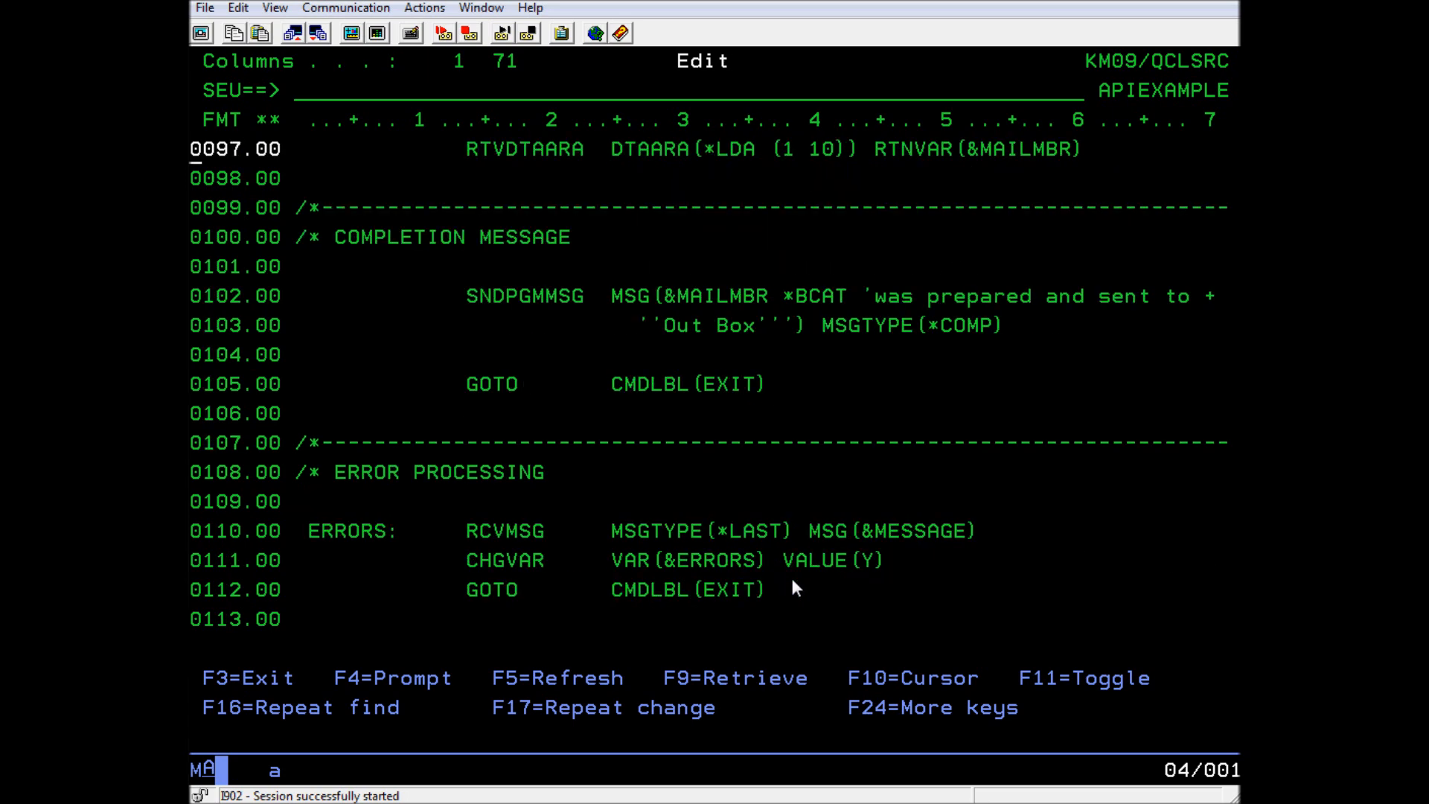
pyautogui.moveTo(862, 327)
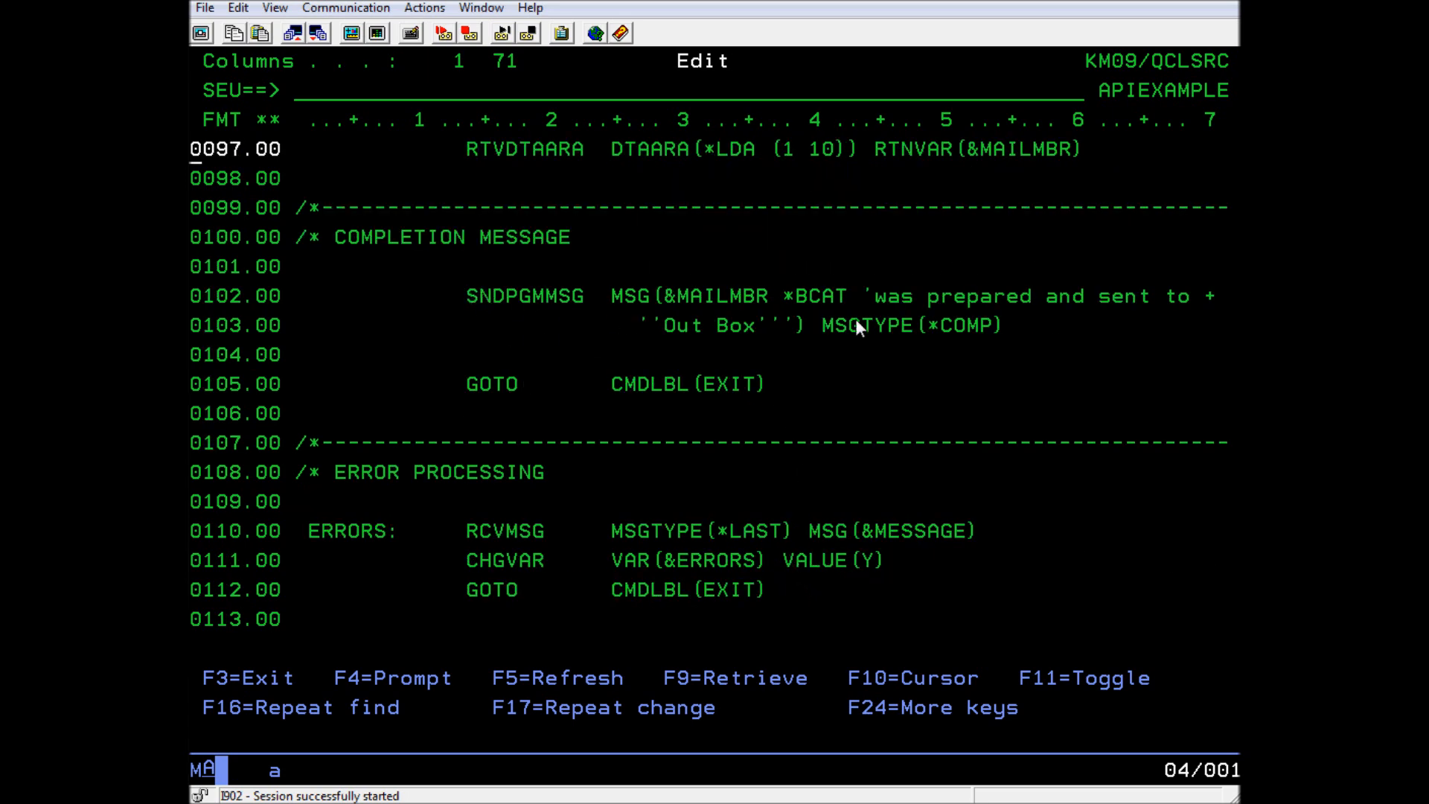
pyautogui.scroll(-3)
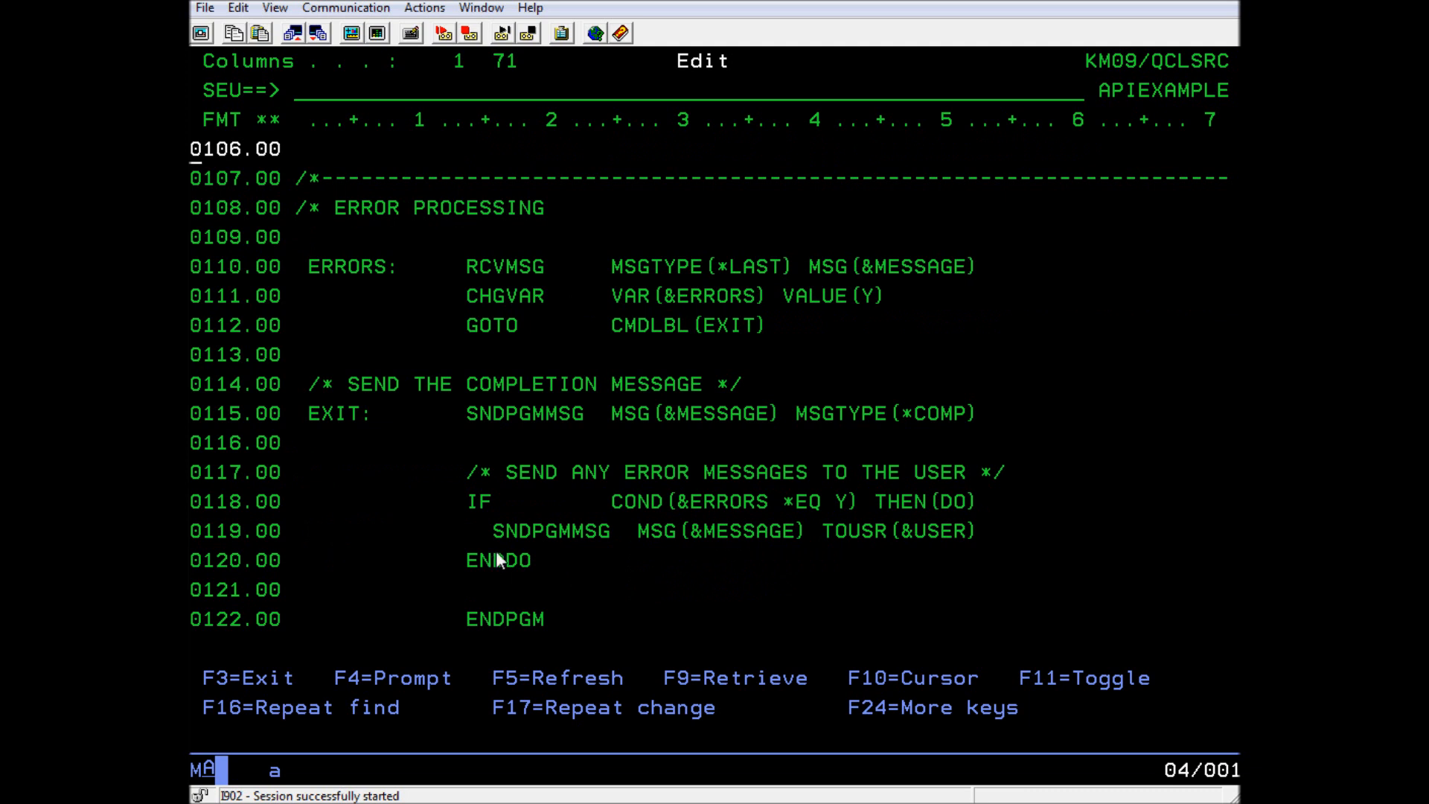
pyautogui.moveTo(494, 554)
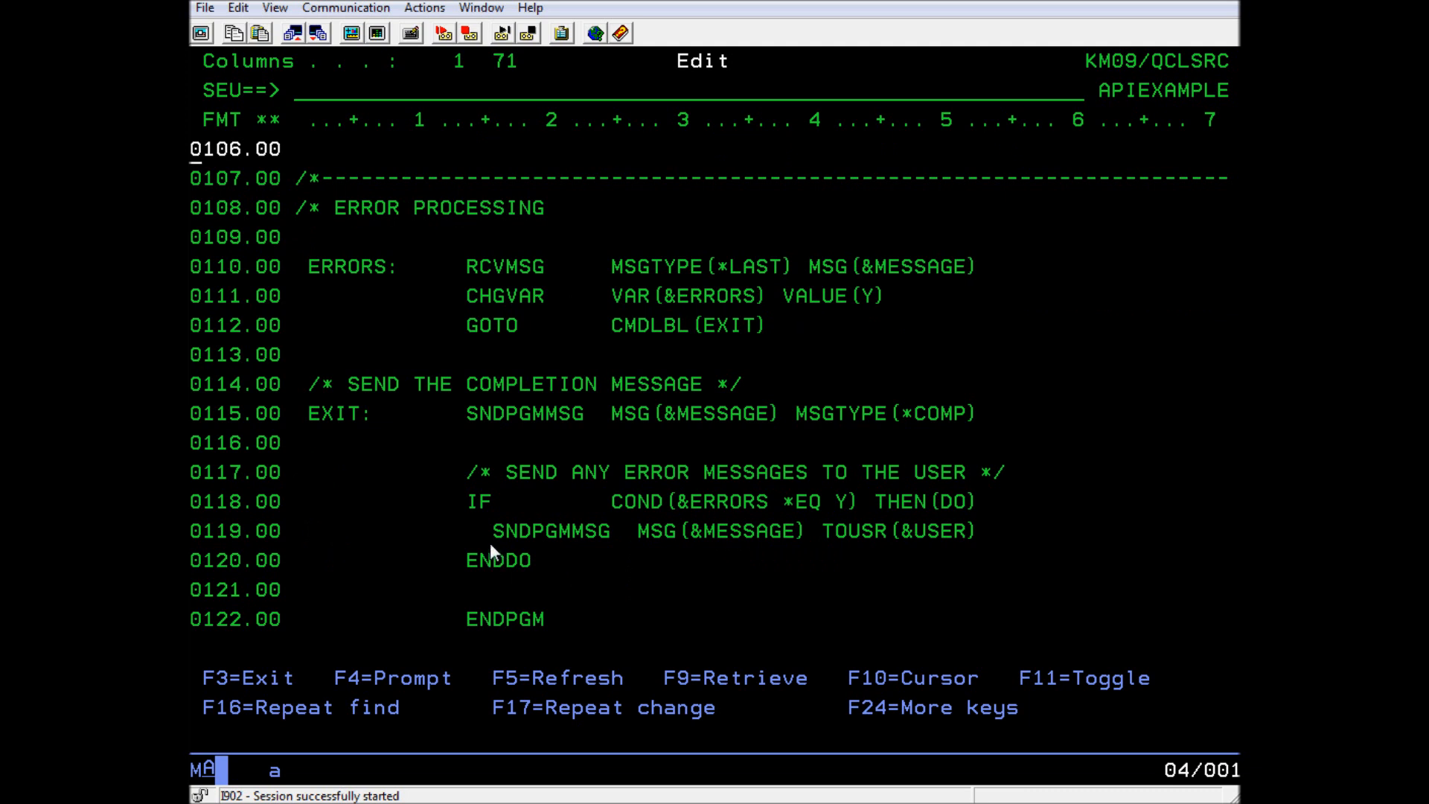